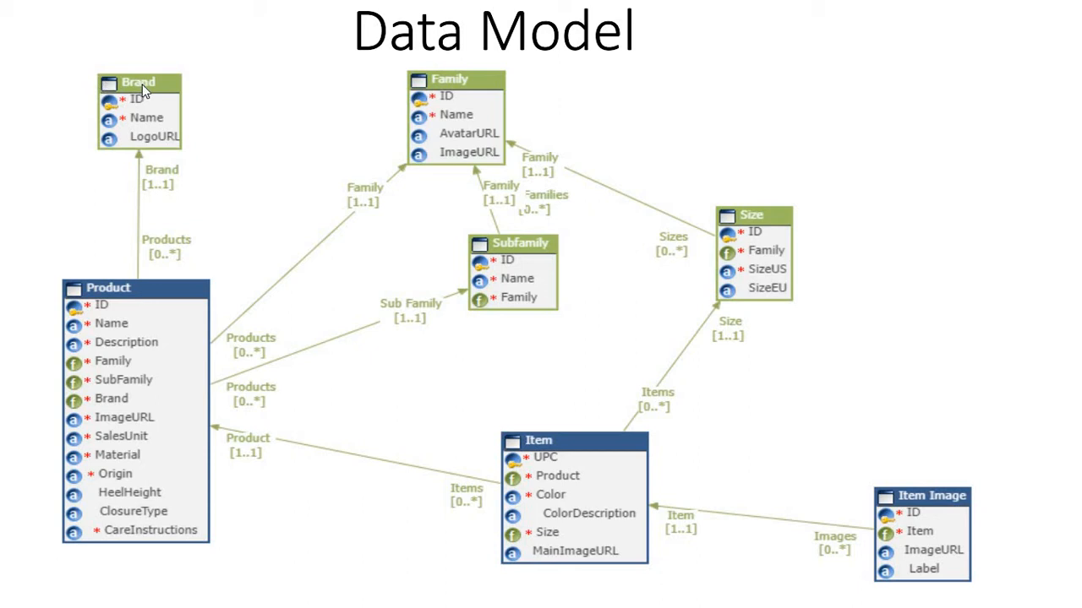
mouse_move(149, 91)
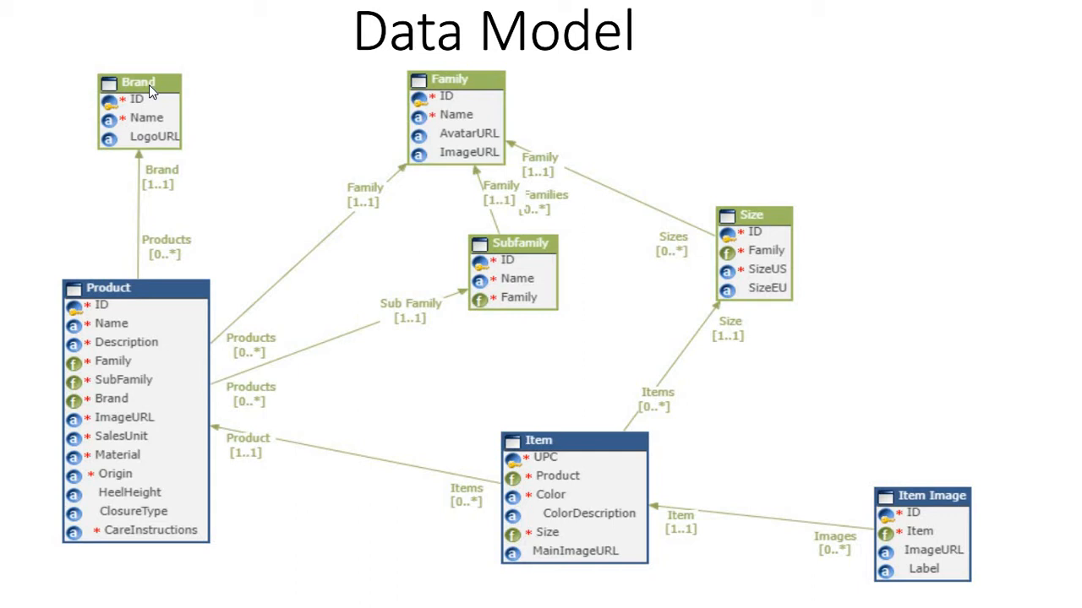
mouse_move(150, 117)
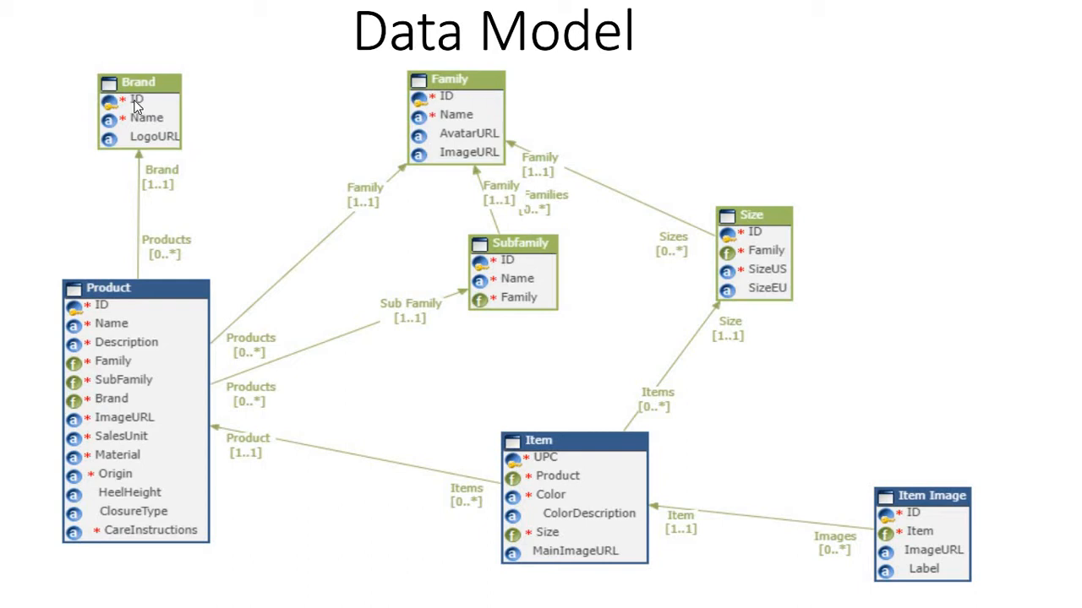
mouse_move(142, 110)
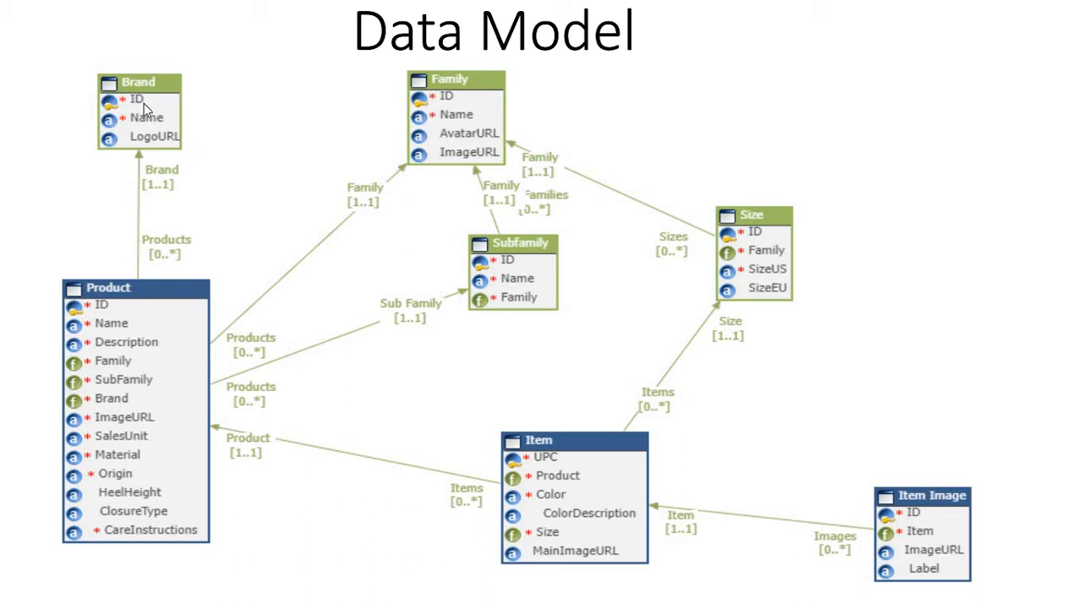
mouse_move(151, 125)
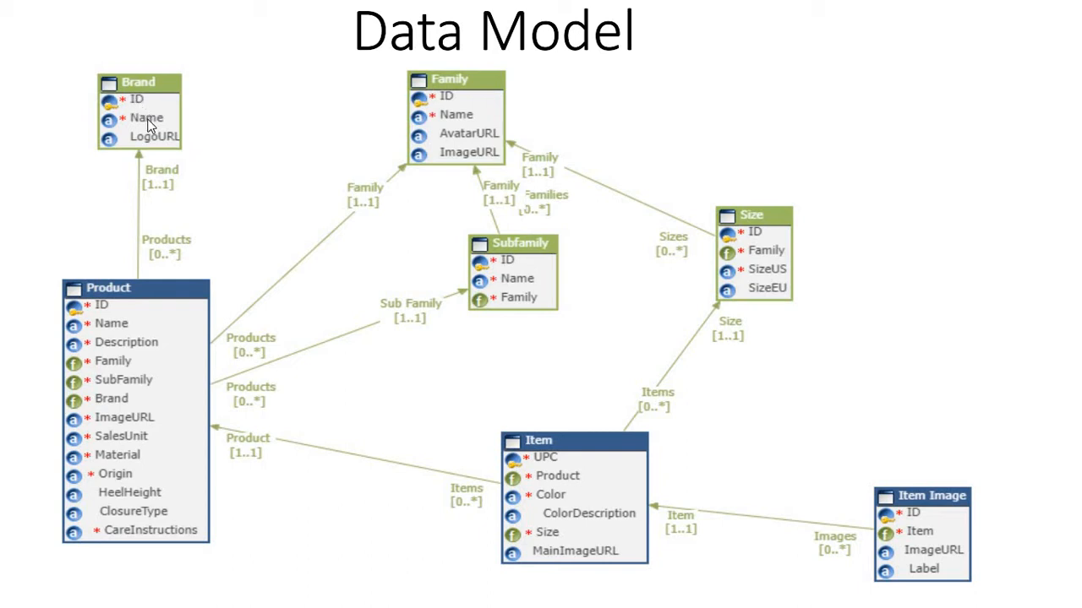
mouse_move(156, 146)
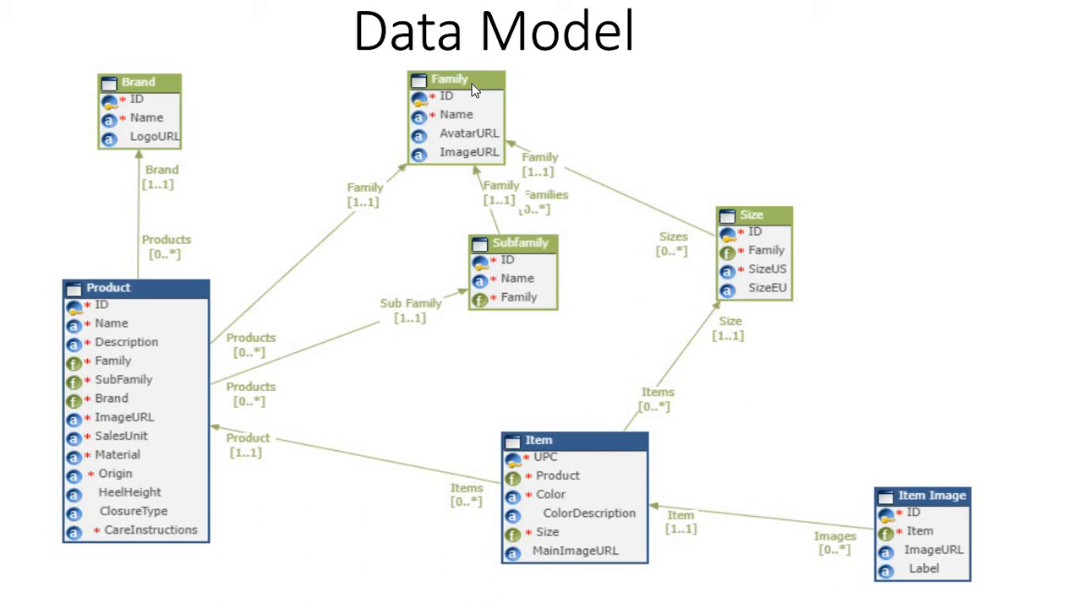
mouse_move(453, 105)
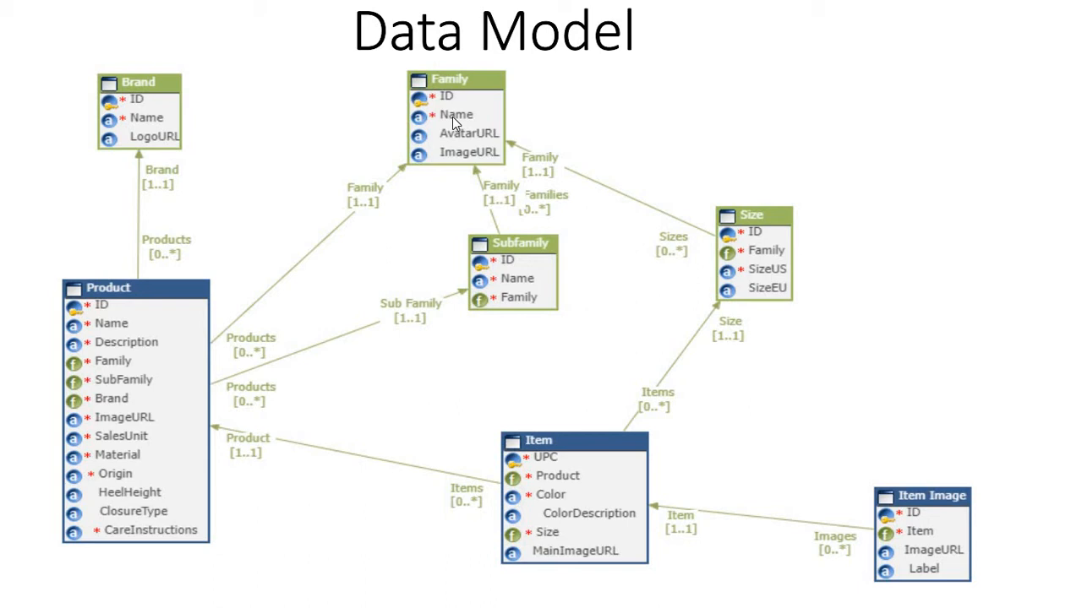
mouse_move(473, 146)
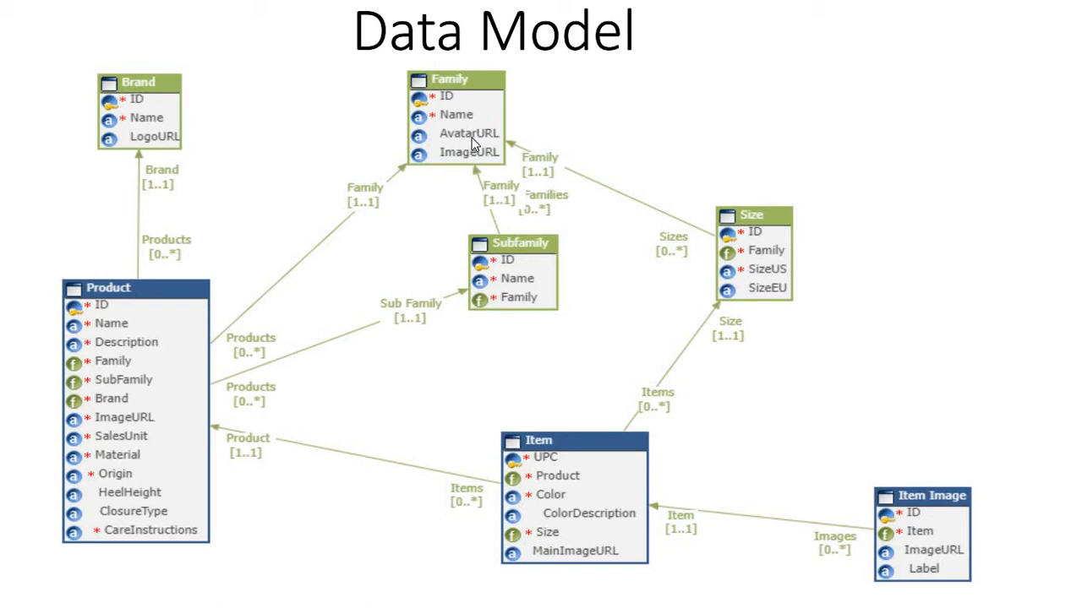
mouse_move(493, 144)
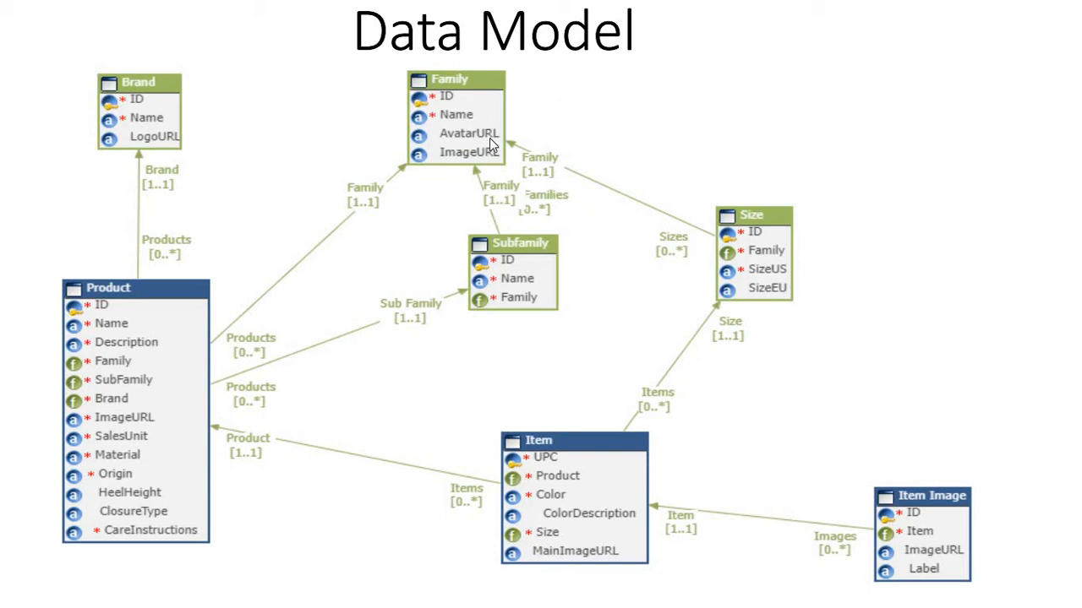
mouse_move(470, 159)
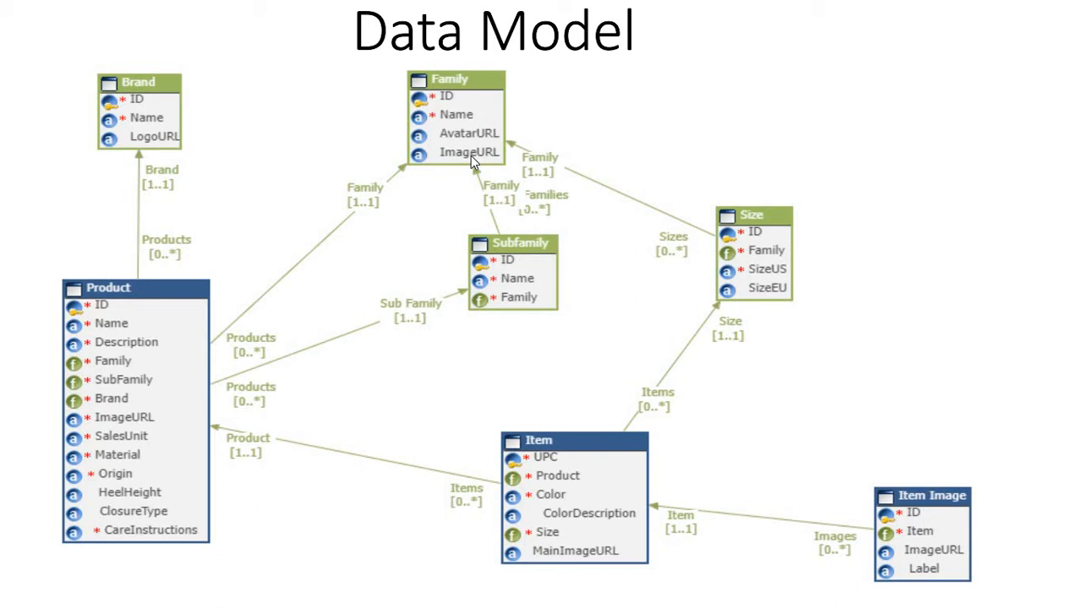
mouse_move(463, 130)
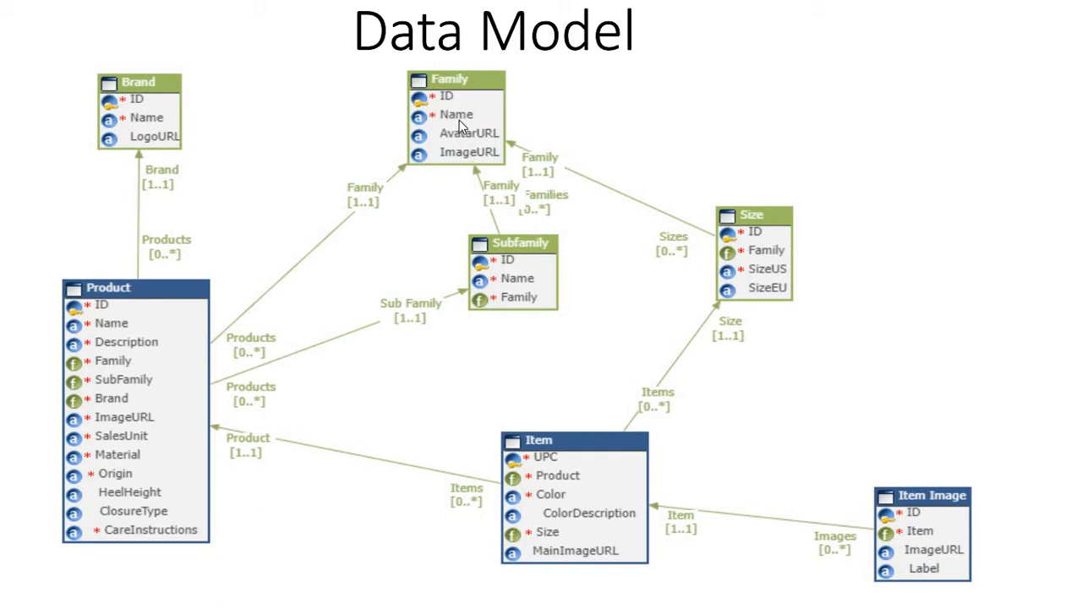
mouse_move(515, 260)
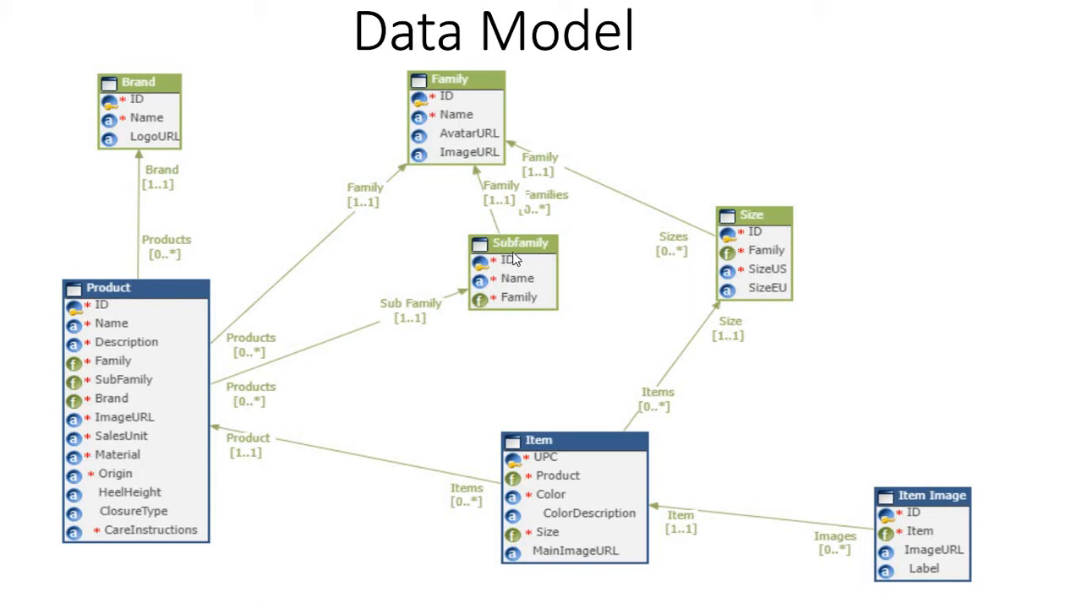
mouse_move(510, 261)
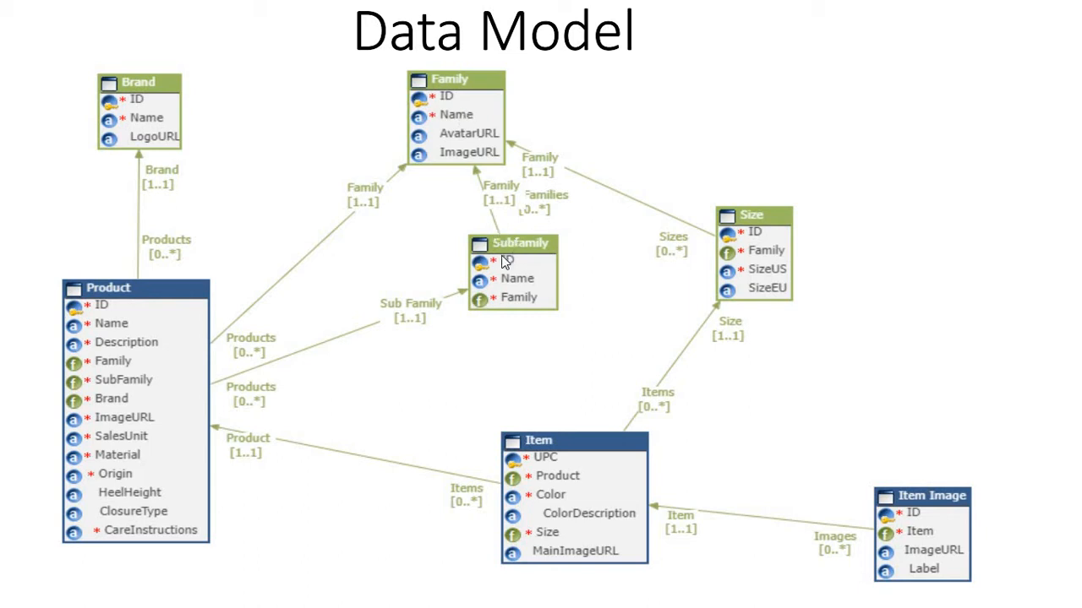
mouse_move(473, 165)
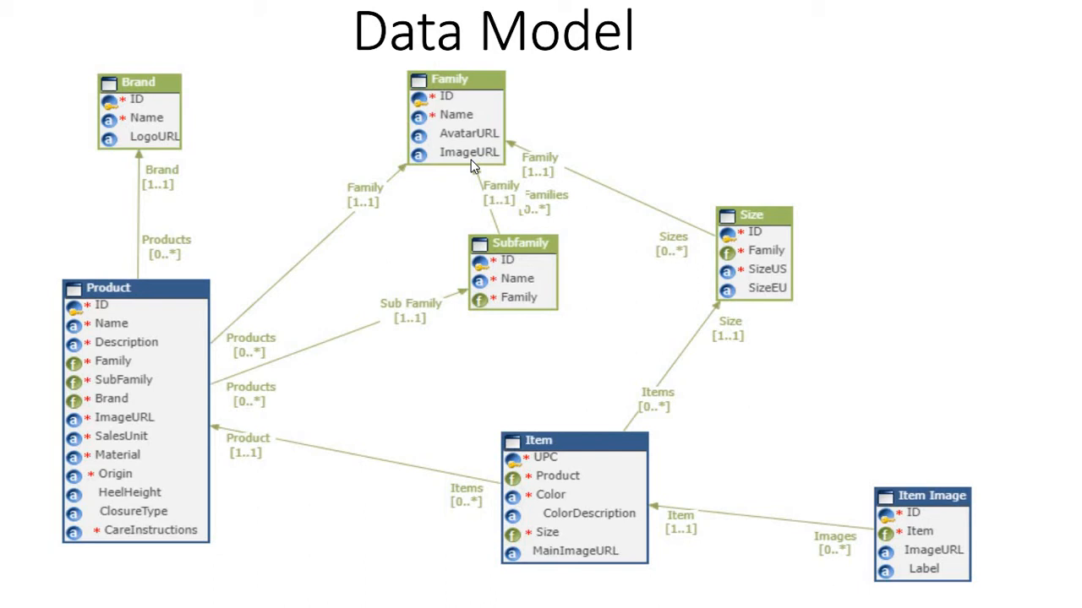
mouse_move(521, 273)
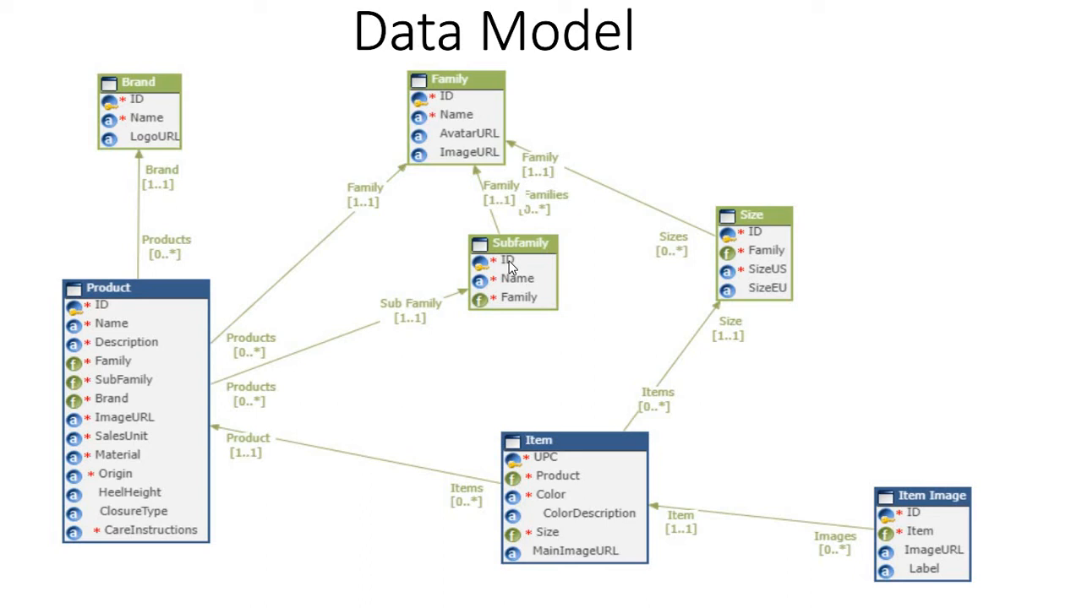
mouse_move(519, 291)
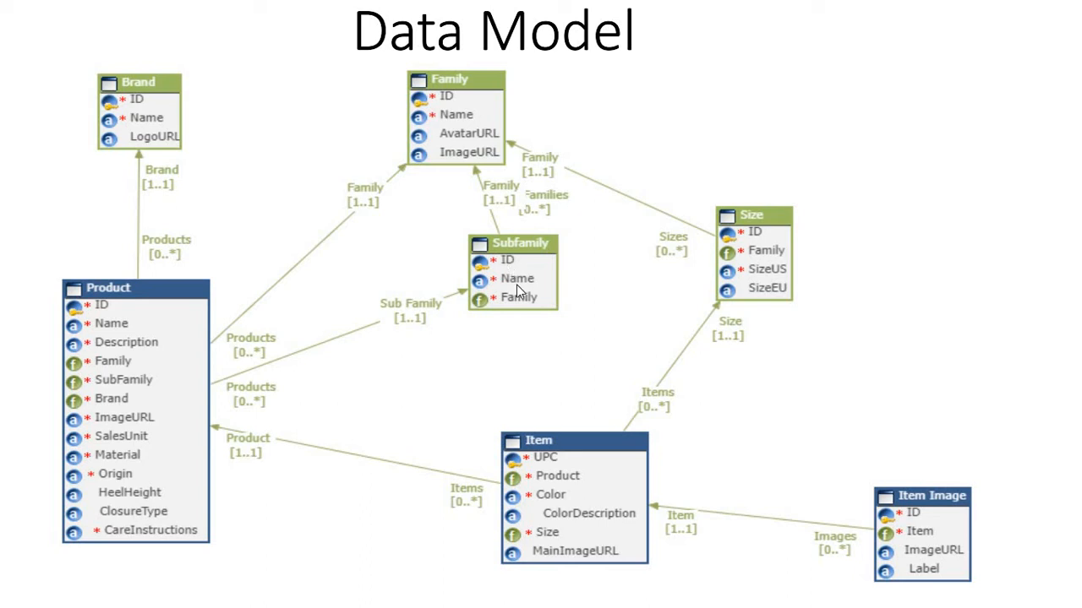
mouse_move(521, 306)
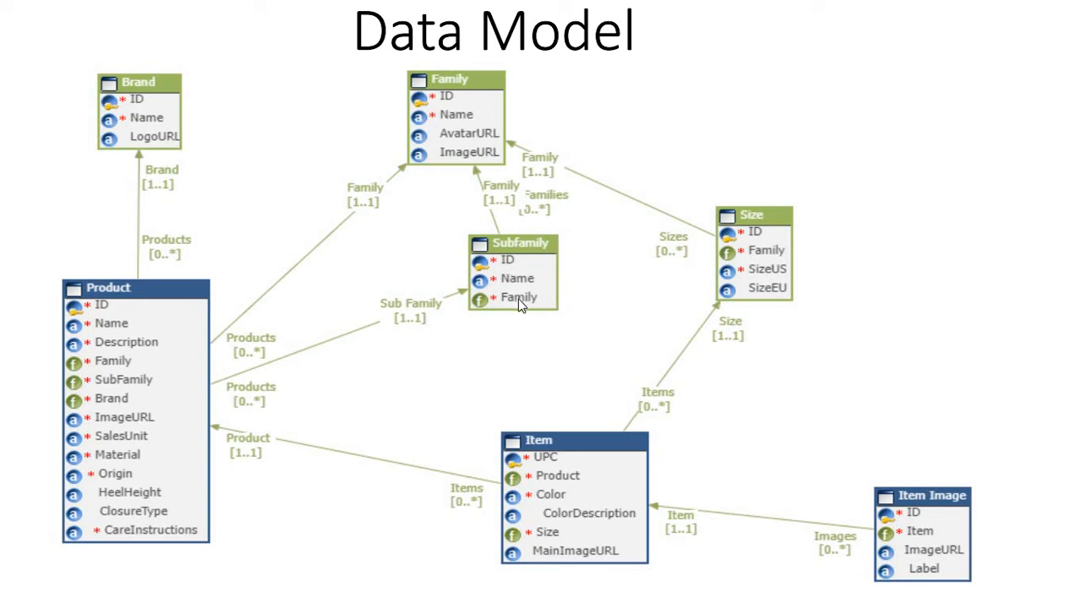
mouse_move(481, 206)
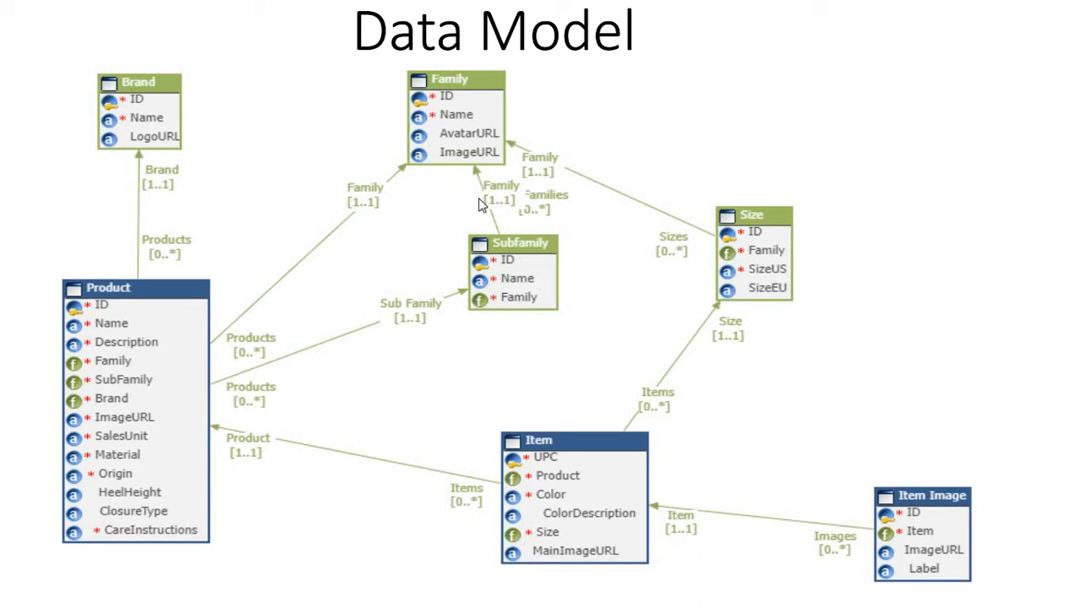
mouse_move(735, 233)
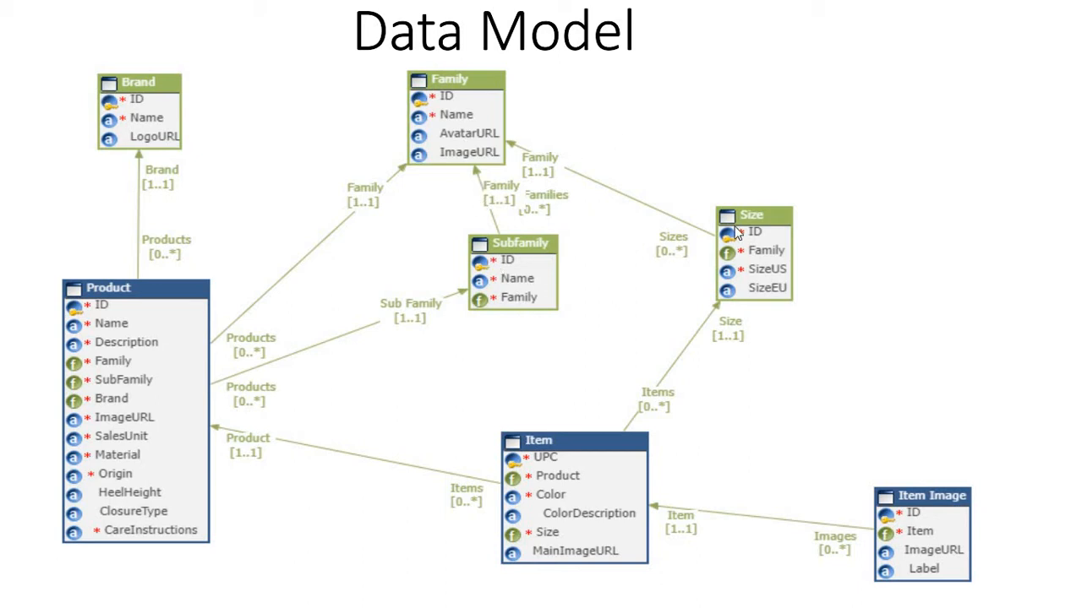
mouse_move(760, 230)
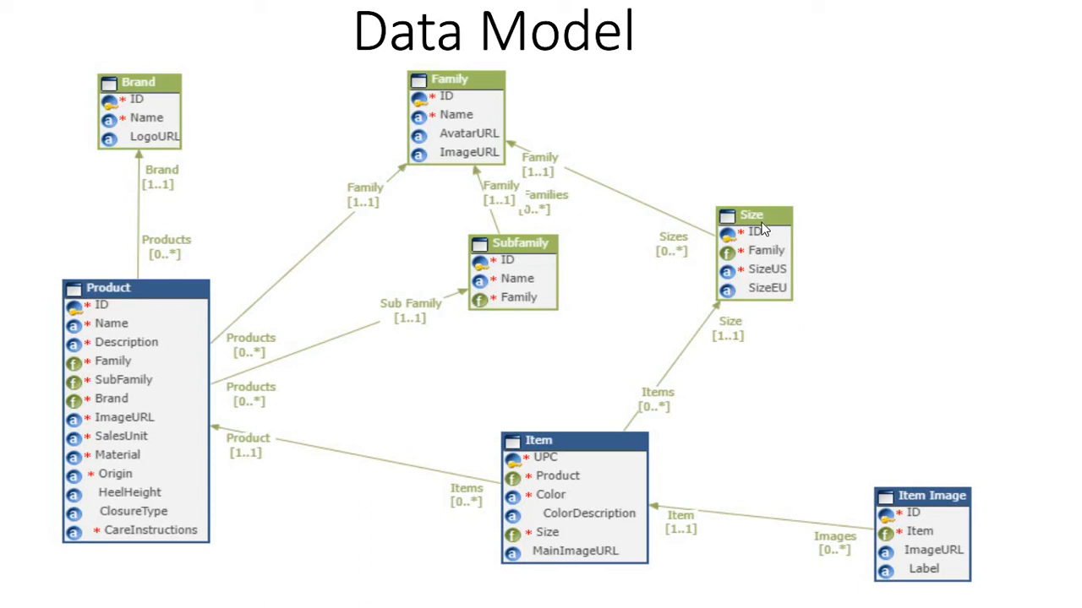
mouse_move(764, 251)
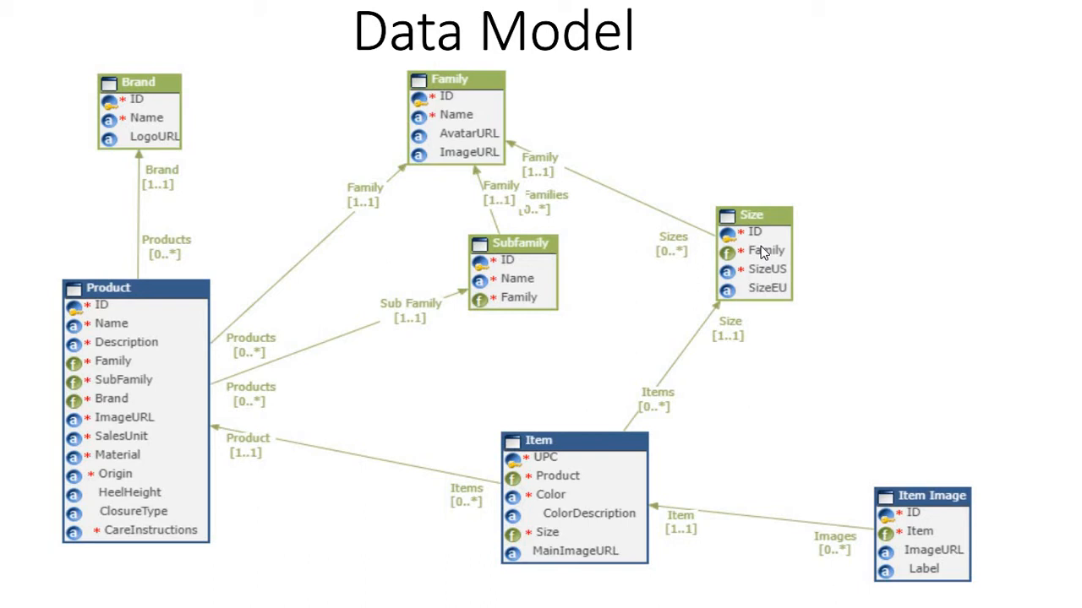
mouse_move(729, 245)
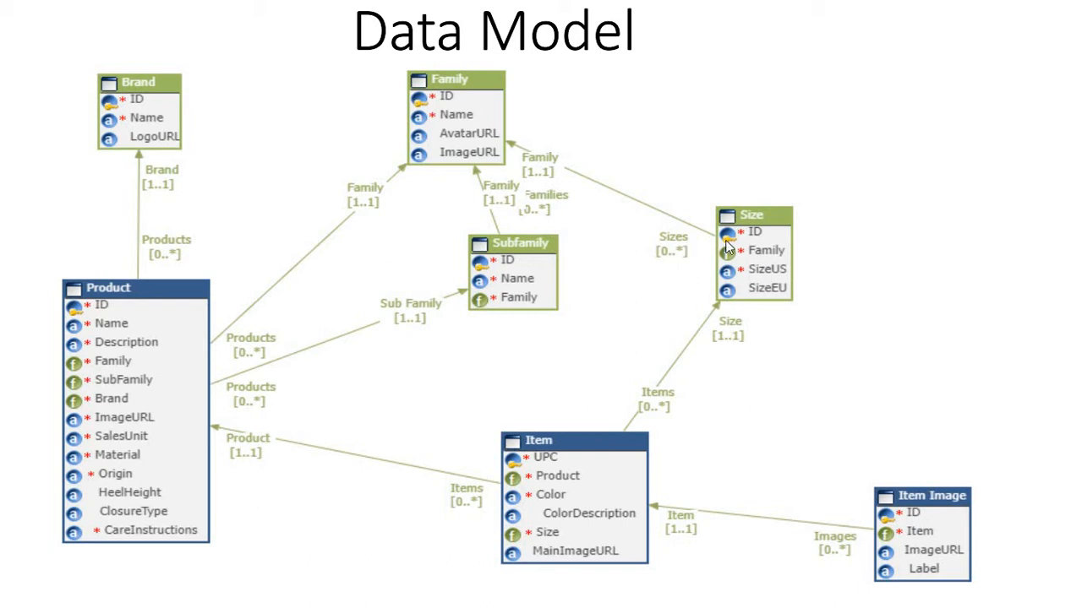
mouse_move(747, 245)
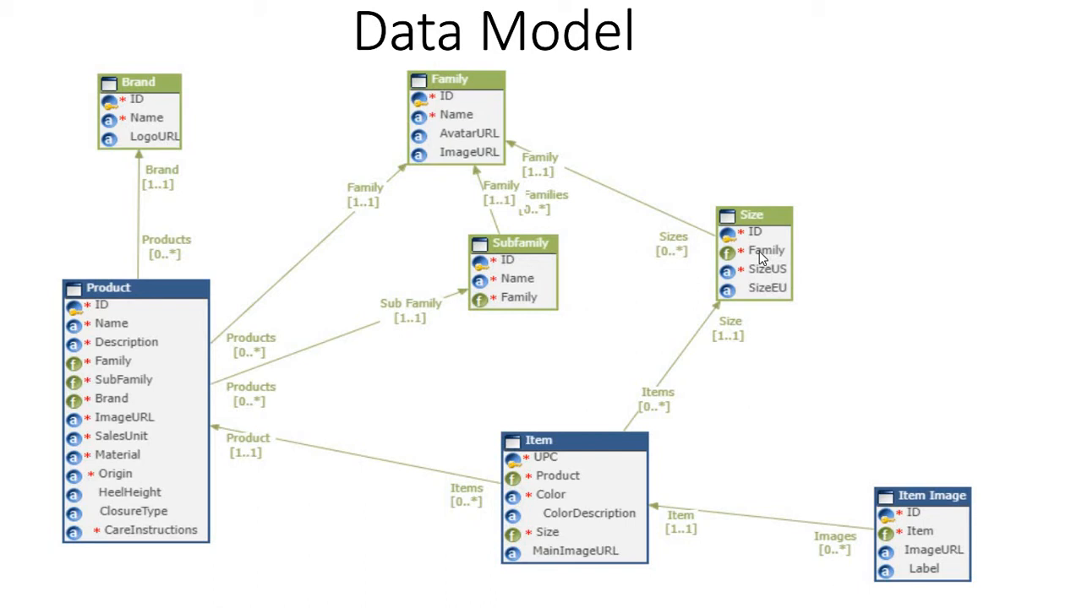
mouse_move(781, 281)
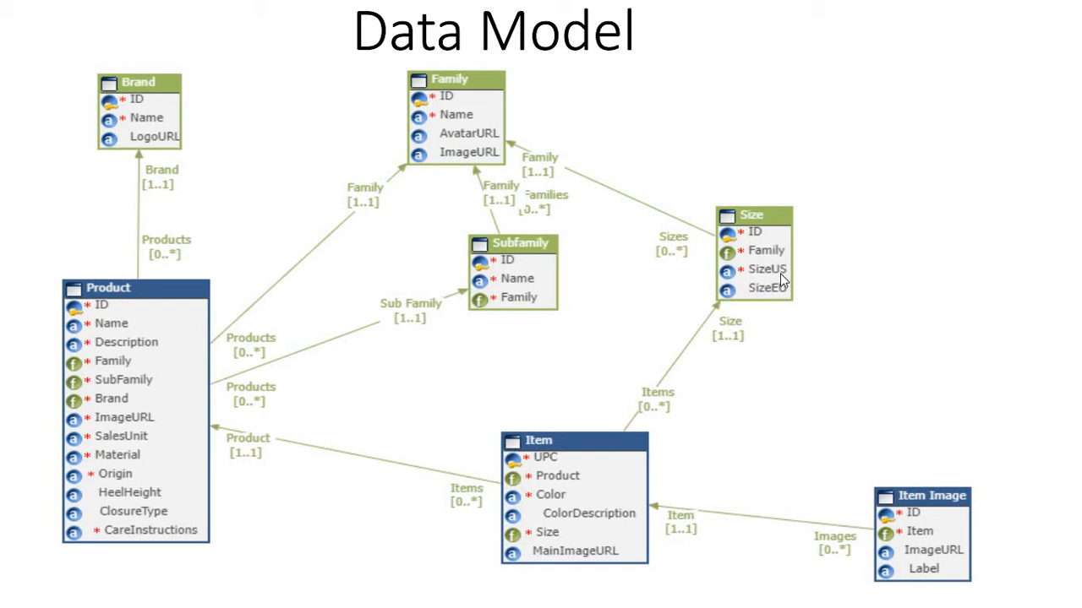
mouse_move(787, 286)
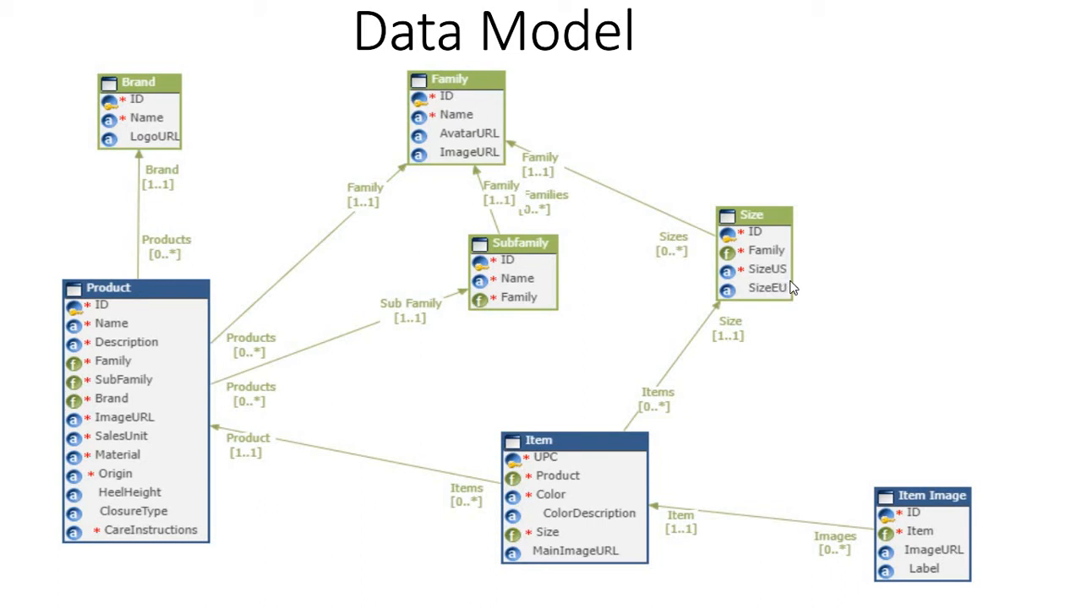
mouse_move(780, 311)
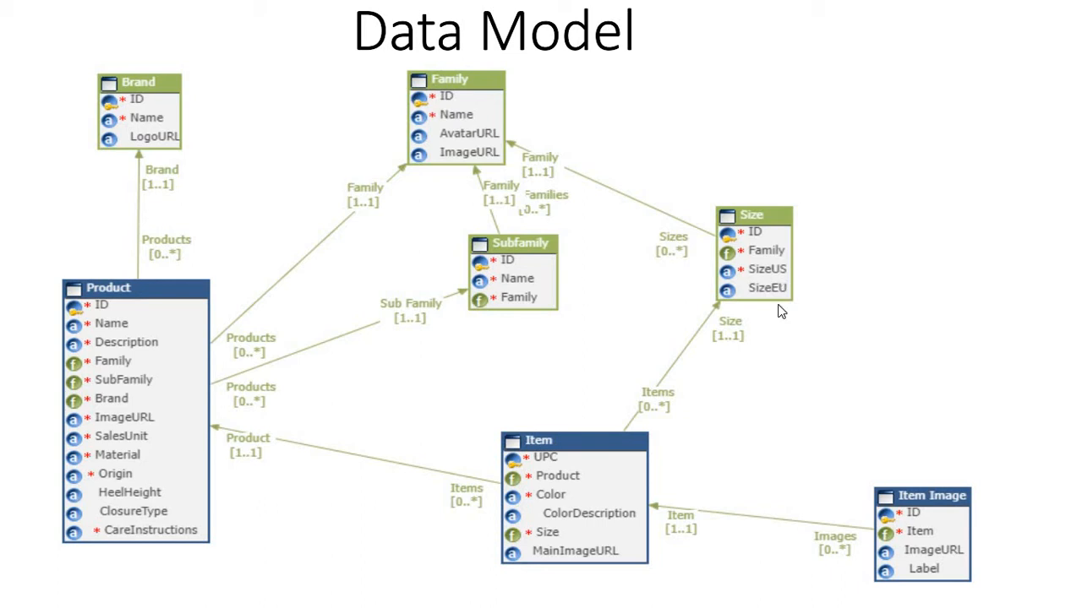
mouse_move(757, 239)
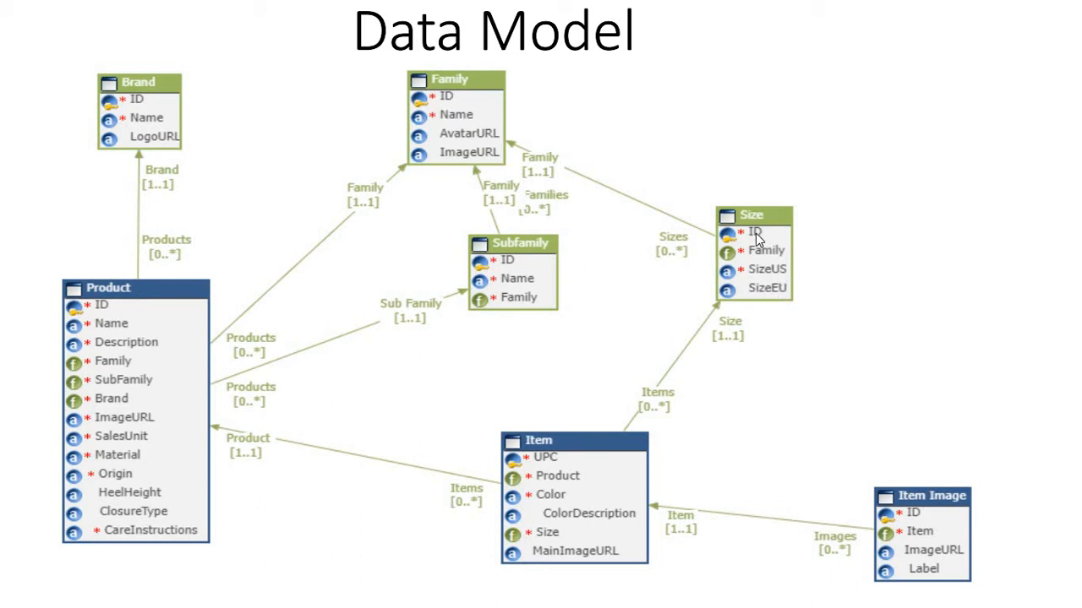
mouse_move(448, 93)
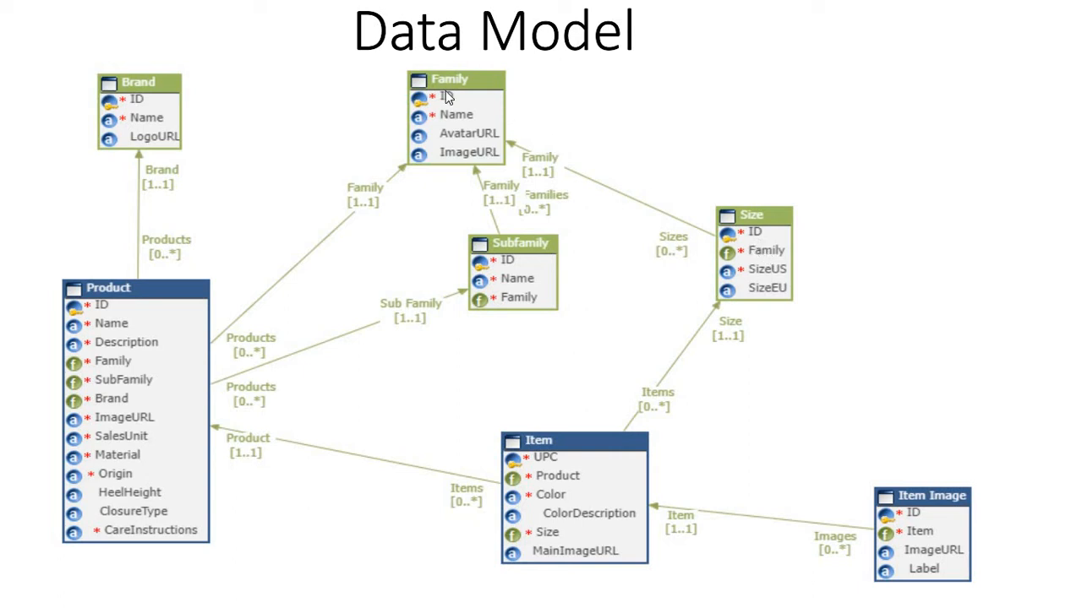
mouse_move(780, 277)
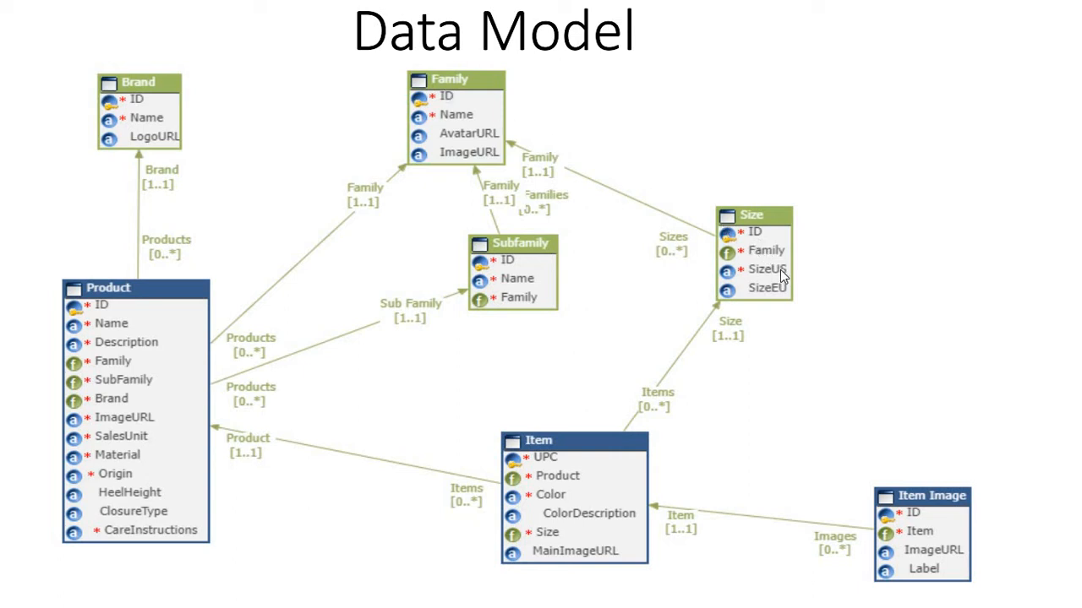
mouse_move(784, 282)
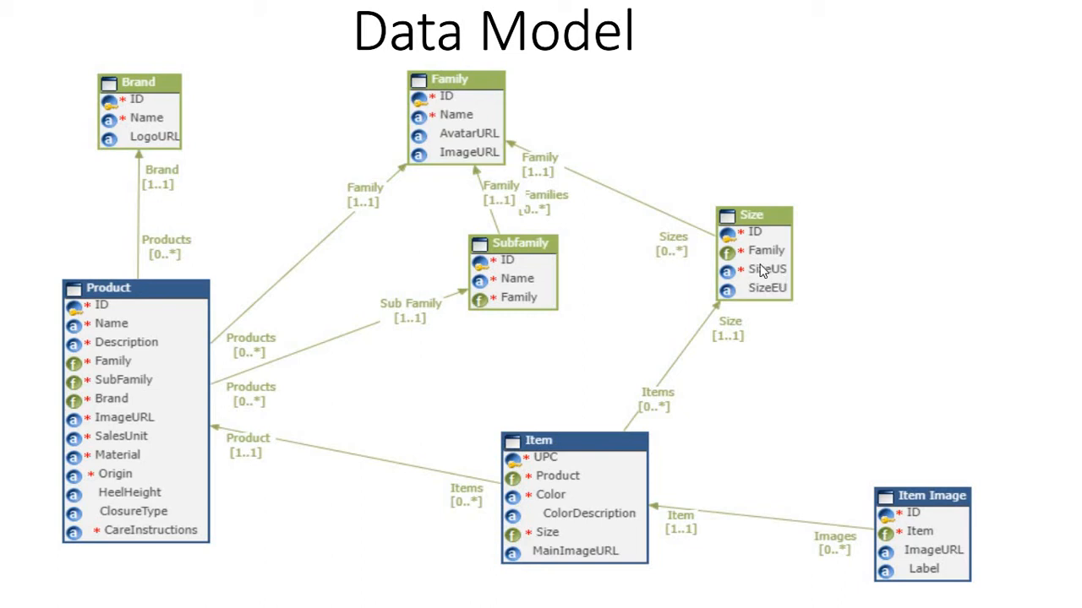
mouse_move(777, 298)
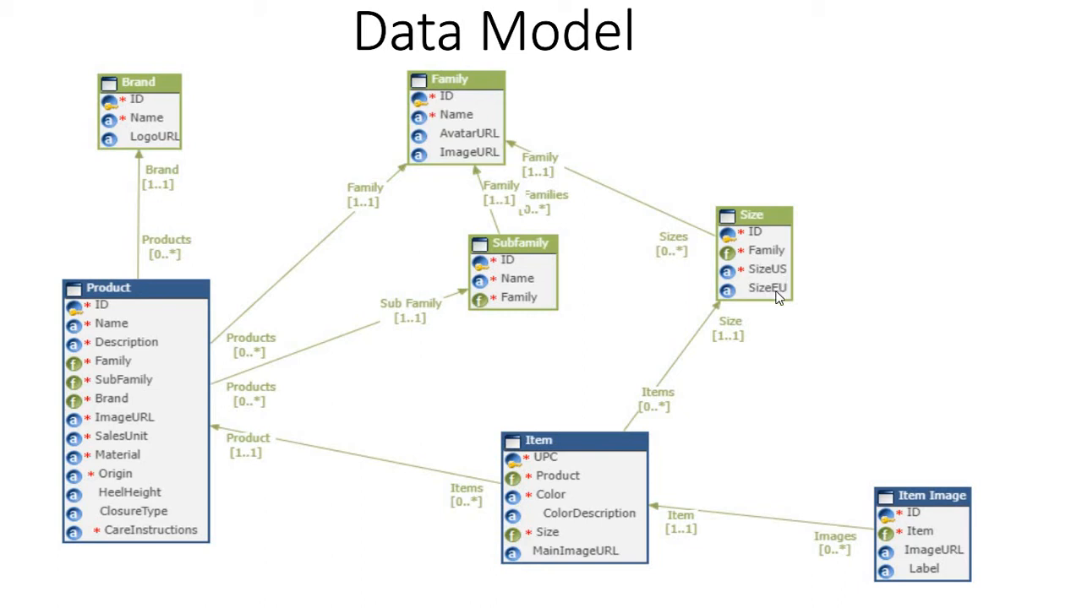
mouse_move(781, 301)
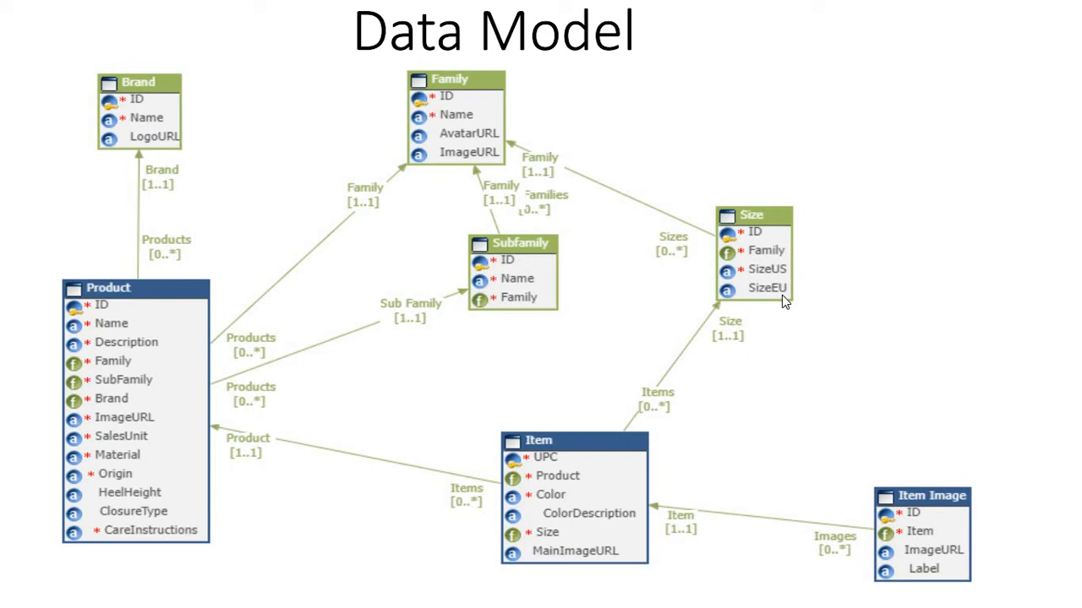
mouse_move(706, 273)
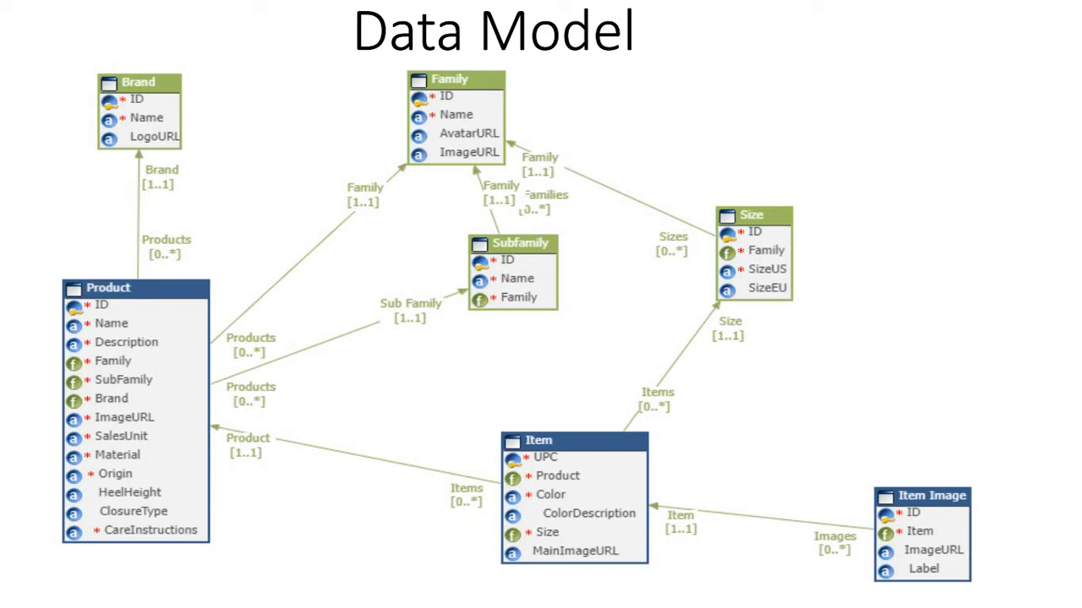
mouse_move(121, 319)
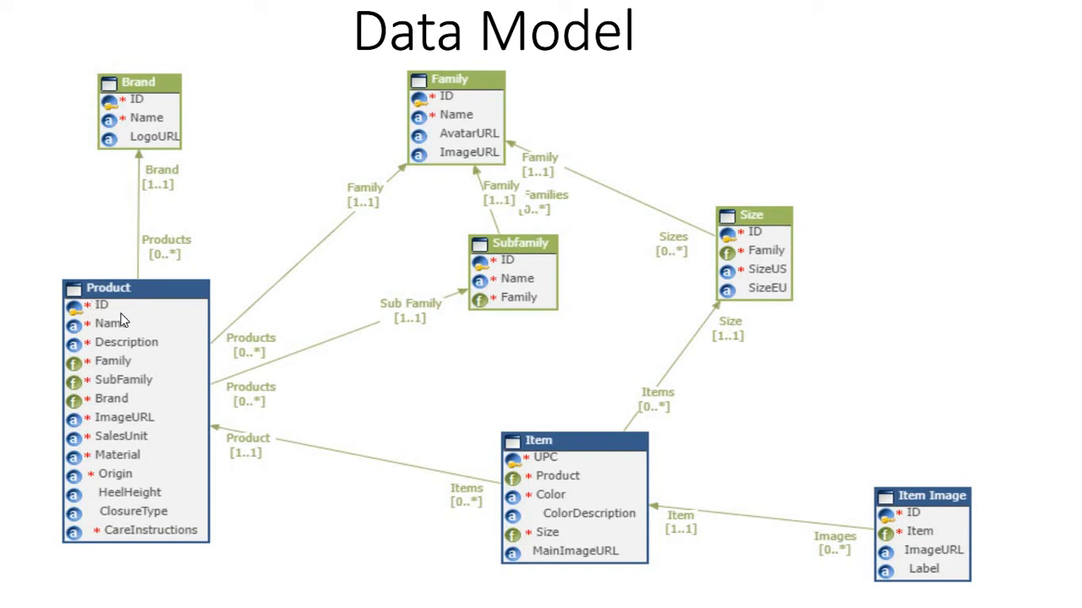
mouse_move(127, 355)
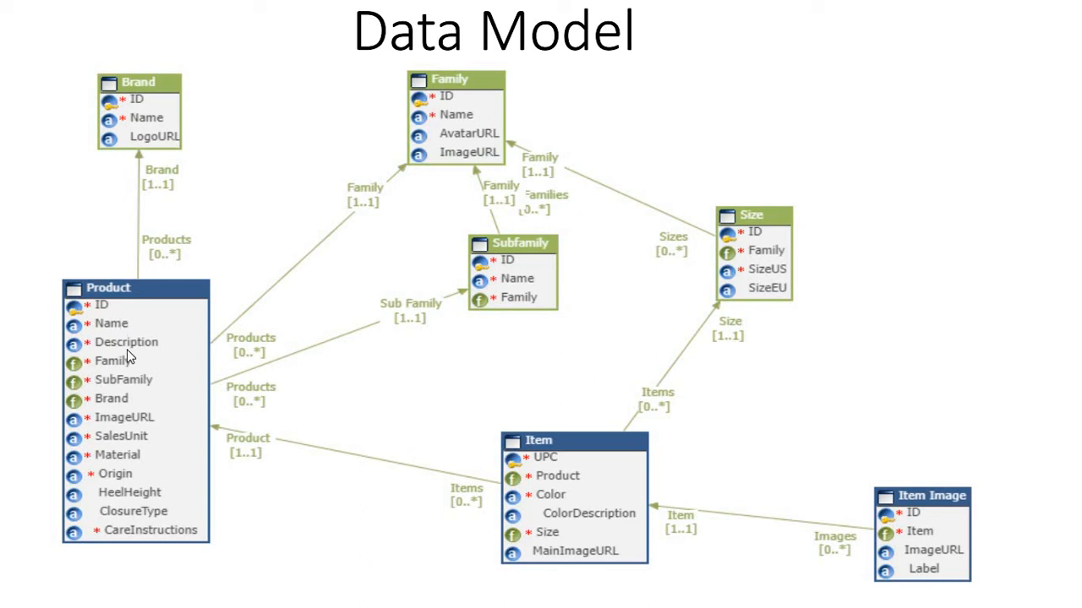
mouse_move(125, 375)
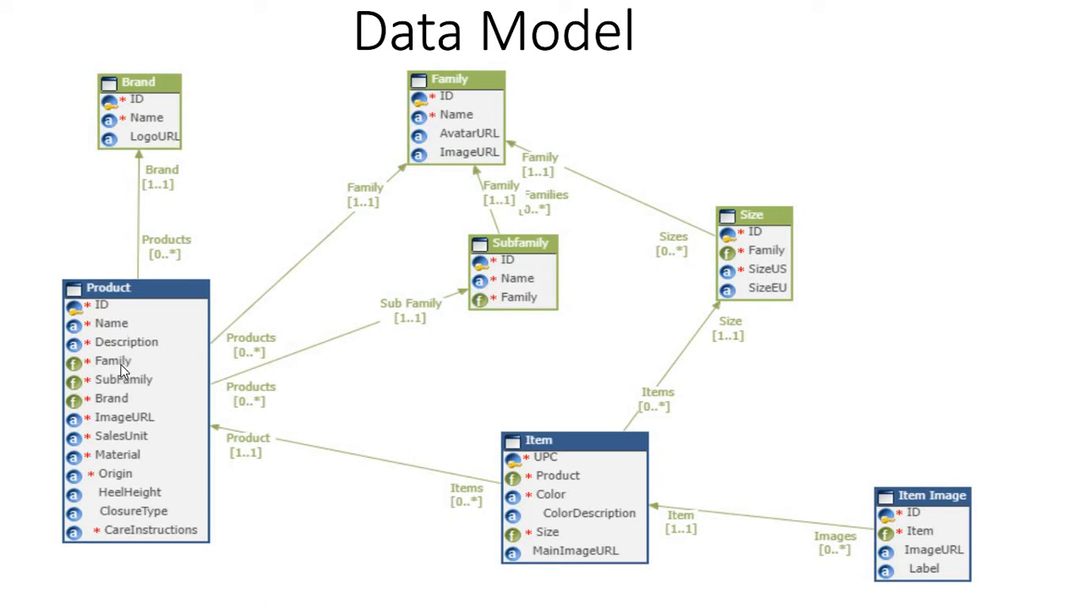
mouse_move(139, 125)
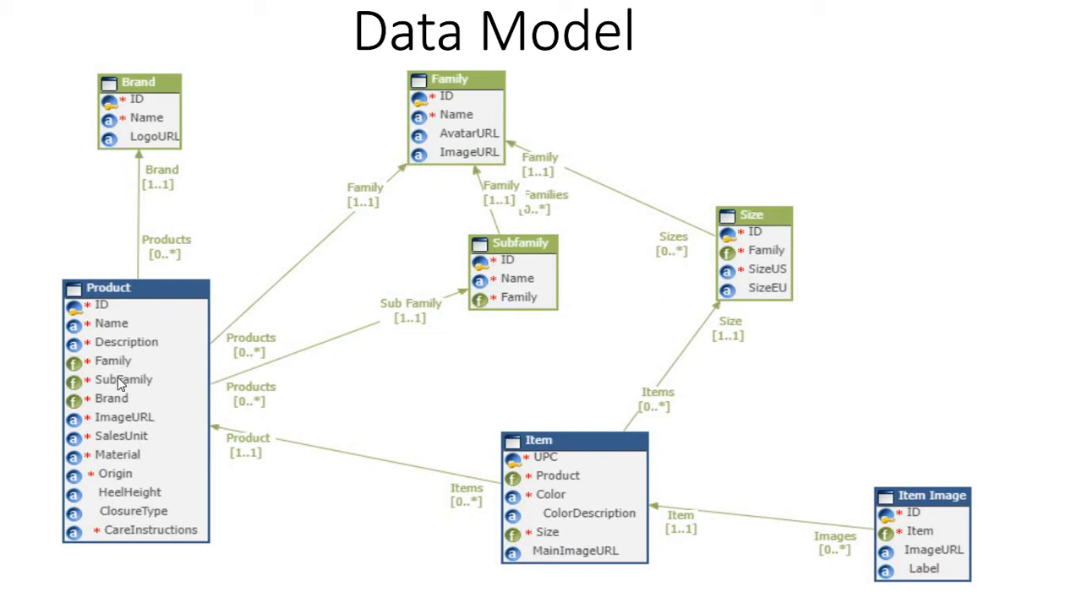
mouse_move(121, 414)
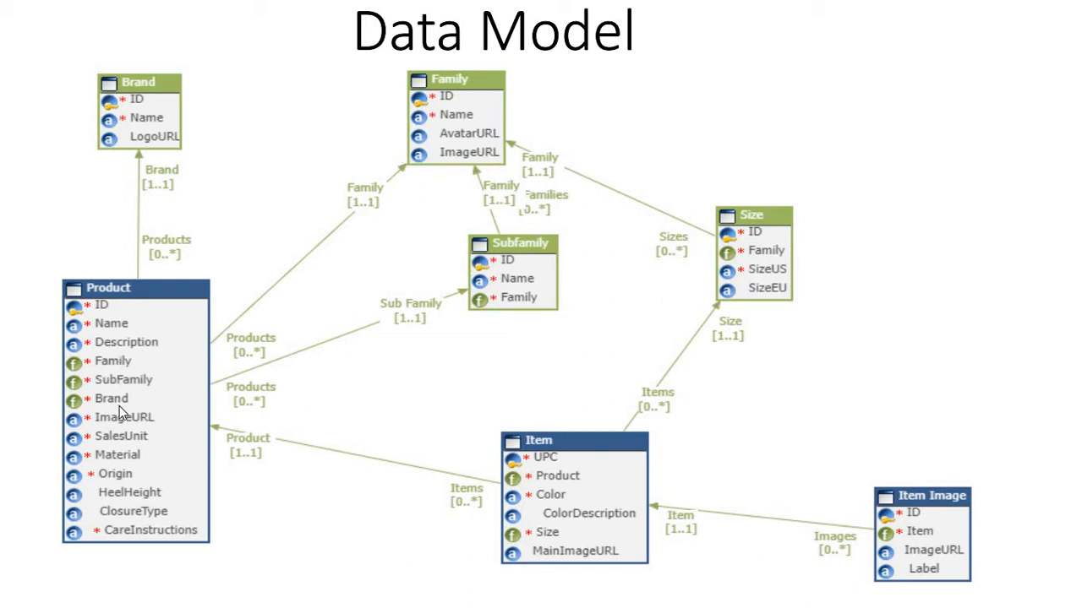
mouse_move(150, 436)
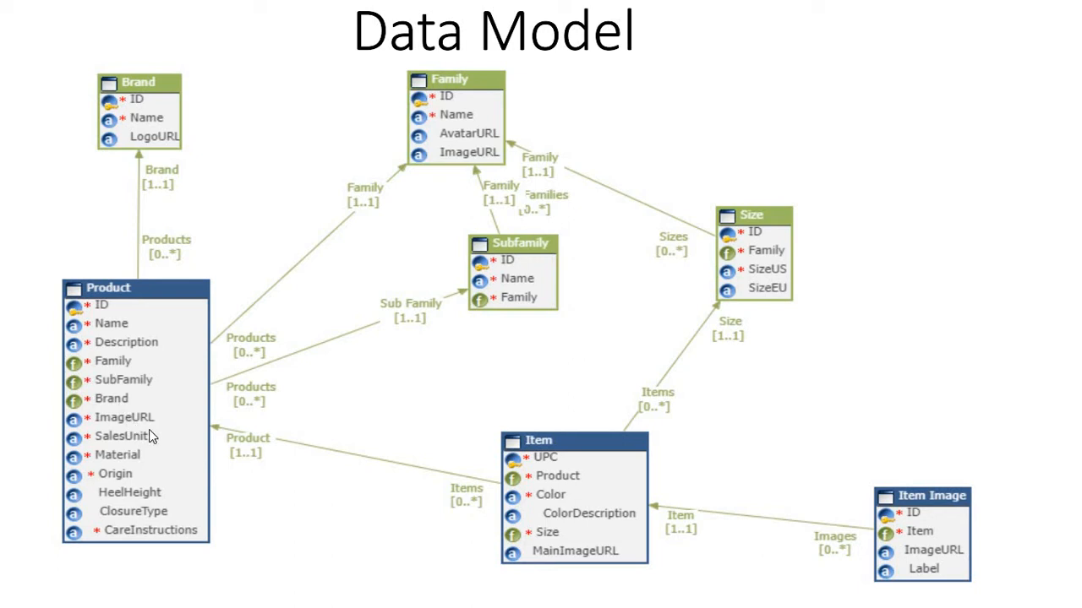
mouse_move(143, 429)
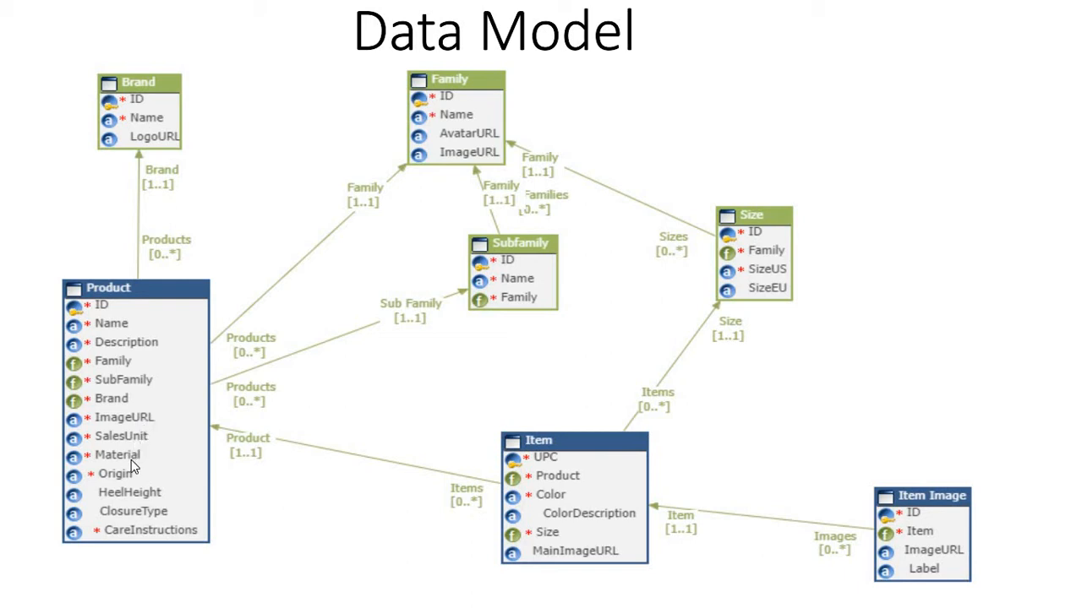
mouse_move(128, 487)
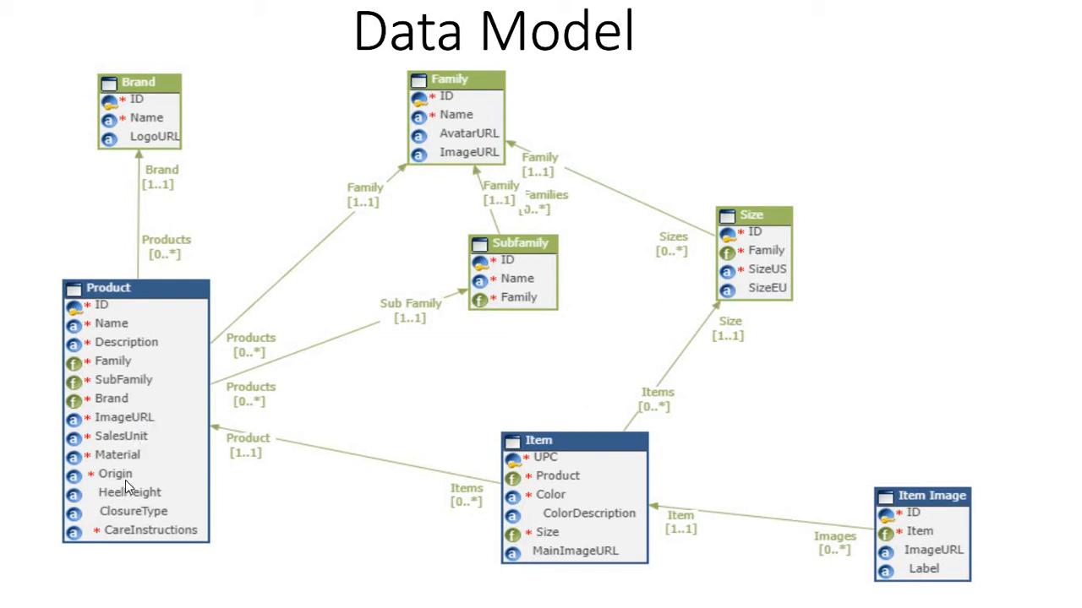
mouse_move(143, 515)
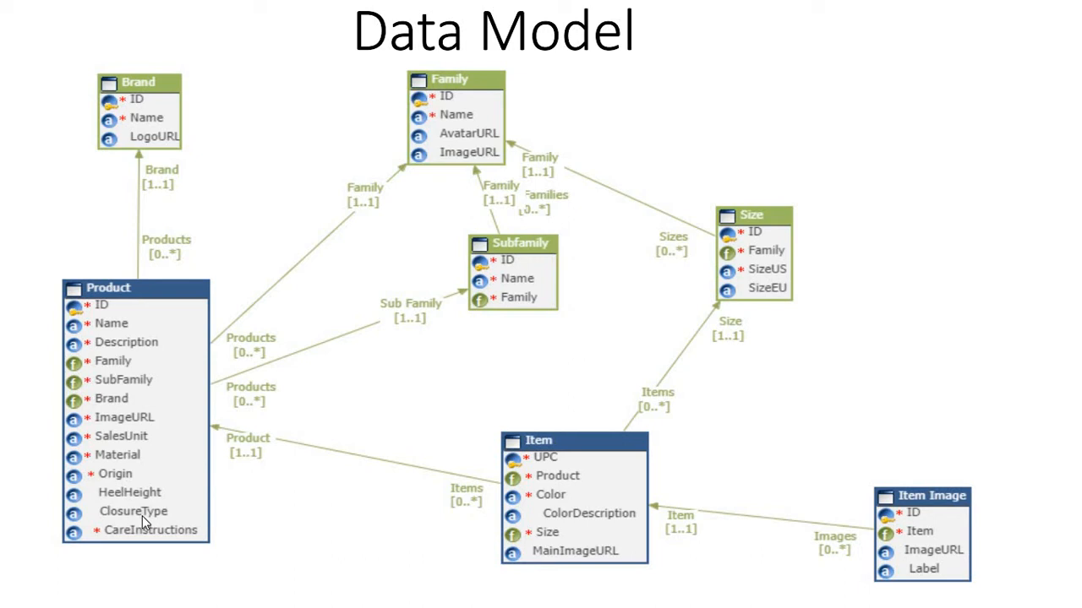
mouse_move(120, 459)
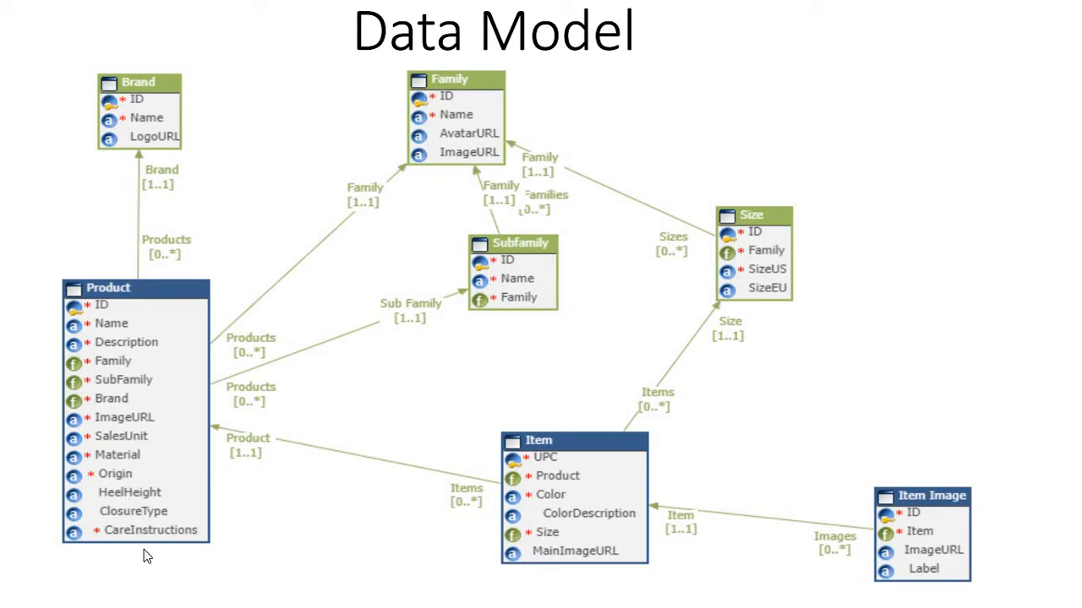
mouse_move(138, 507)
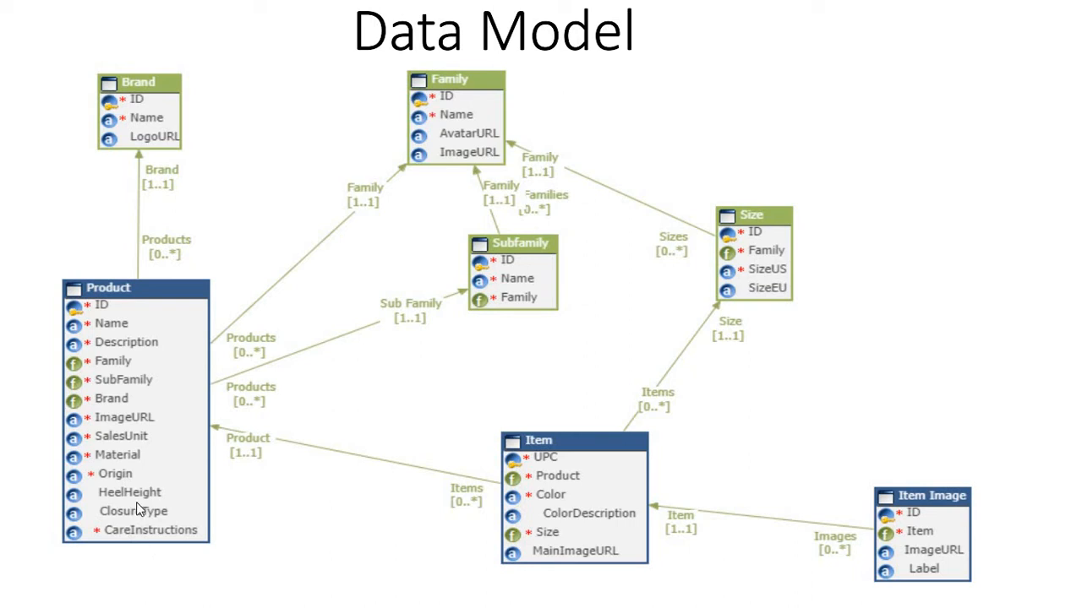
mouse_move(134, 481)
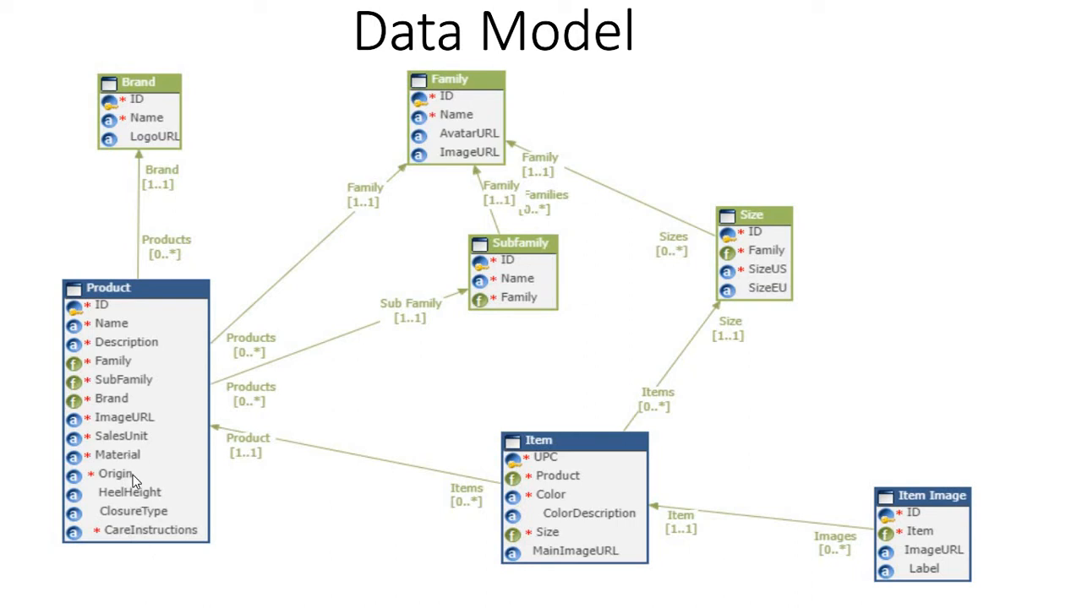
mouse_move(137, 499)
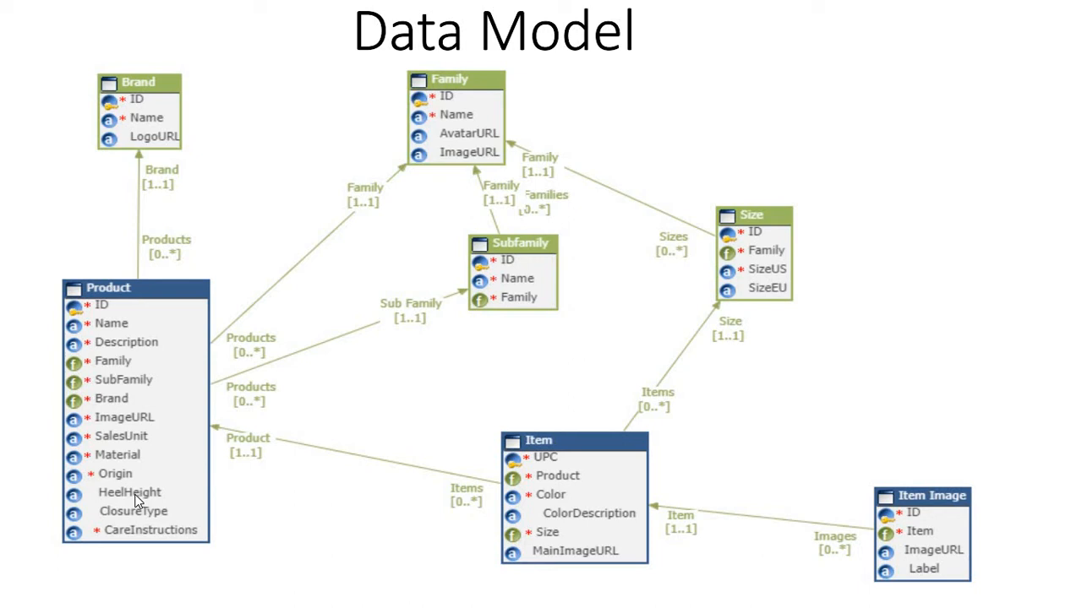
mouse_move(149, 524)
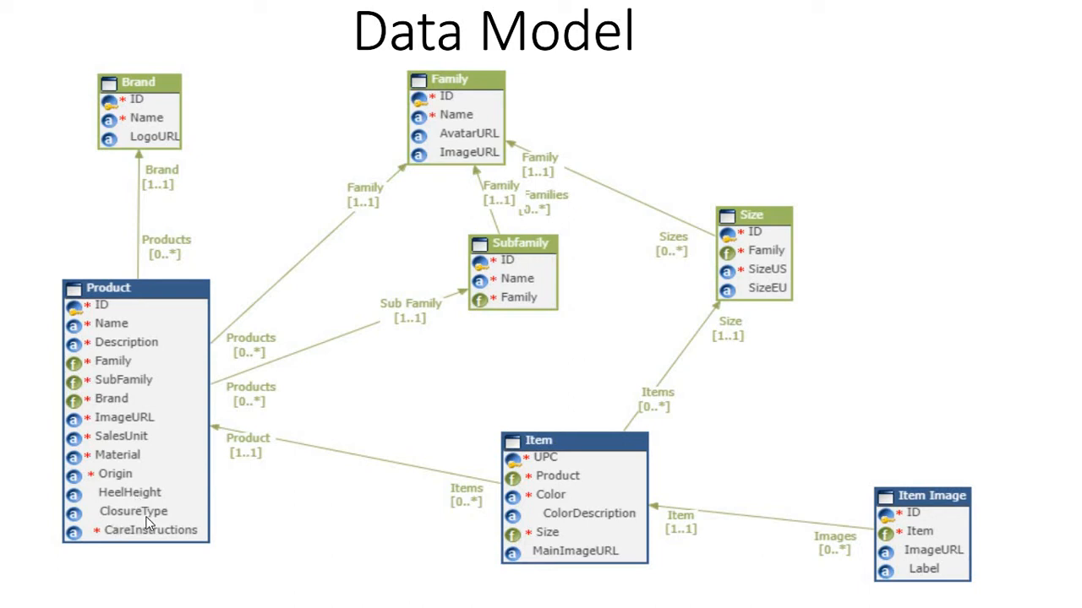
mouse_move(127, 544)
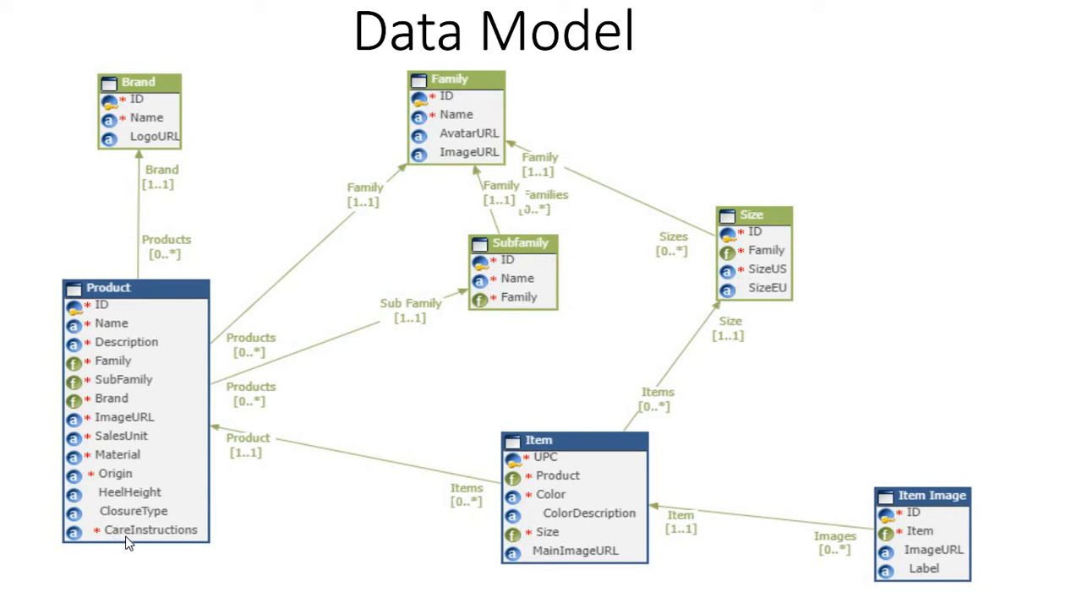
mouse_move(135, 455)
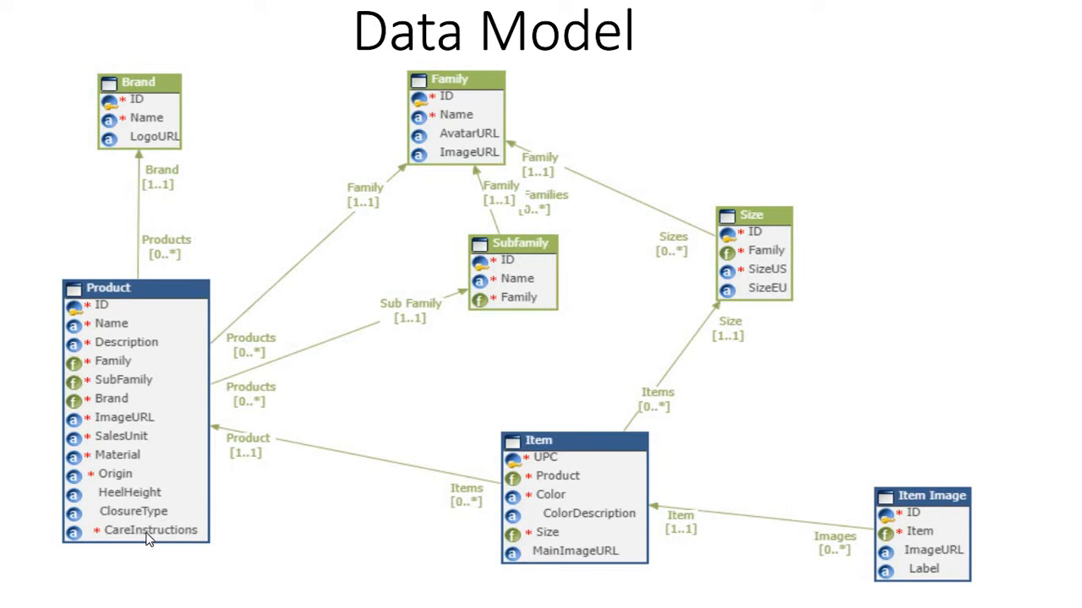
mouse_move(125, 110)
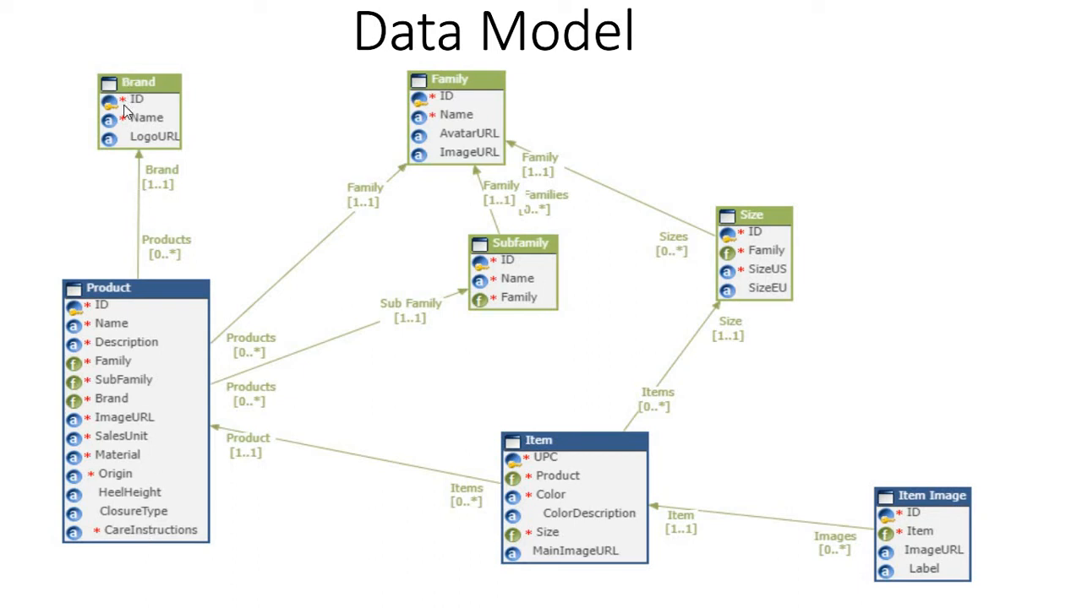
mouse_move(143, 494)
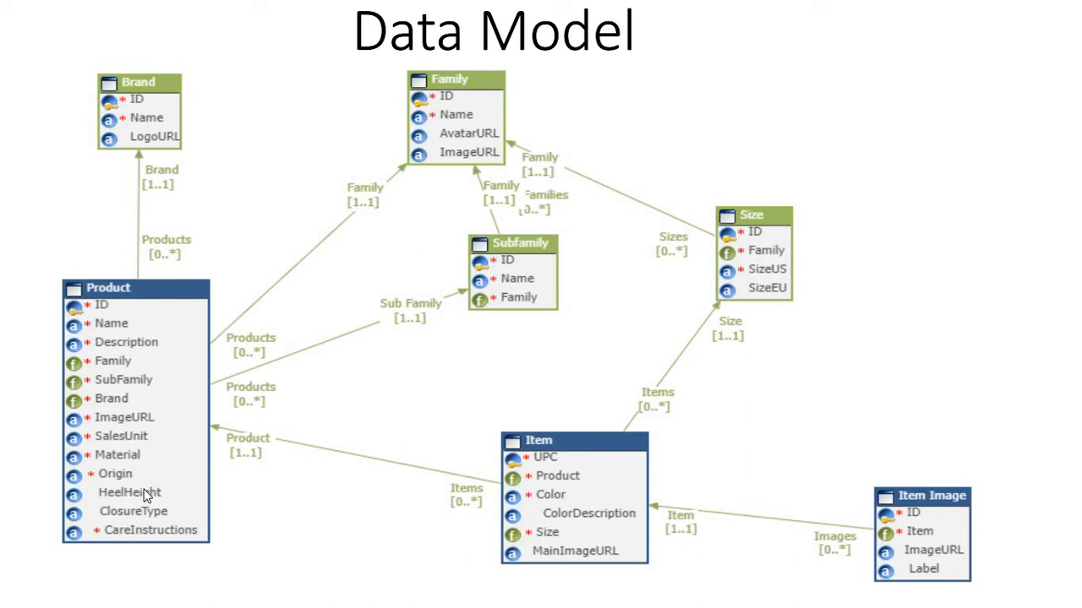
mouse_move(531, 137)
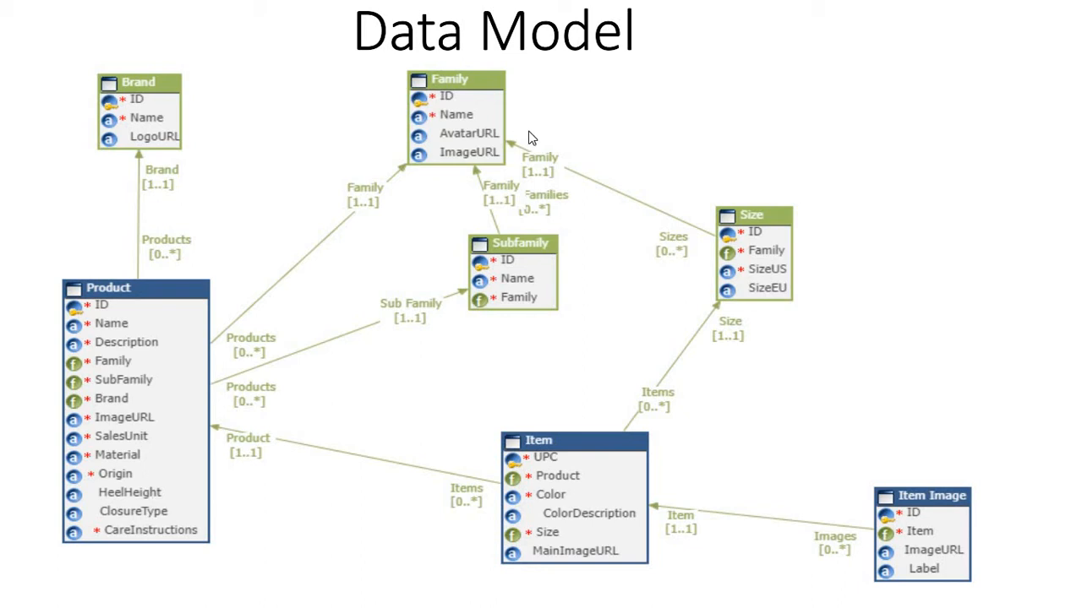
mouse_move(103, 524)
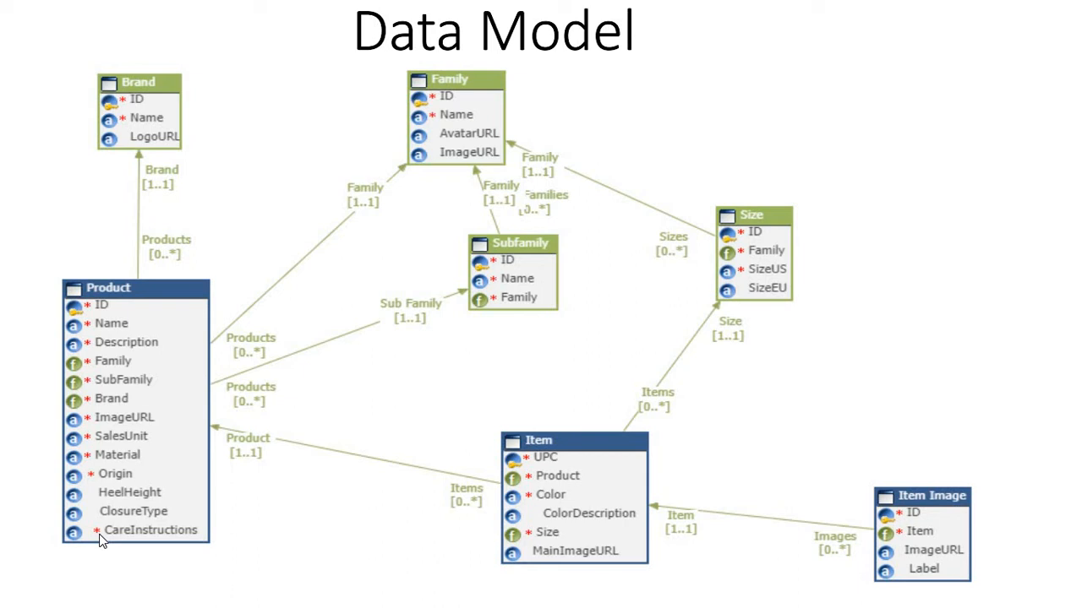
mouse_move(143, 544)
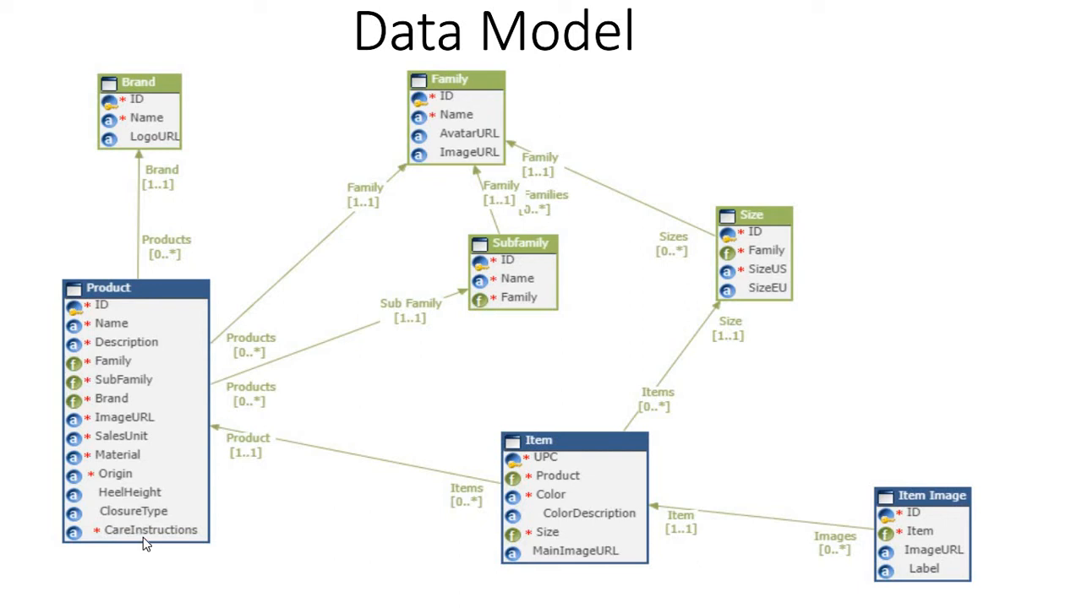
mouse_move(634, 446)
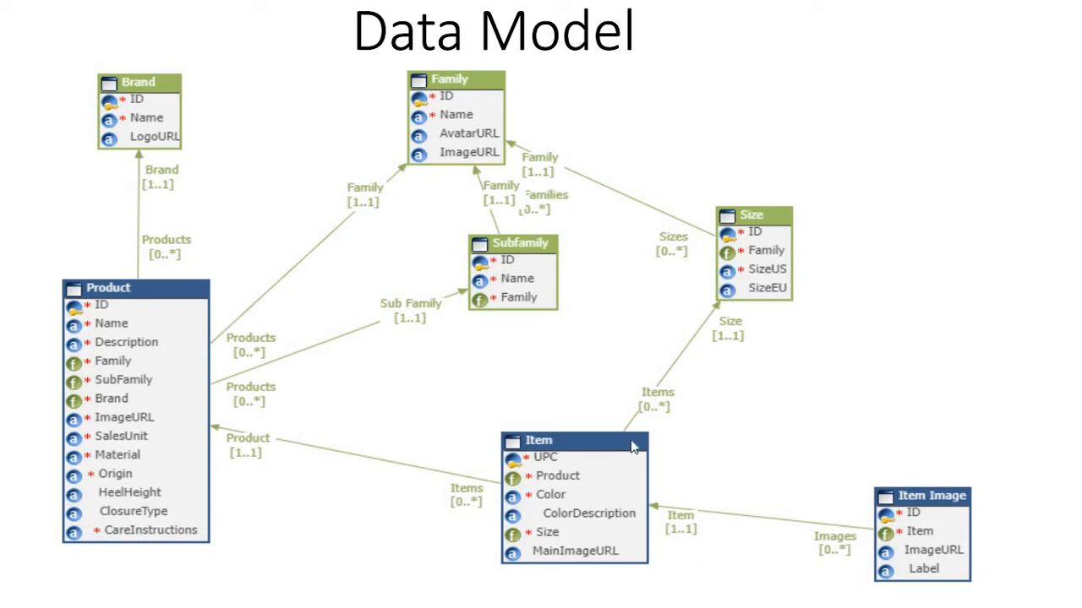
mouse_move(544, 472)
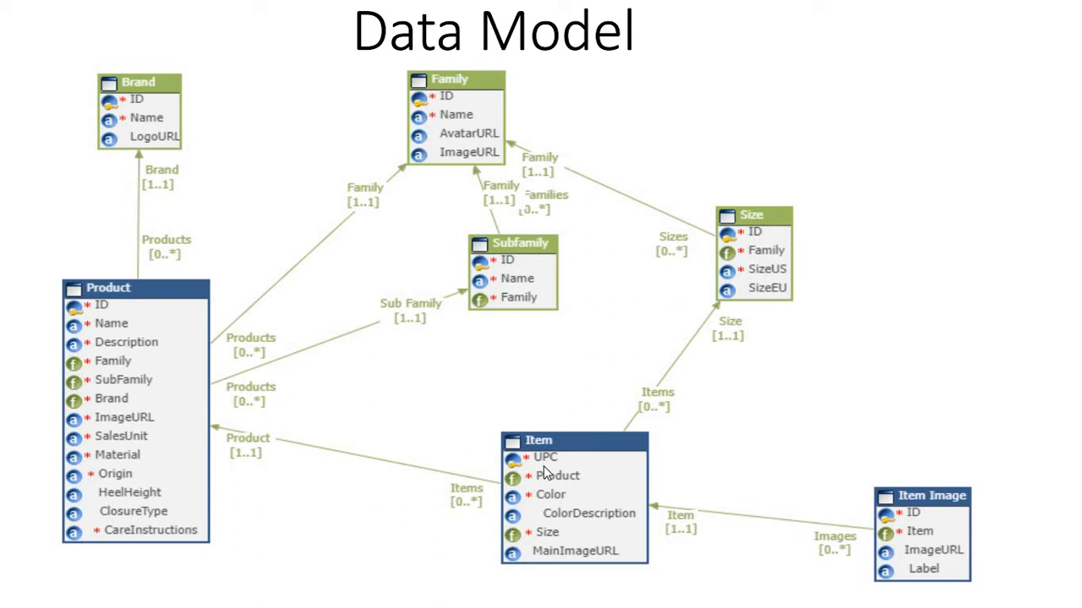
mouse_move(364, 405)
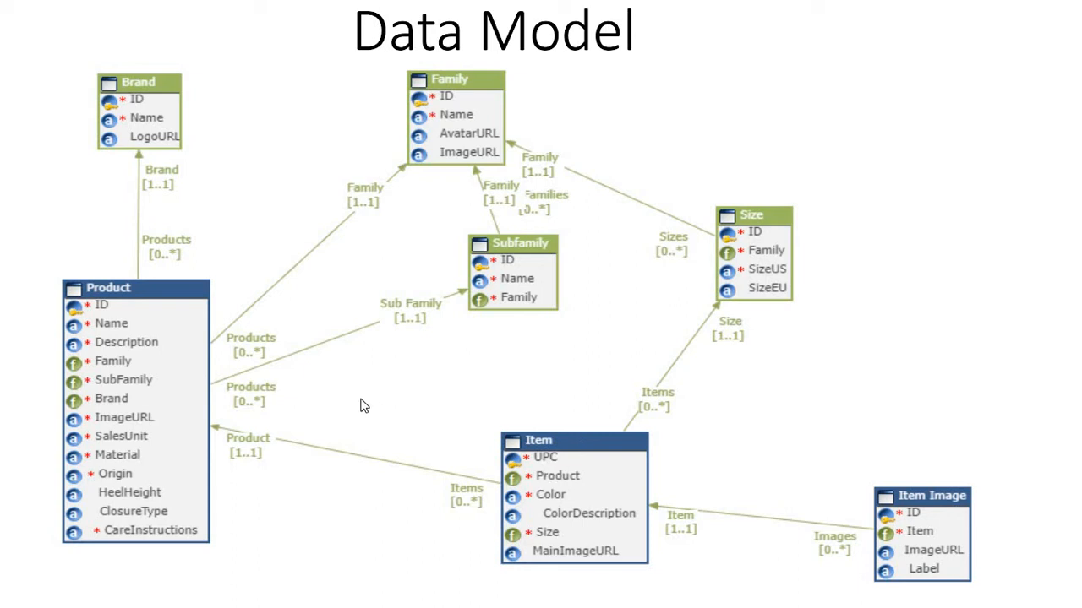
mouse_move(544, 470)
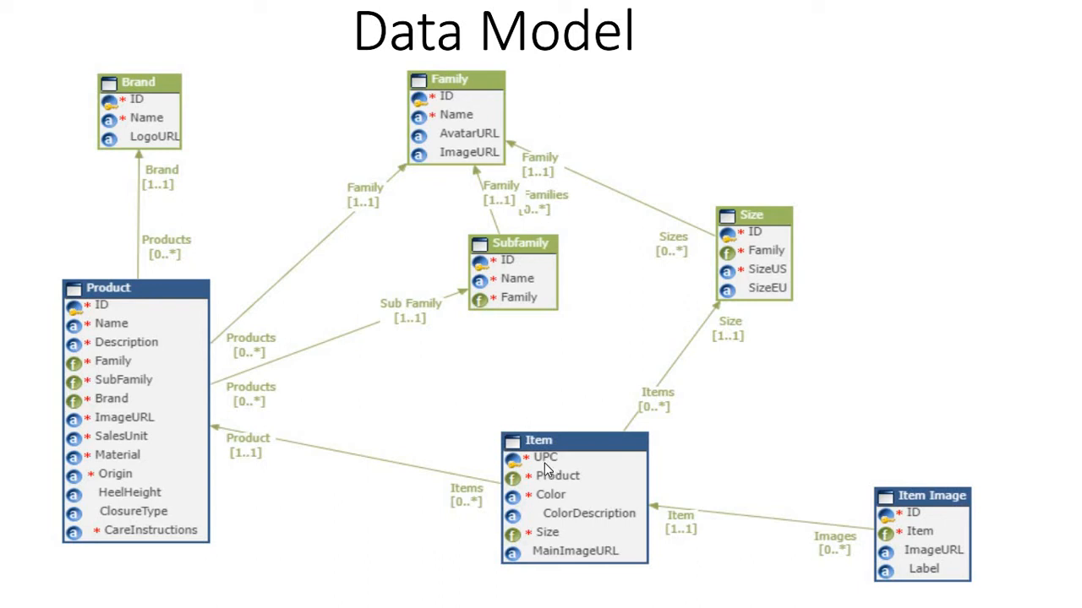
mouse_move(565, 483)
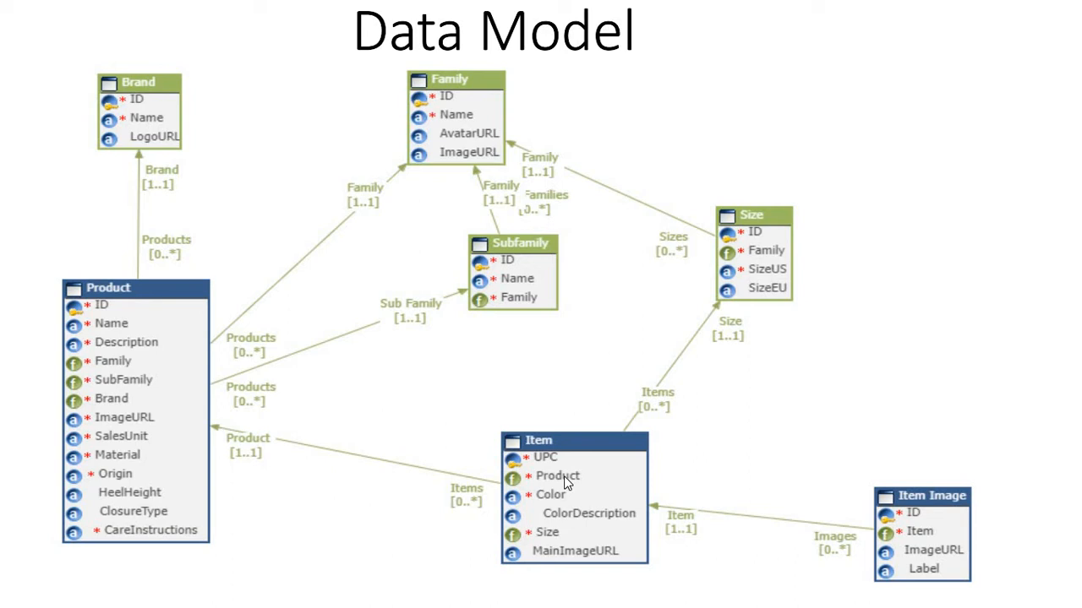
mouse_move(559, 499)
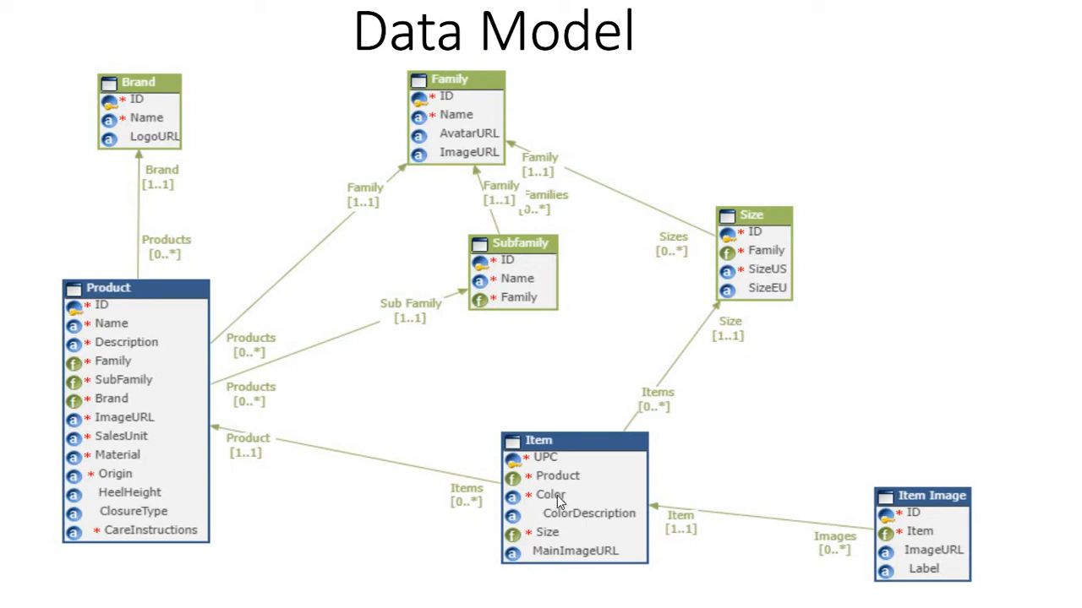
mouse_move(544, 532)
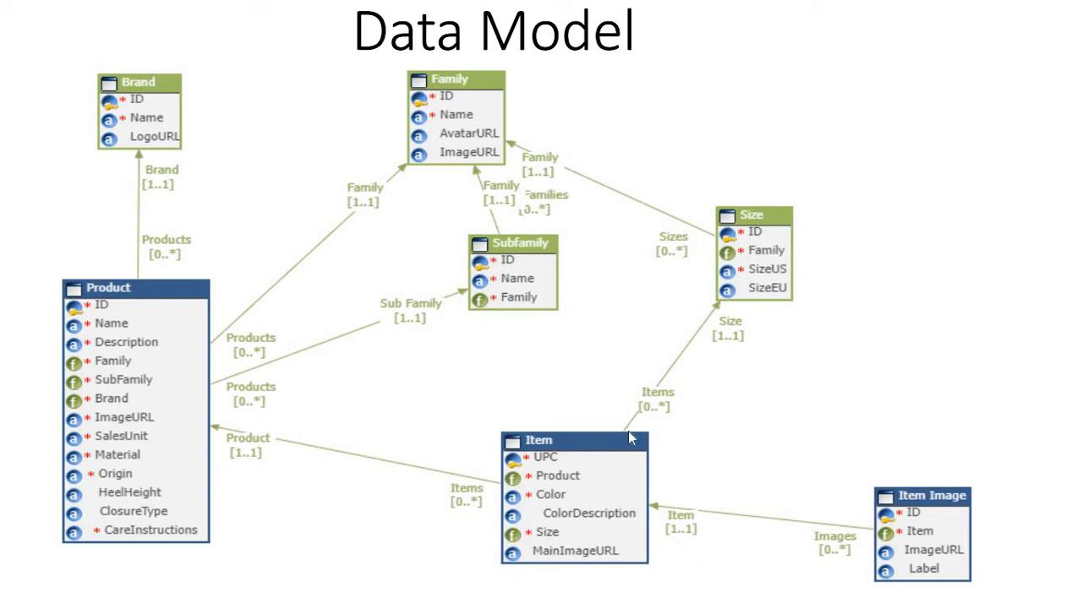
mouse_move(629, 566)
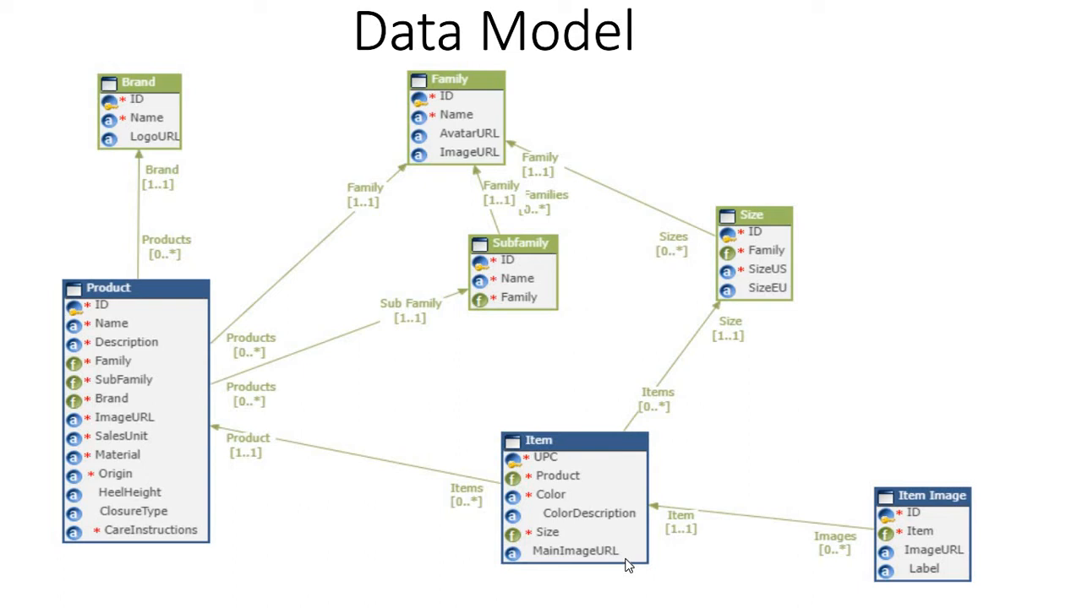
mouse_move(824, 551)
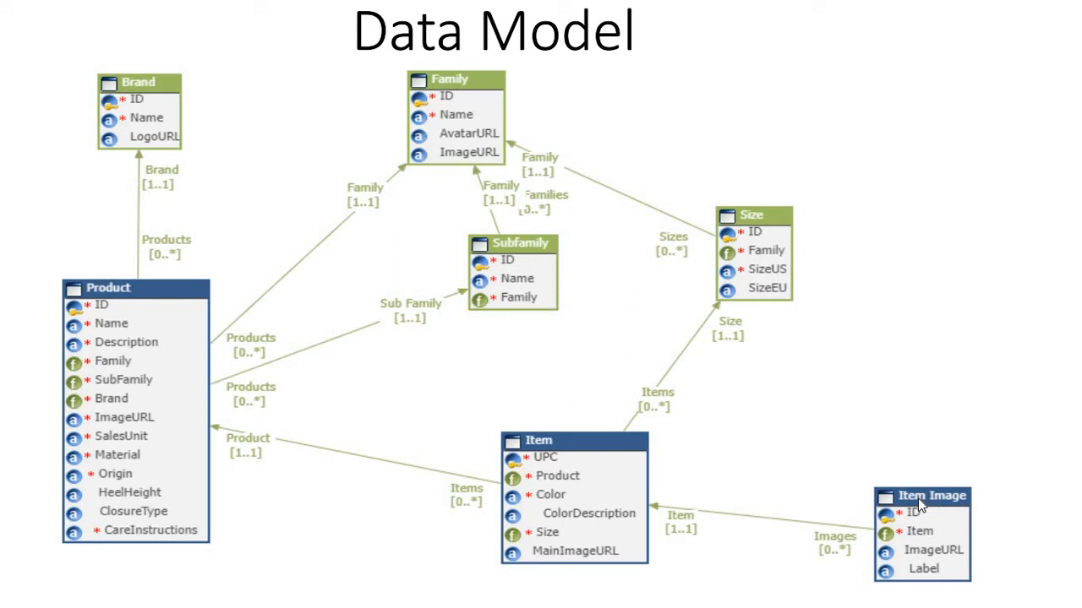
mouse_move(838, 531)
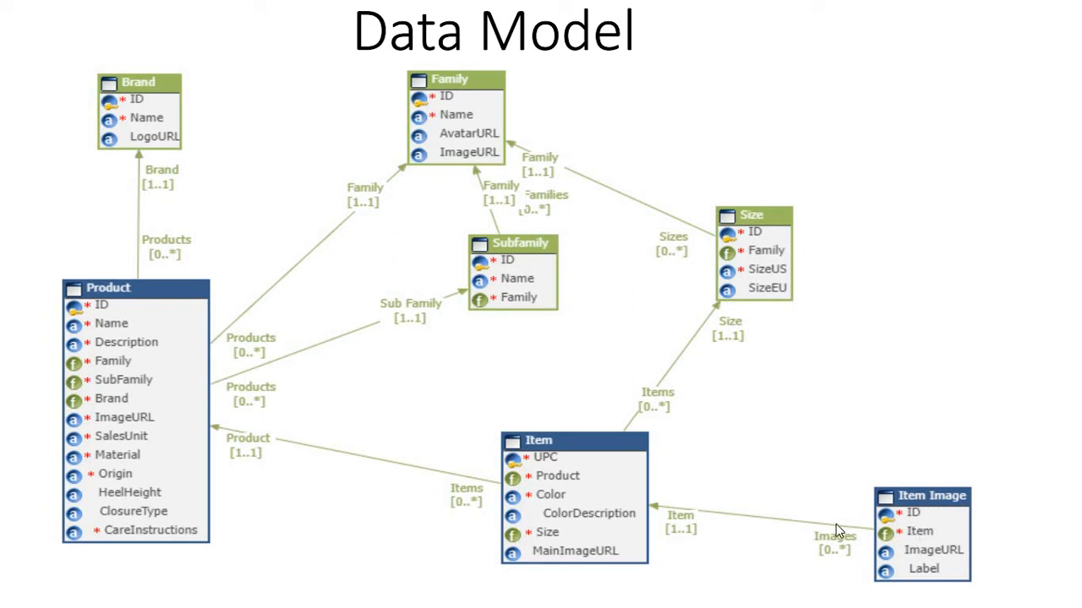
mouse_move(921, 541)
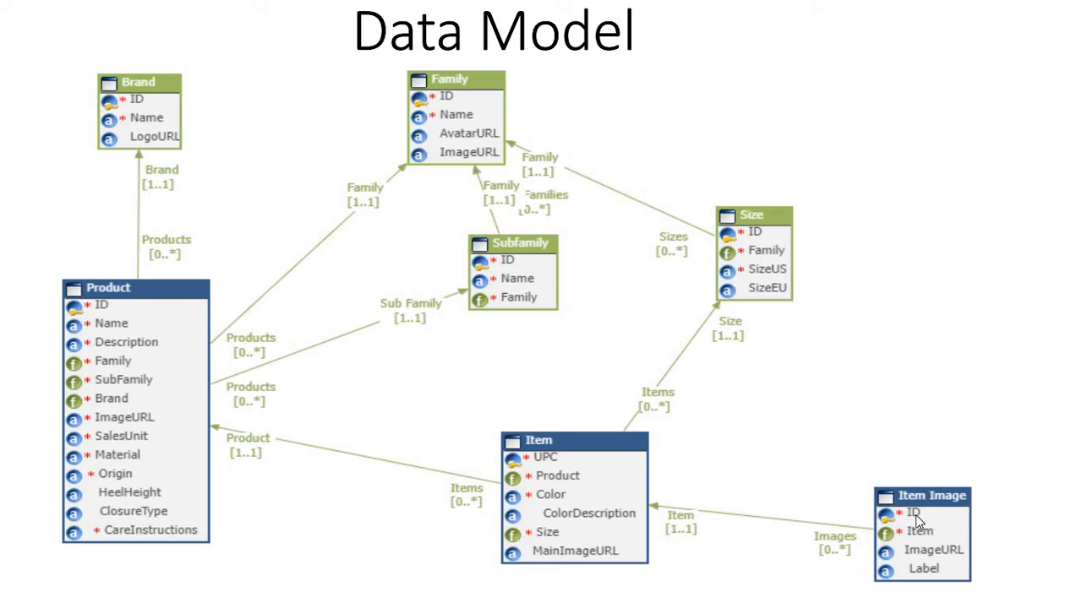
mouse_move(922, 539)
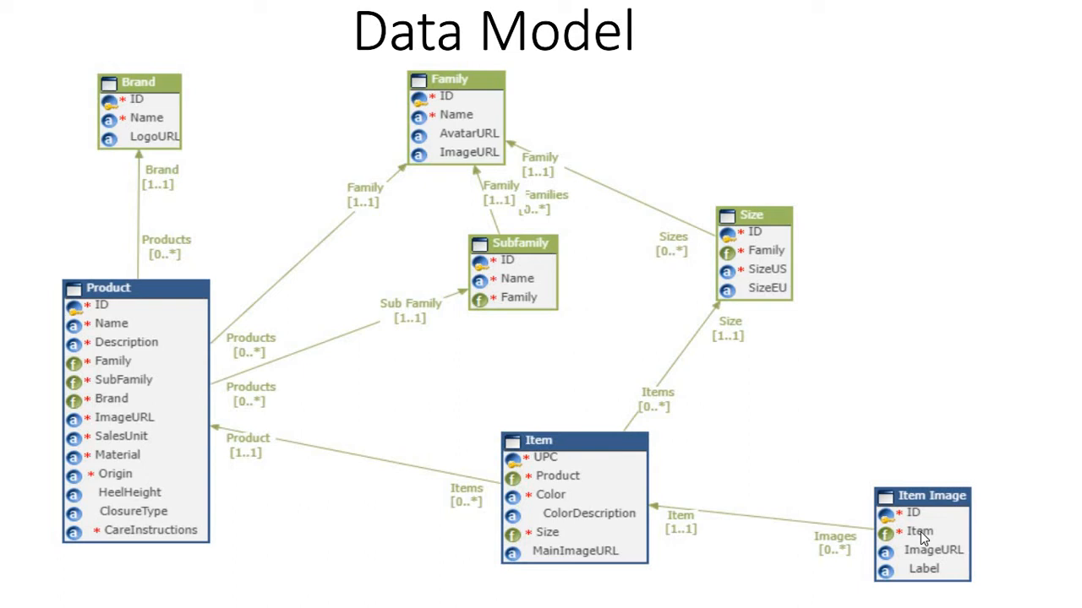
mouse_move(924, 555)
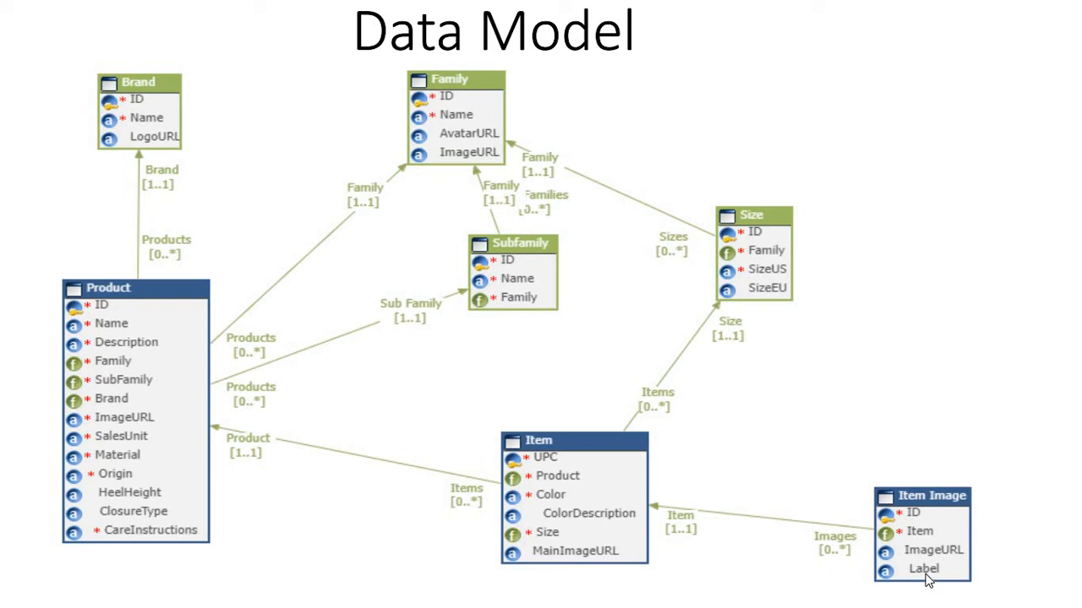
Bring the PIM data model workbook forward and scroll left to the Brand and Product tables
click(477, 14)
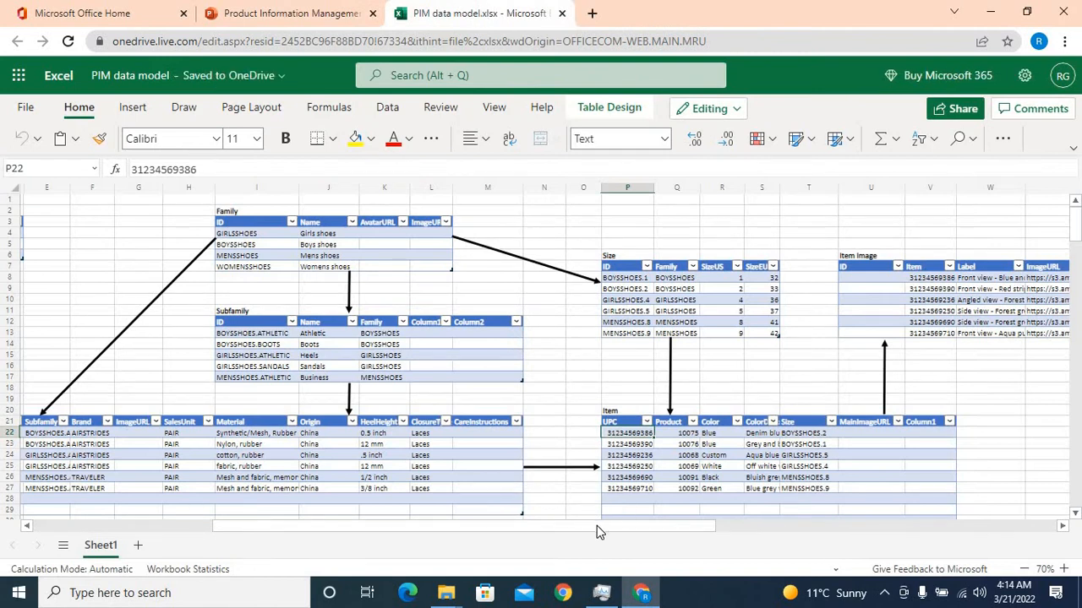
scroll(left, 3)
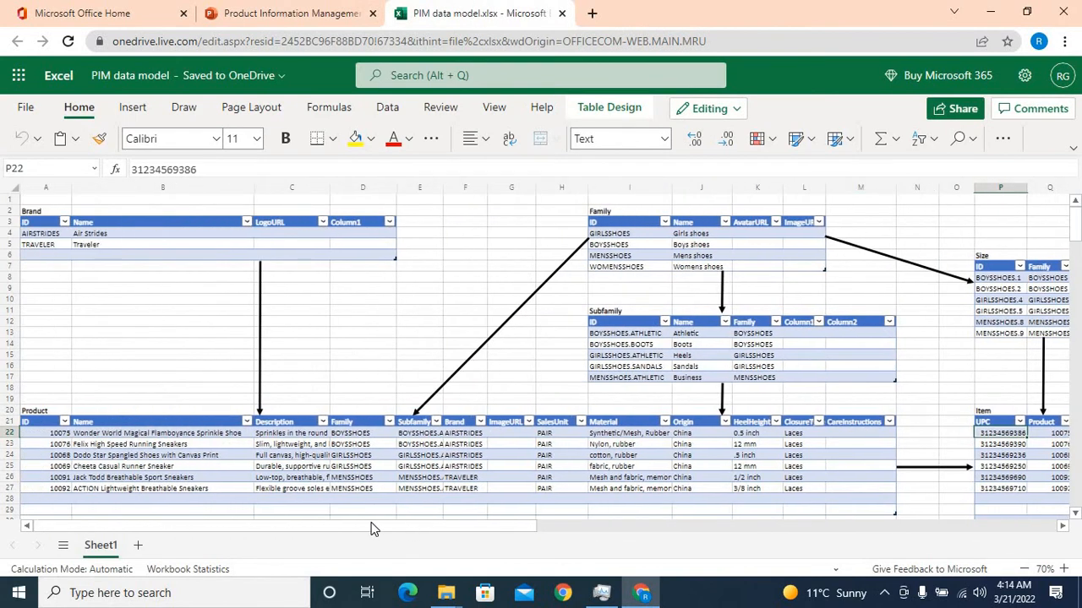
mouse_move(532, 353)
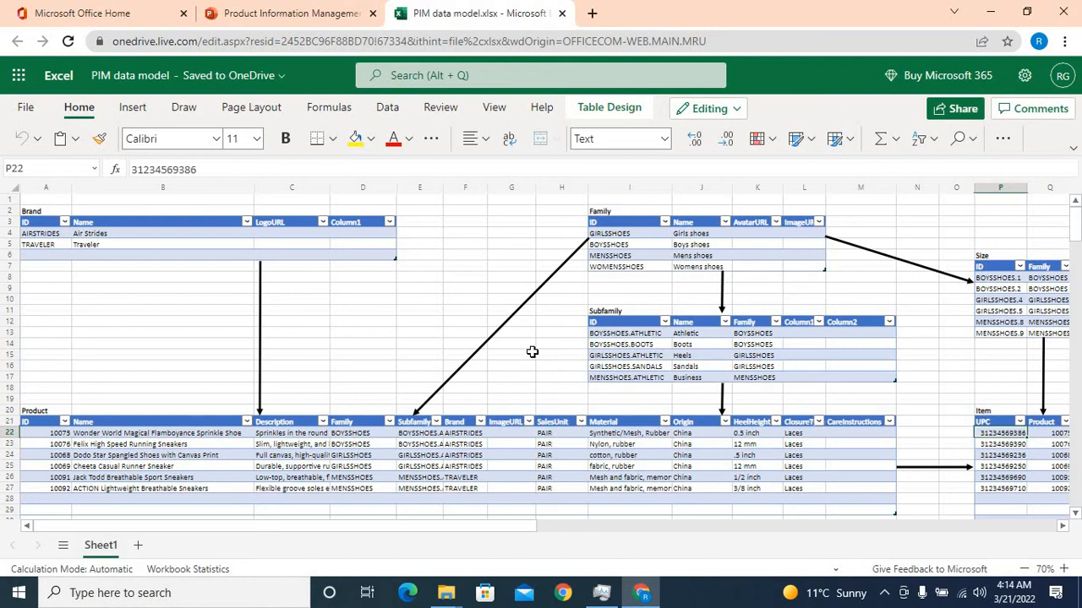
mouse_move(35, 212)
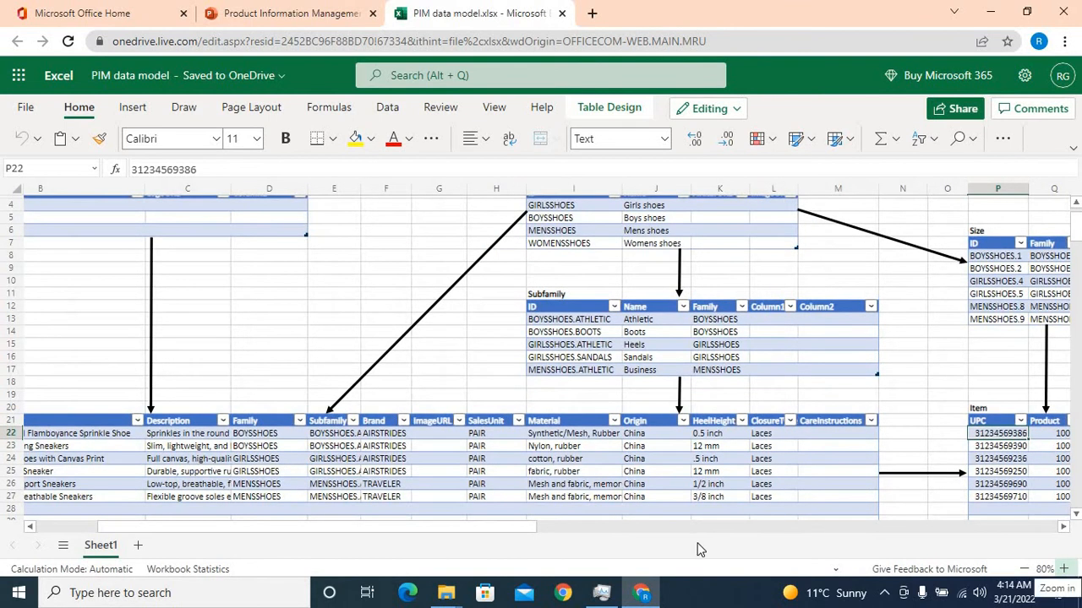
scroll(left, 3)
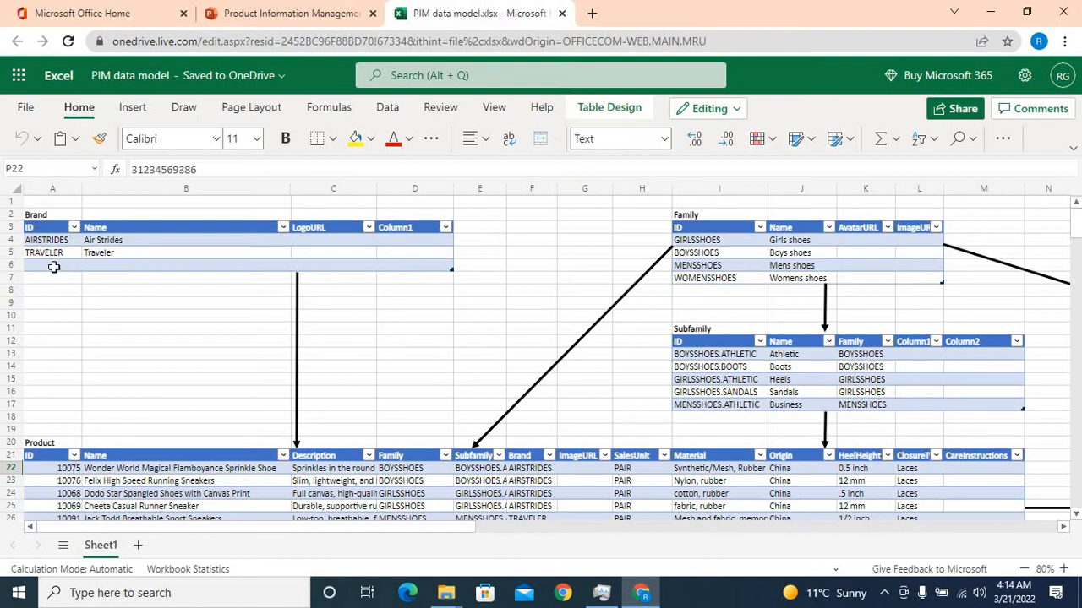
mouse_move(109, 284)
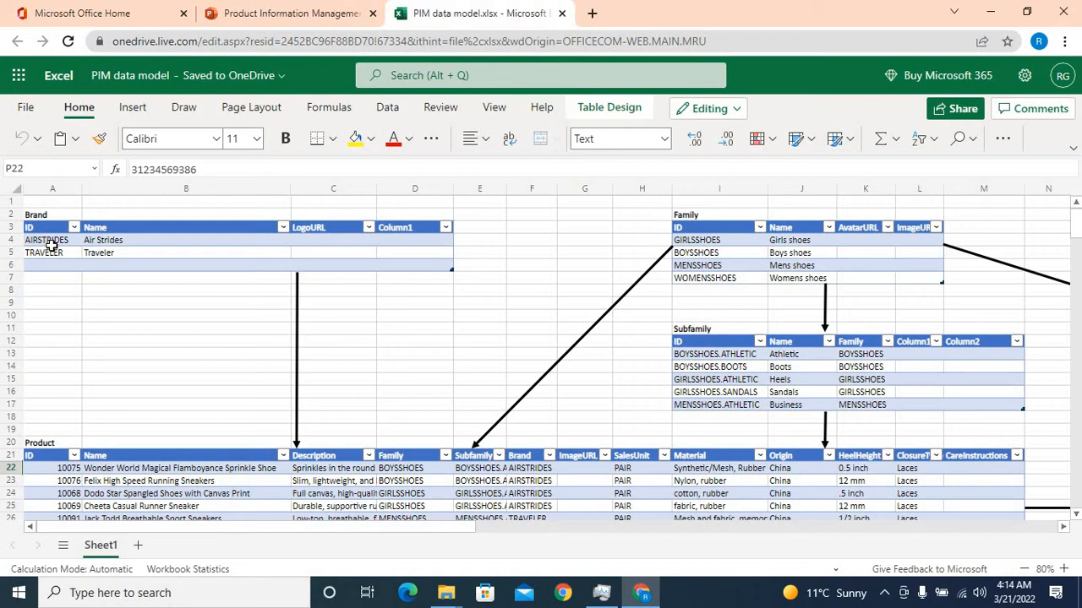
mouse_move(61, 267)
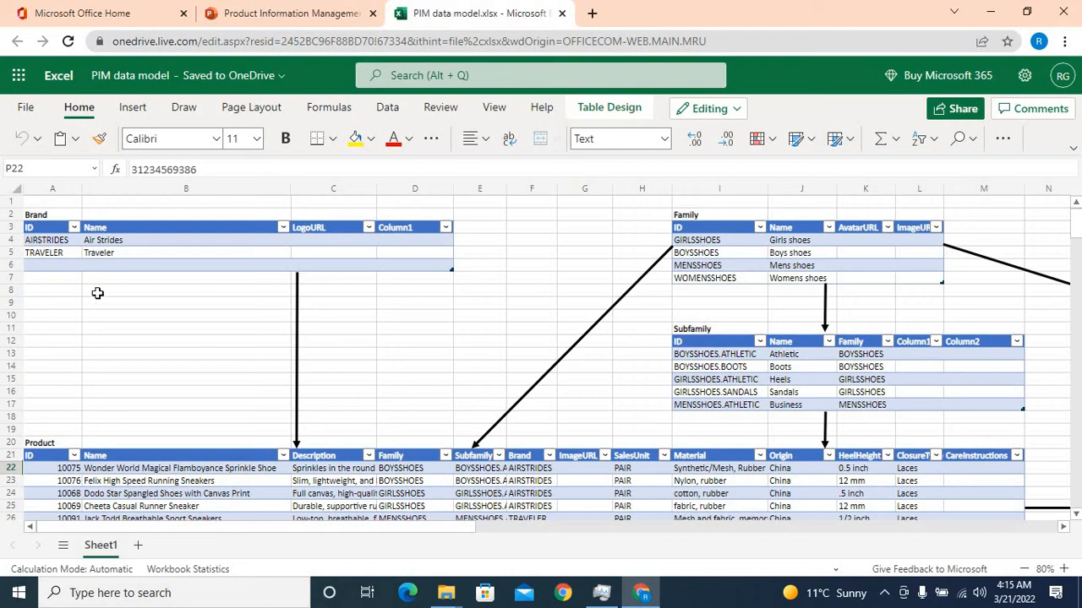
mouse_move(81, 252)
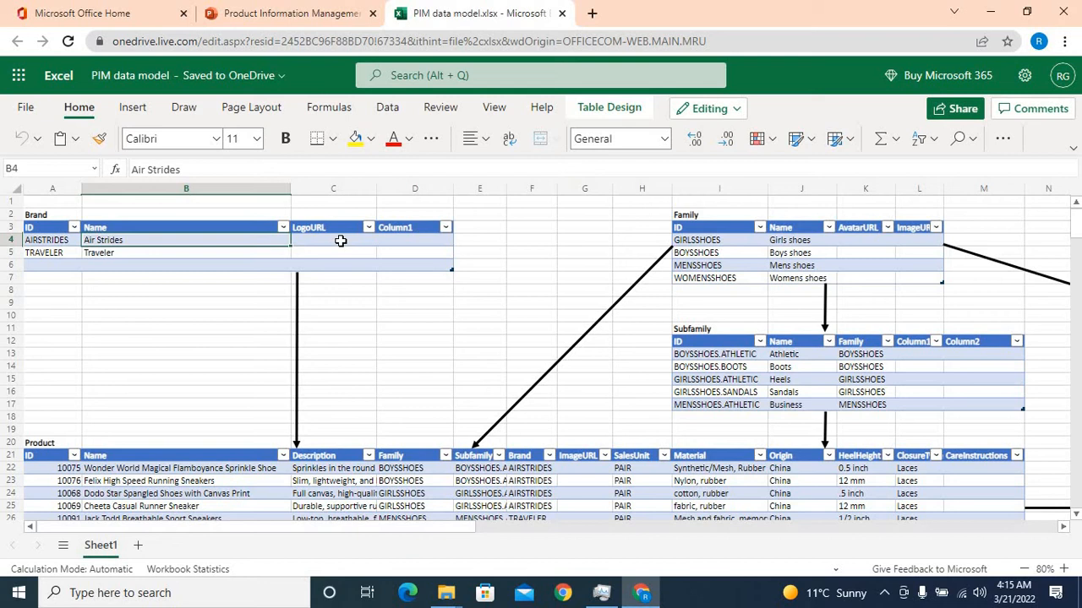
mouse_move(353, 247)
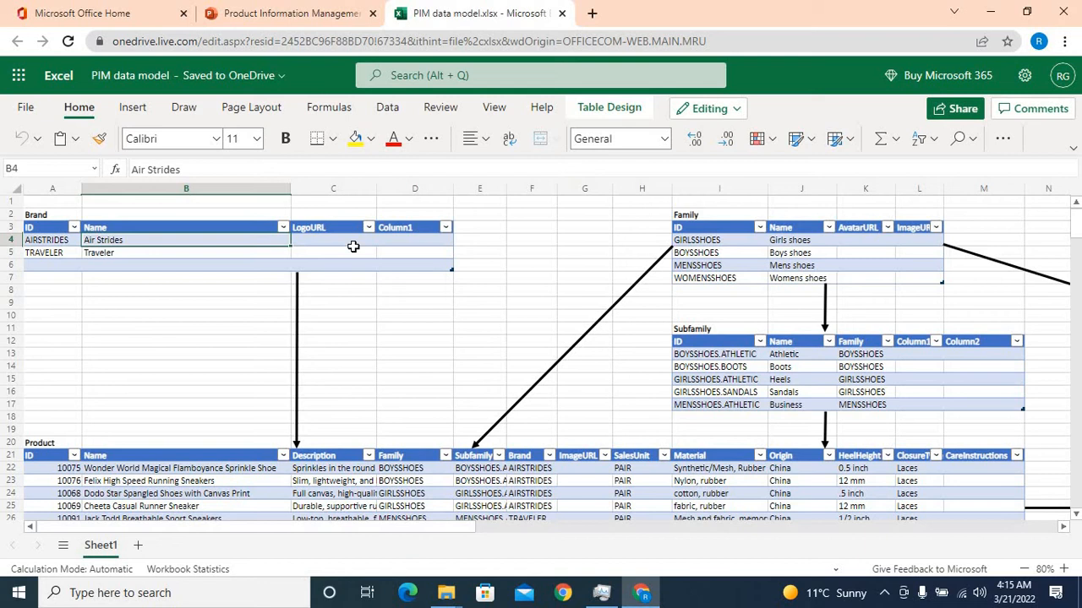
mouse_move(460, 338)
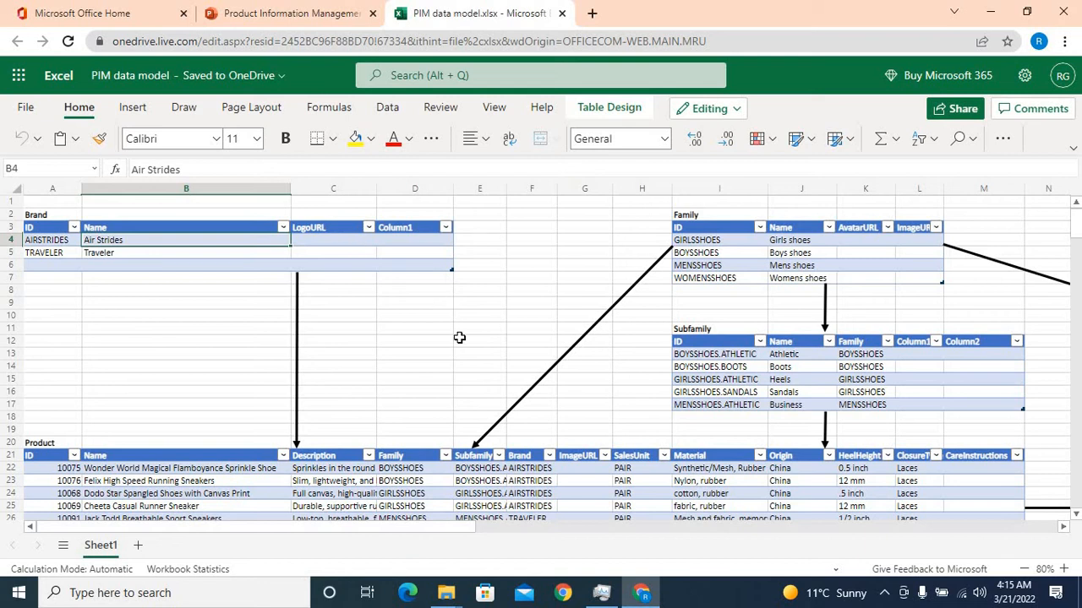
click(719, 263)
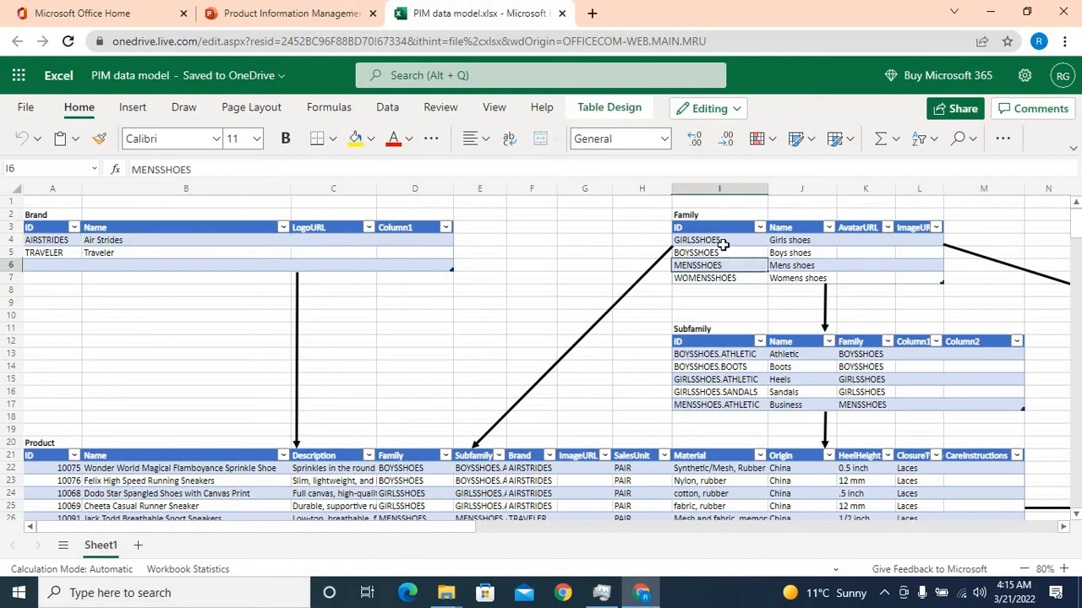
click(696, 240)
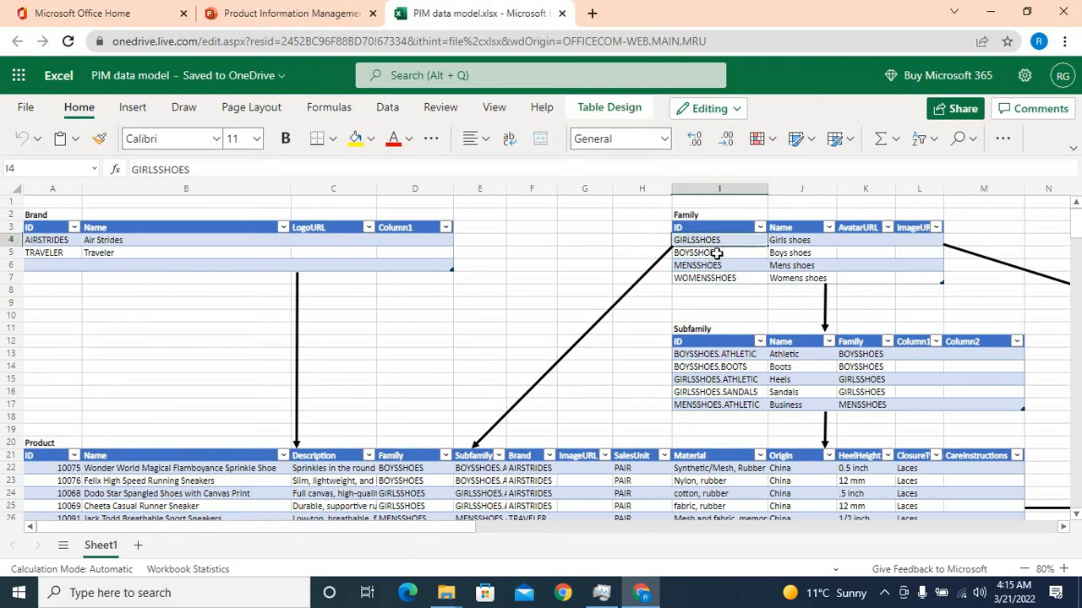
mouse_move(727, 297)
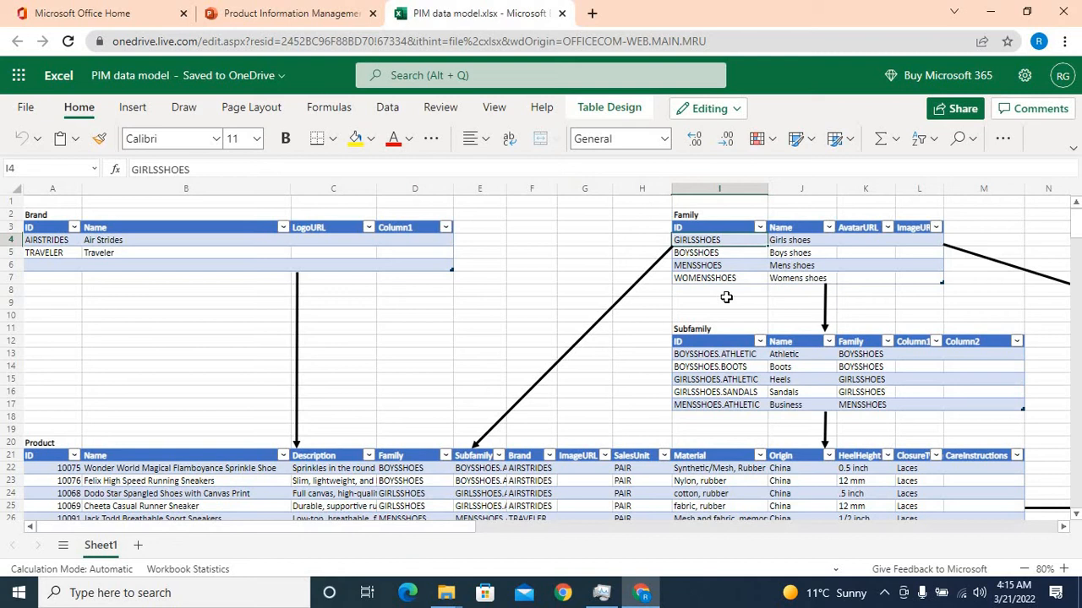
mouse_move(727, 240)
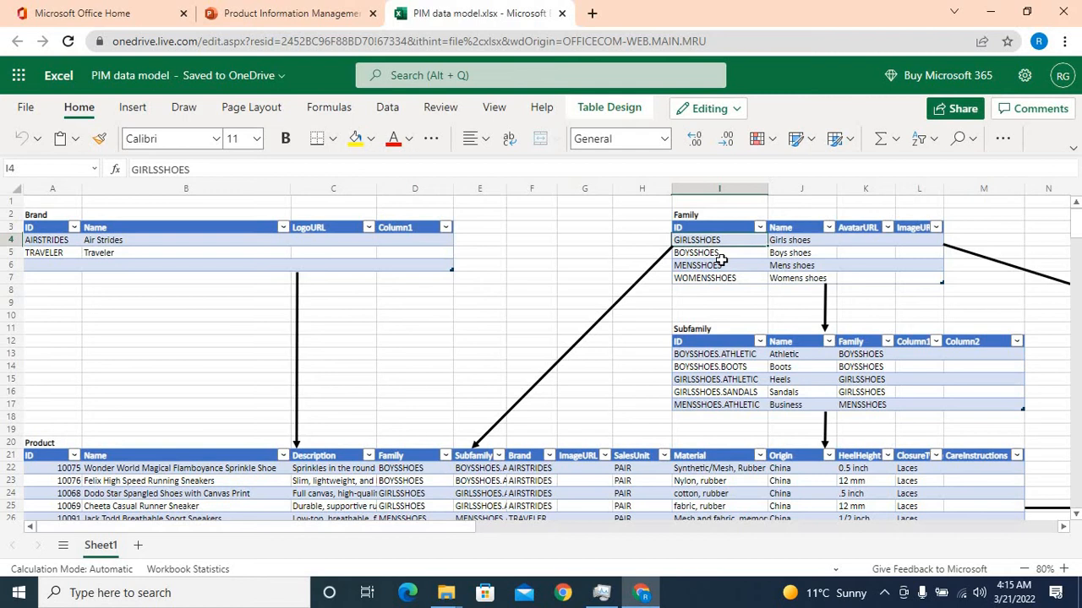
mouse_move(788, 253)
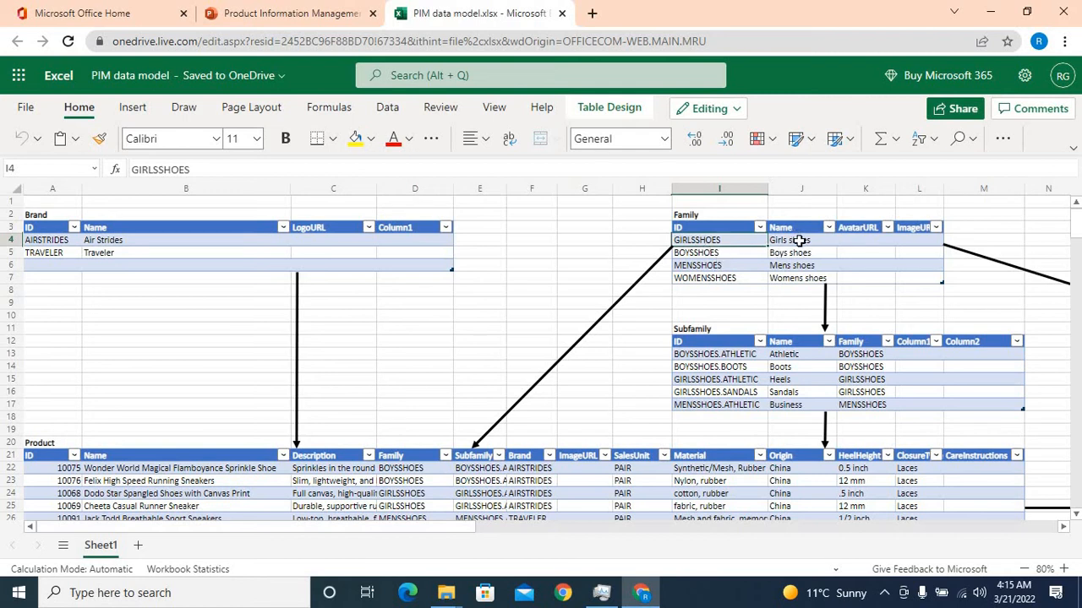
click(801, 240)
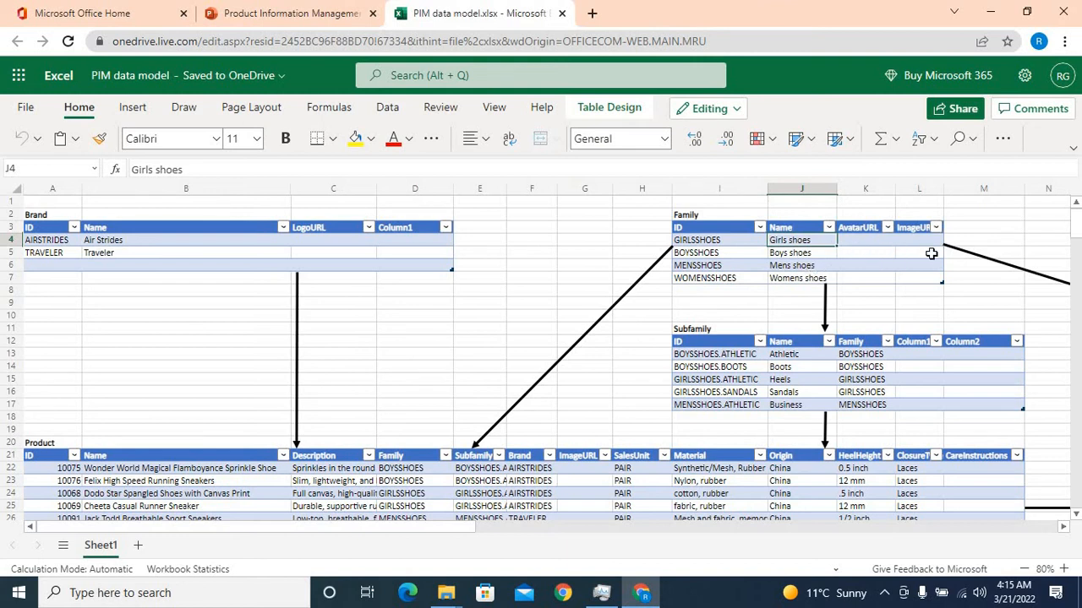
click(717, 378)
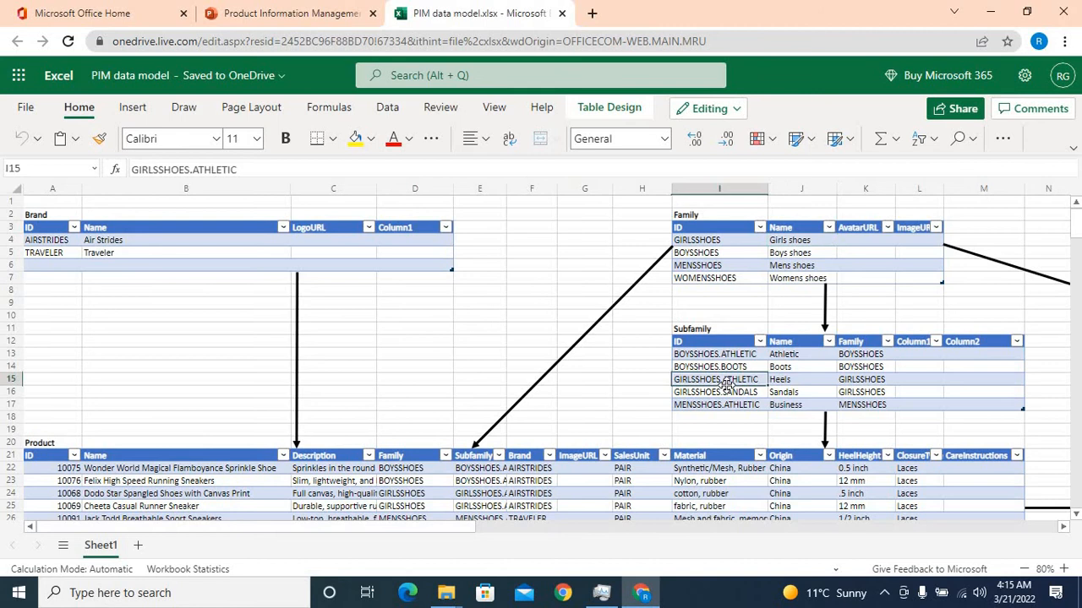
click(713, 355)
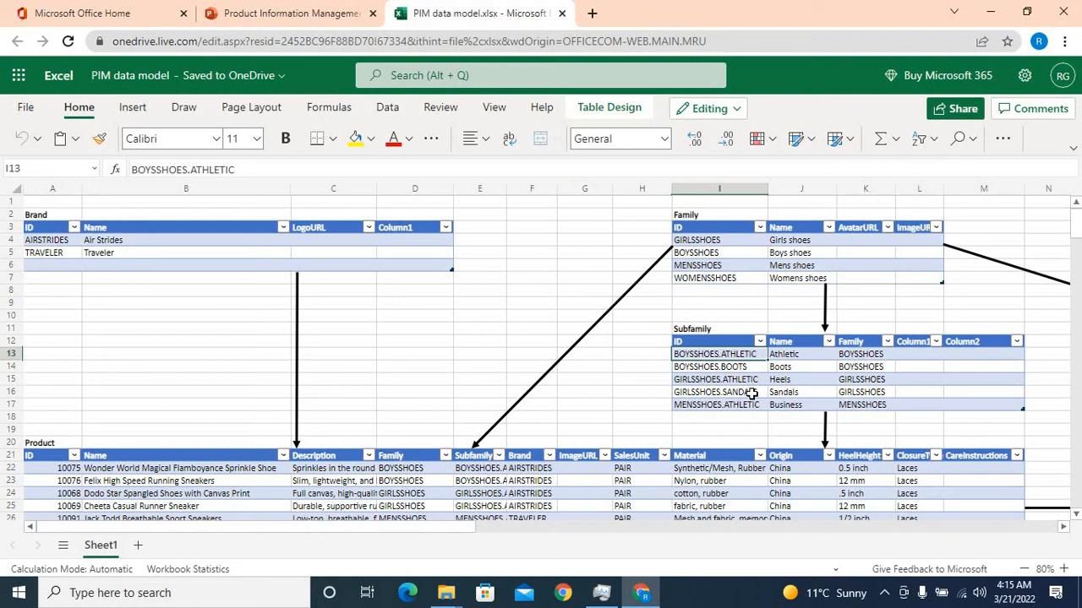
mouse_move(747, 389)
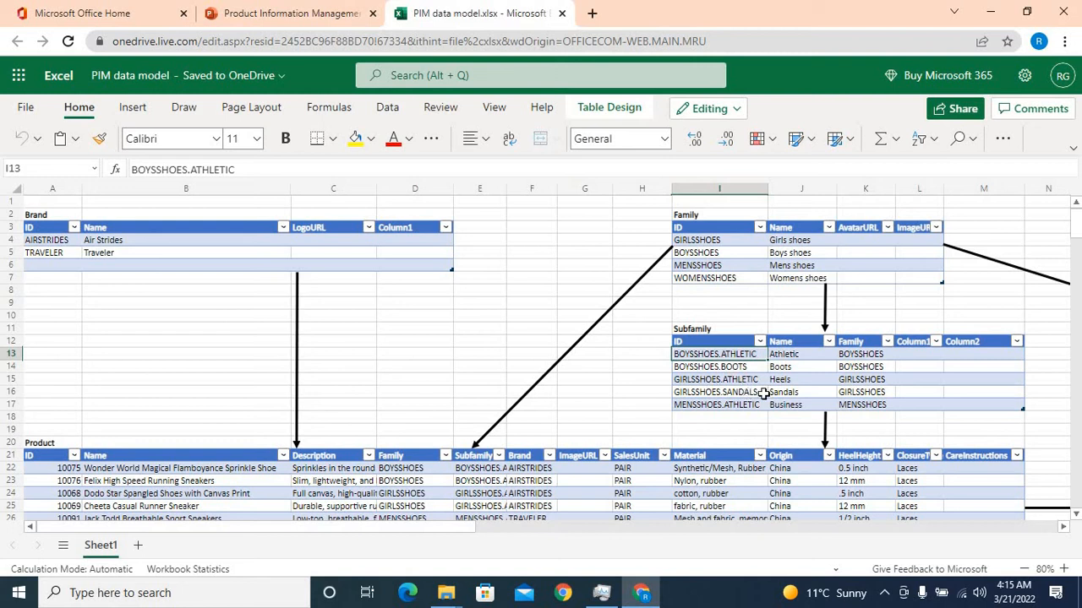
mouse_move(700, 415)
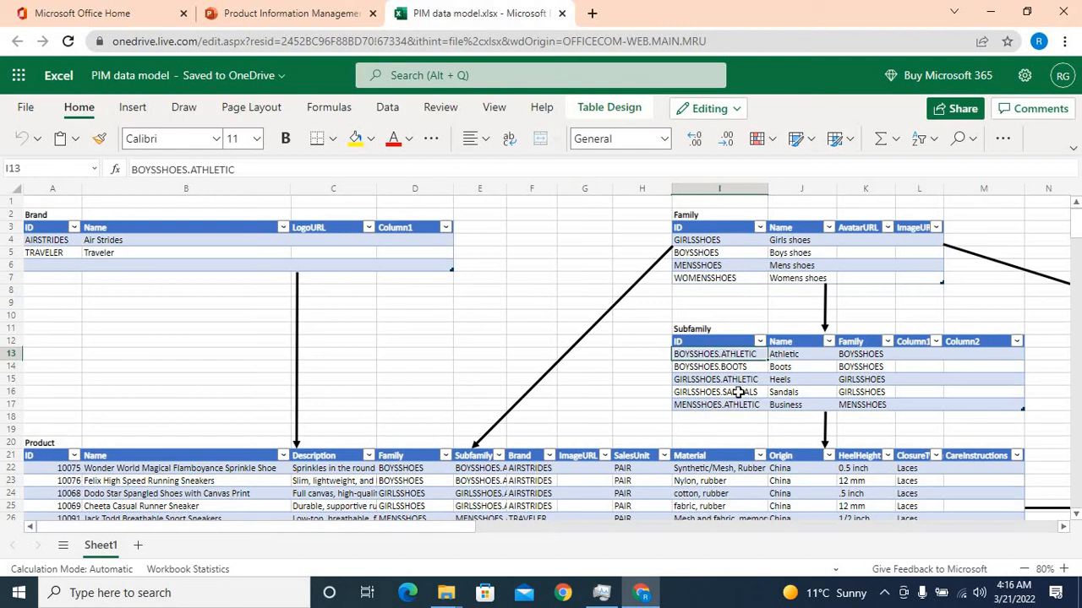
mouse_move(703, 367)
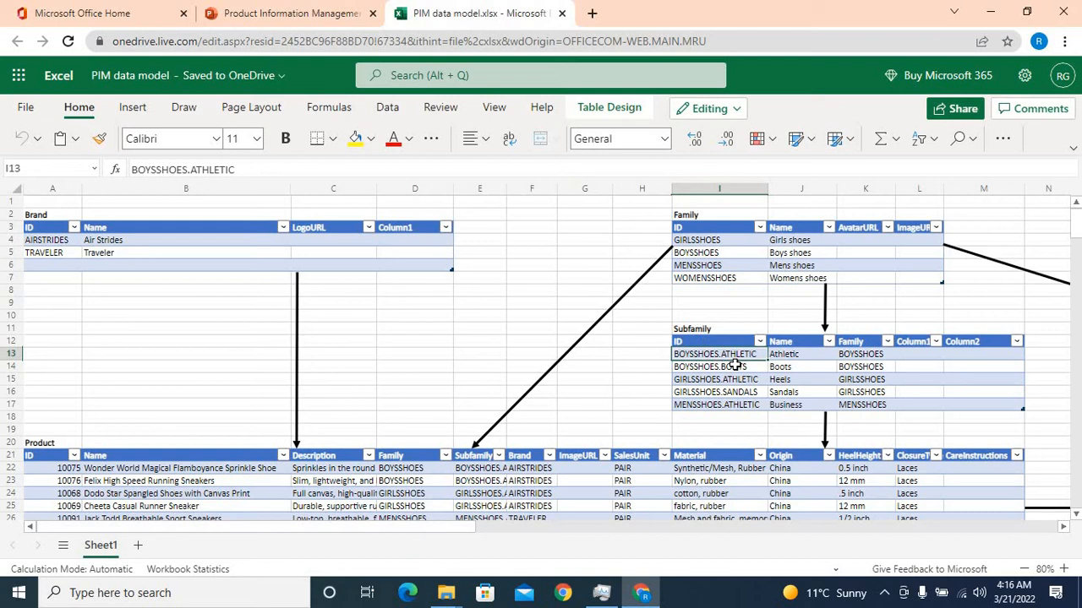
mouse_move(740, 365)
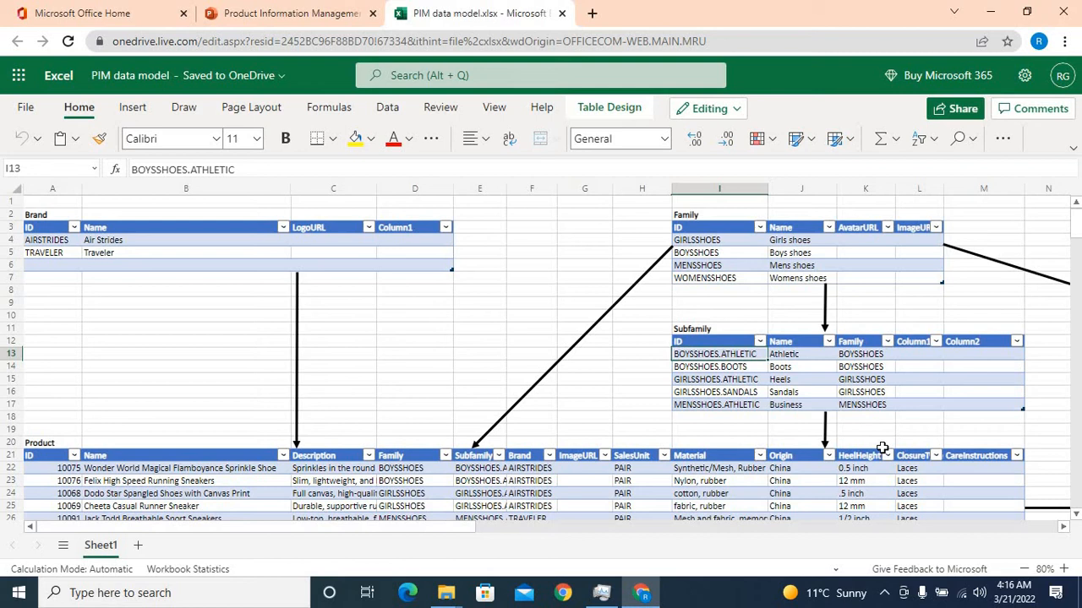
mouse_move(757, 514)
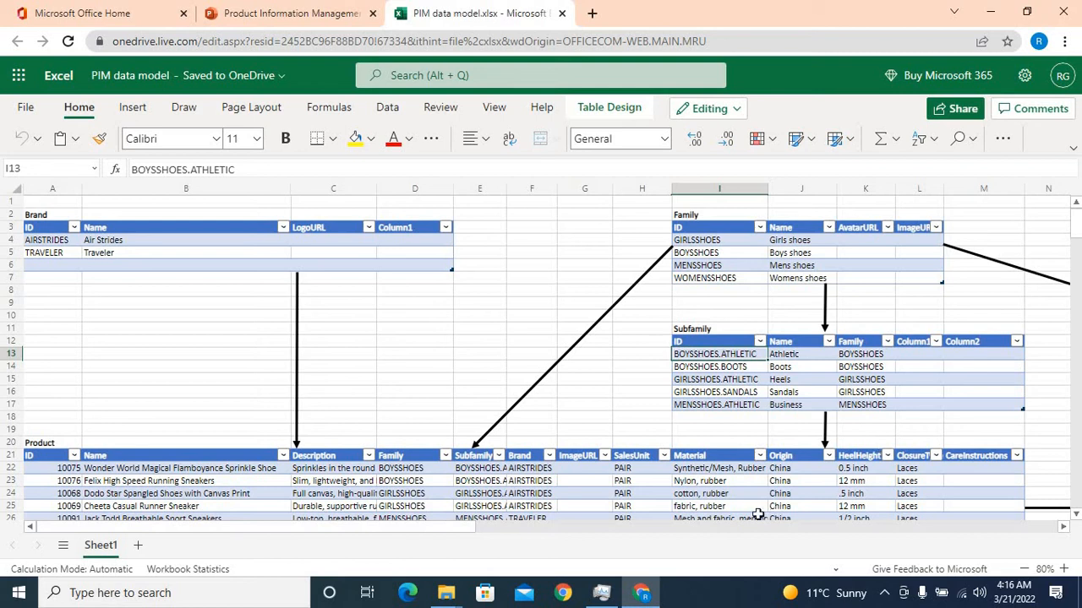
mouse_move(453, 538)
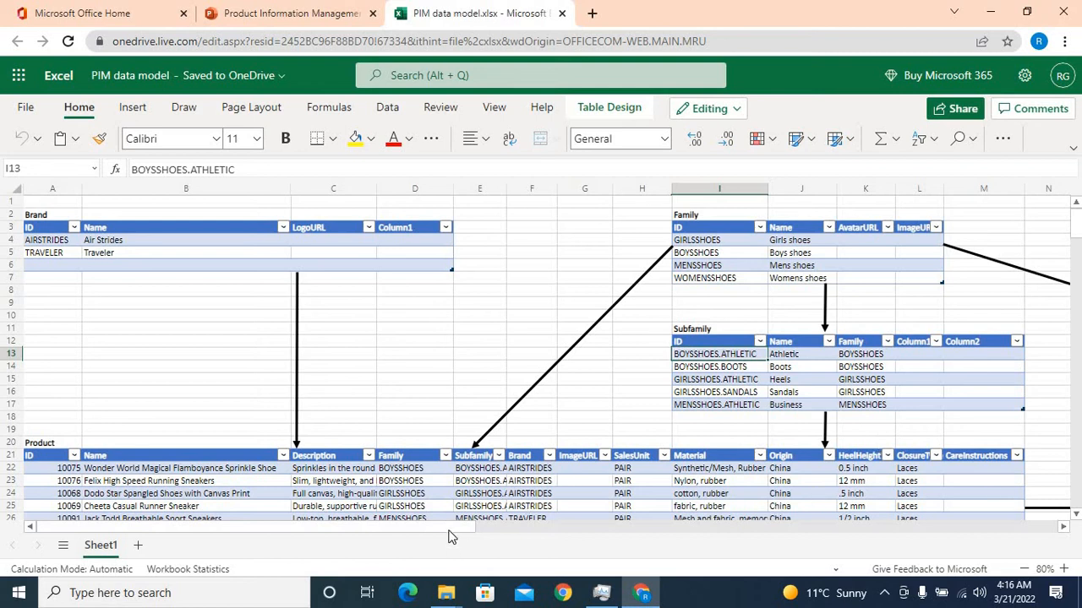
scroll(right, 3)
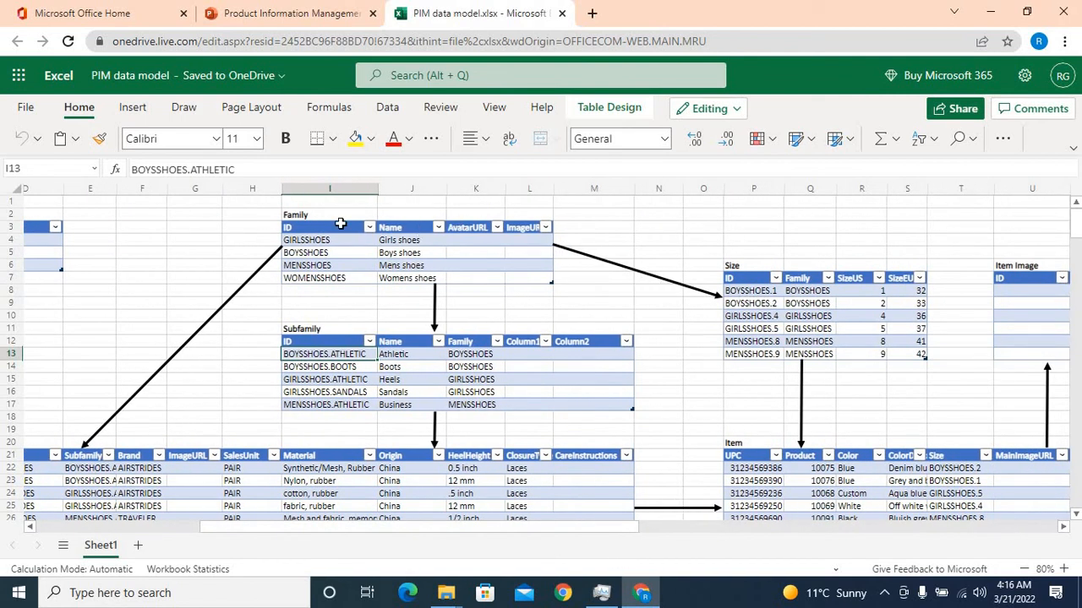
mouse_move(654, 290)
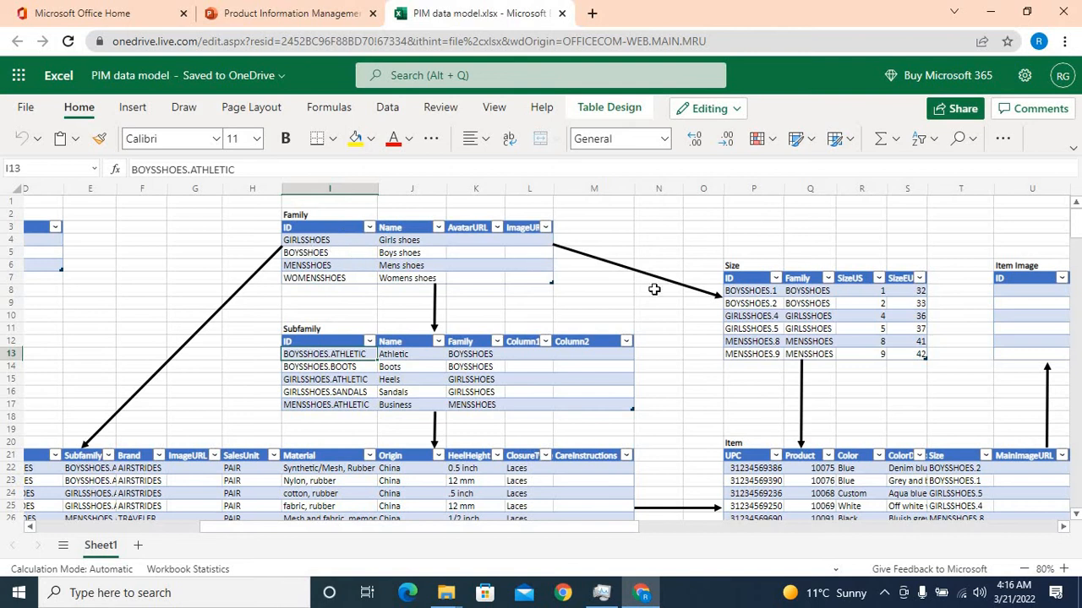
mouse_move(775, 369)
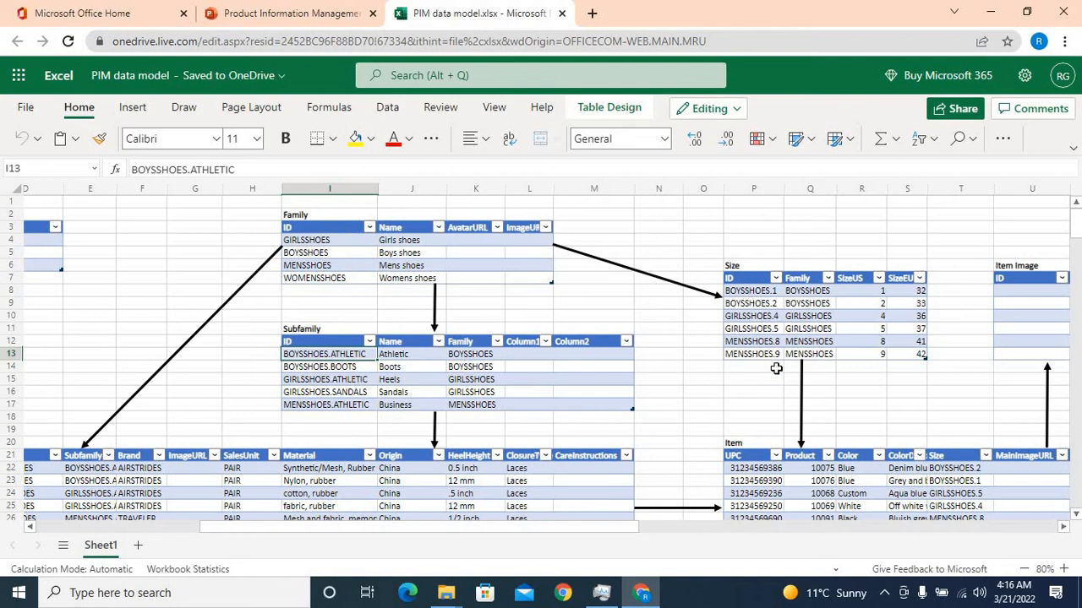
mouse_move(793, 294)
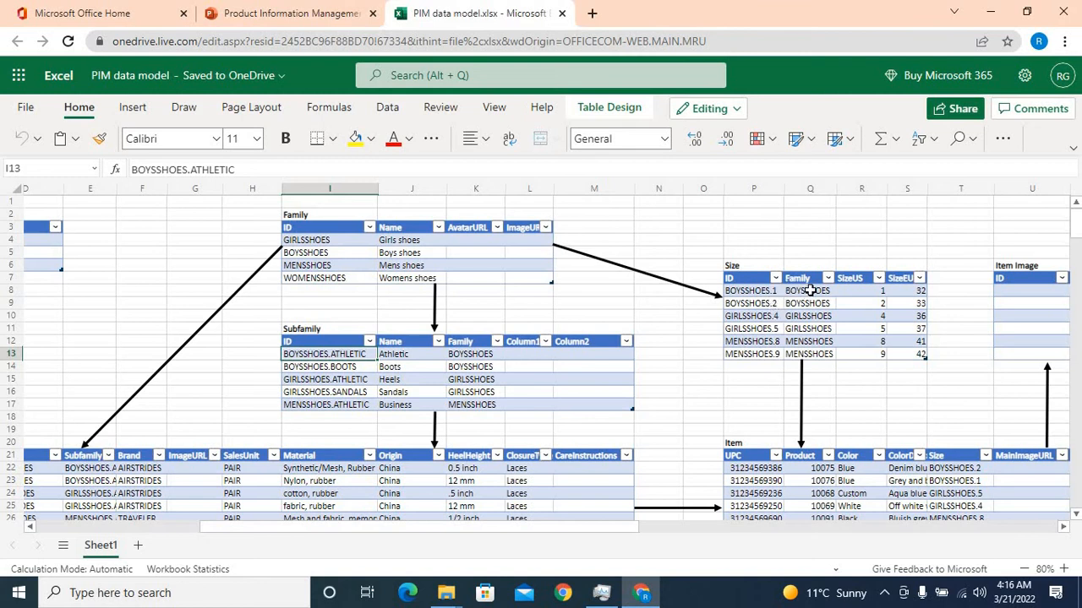
mouse_move(483, 206)
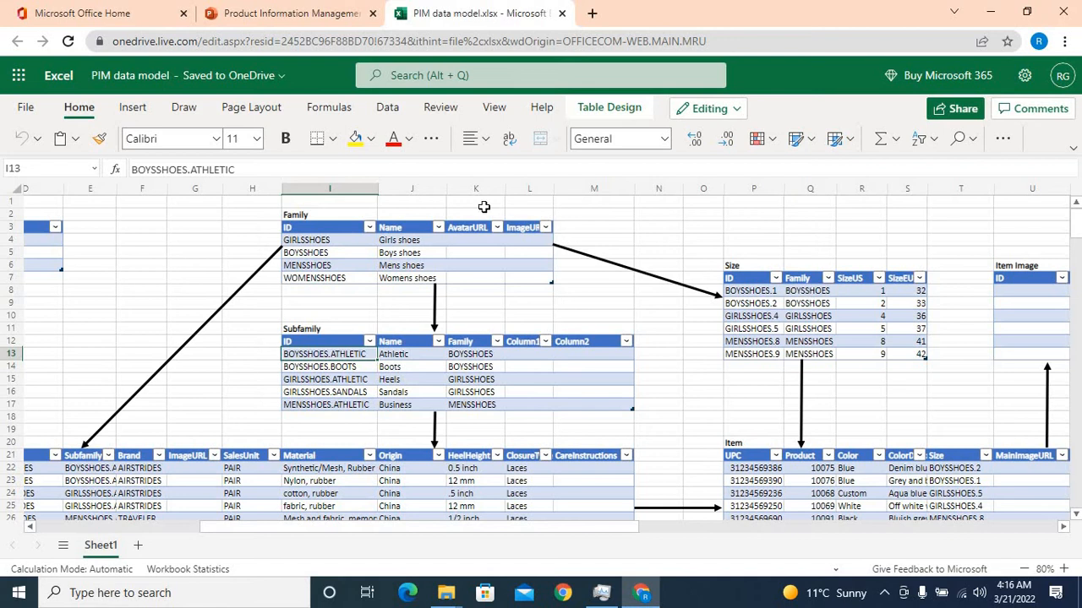
mouse_move(869, 291)
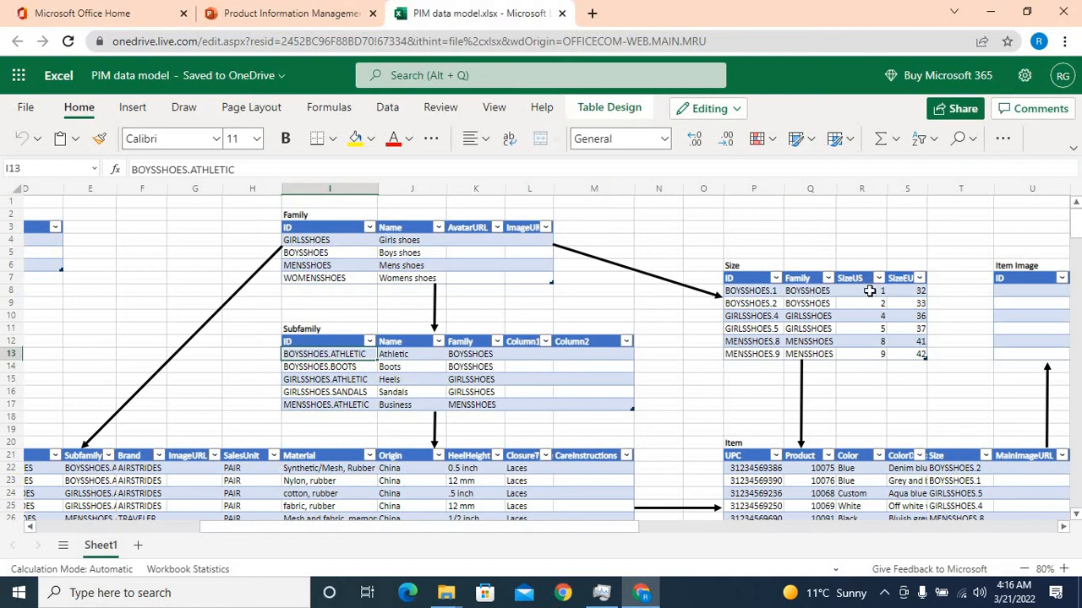
mouse_move(912, 301)
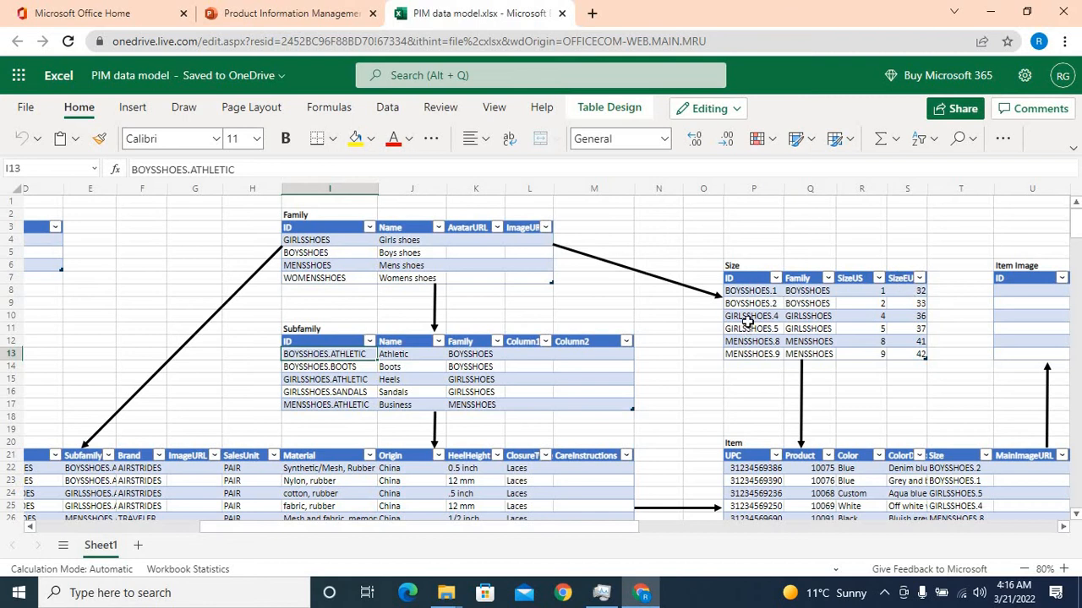
mouse_move(785, 322)
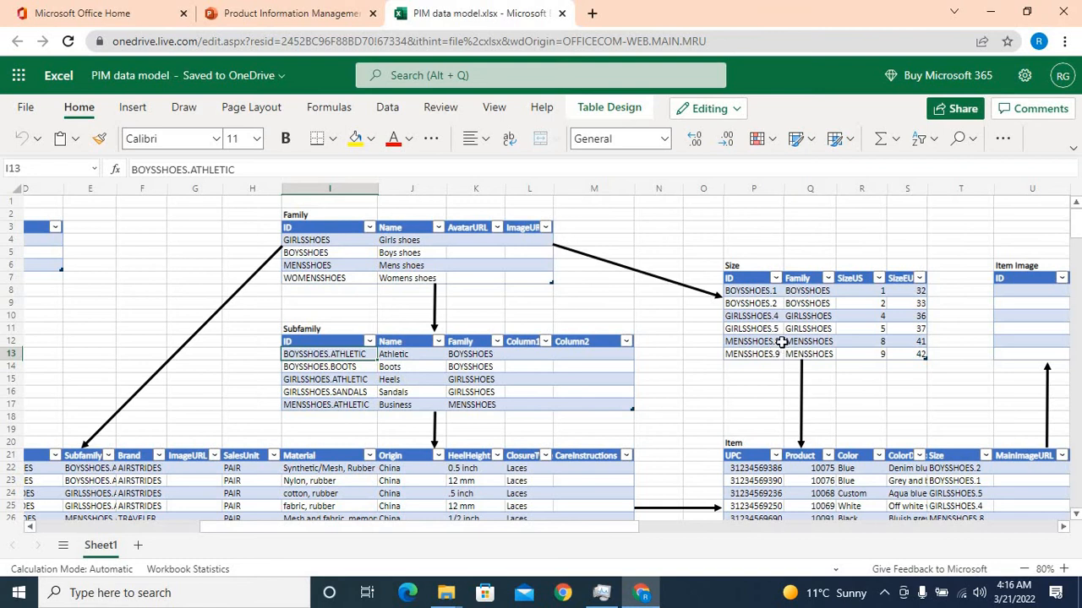
mouse_move(774, 341)
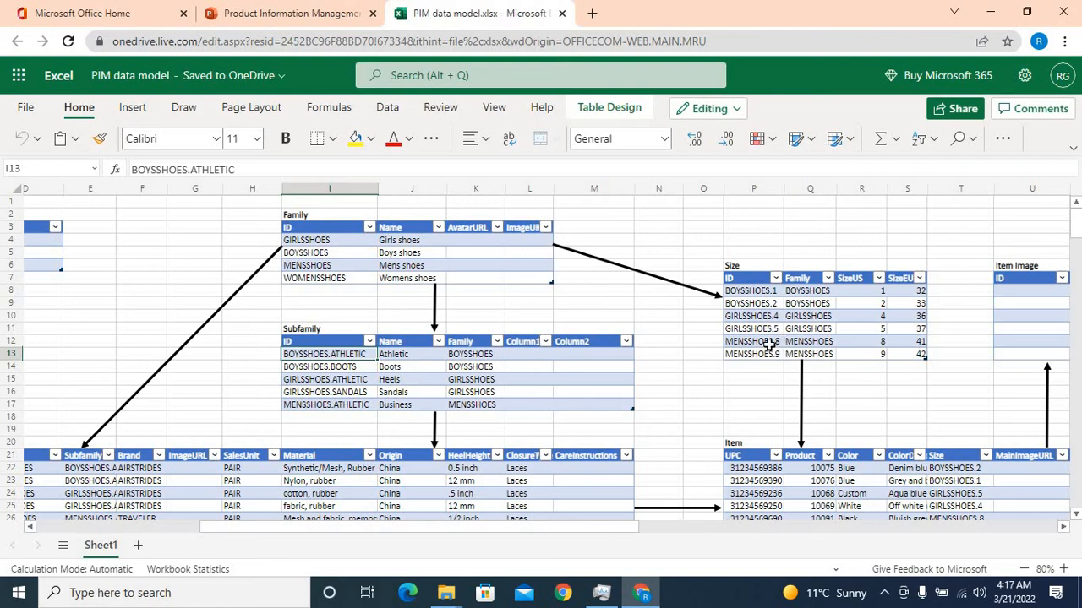
mouse_move(314, 245)
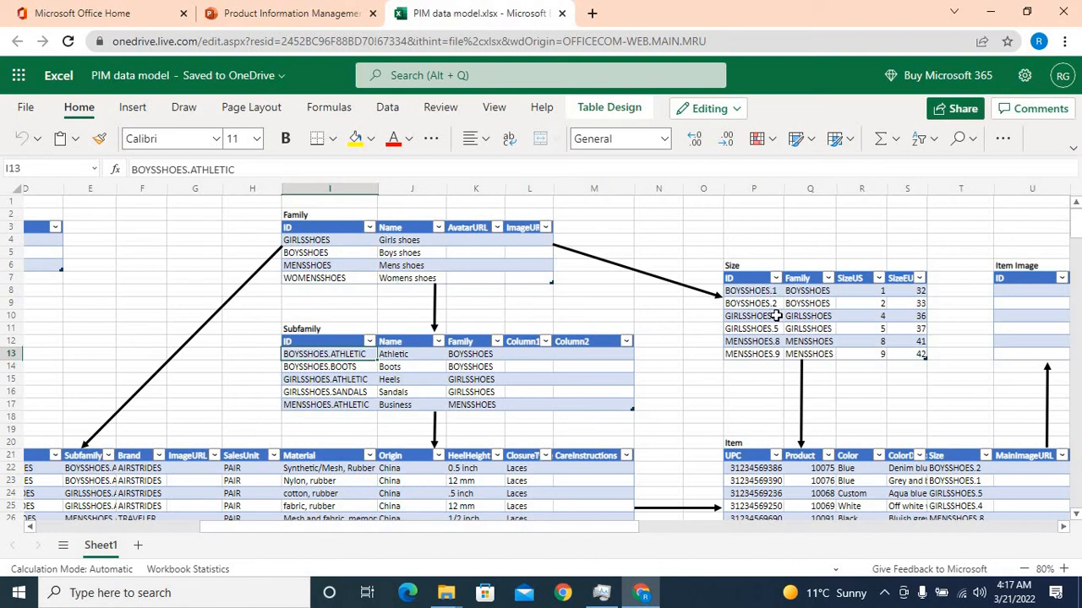
mouse_move(769, 313)
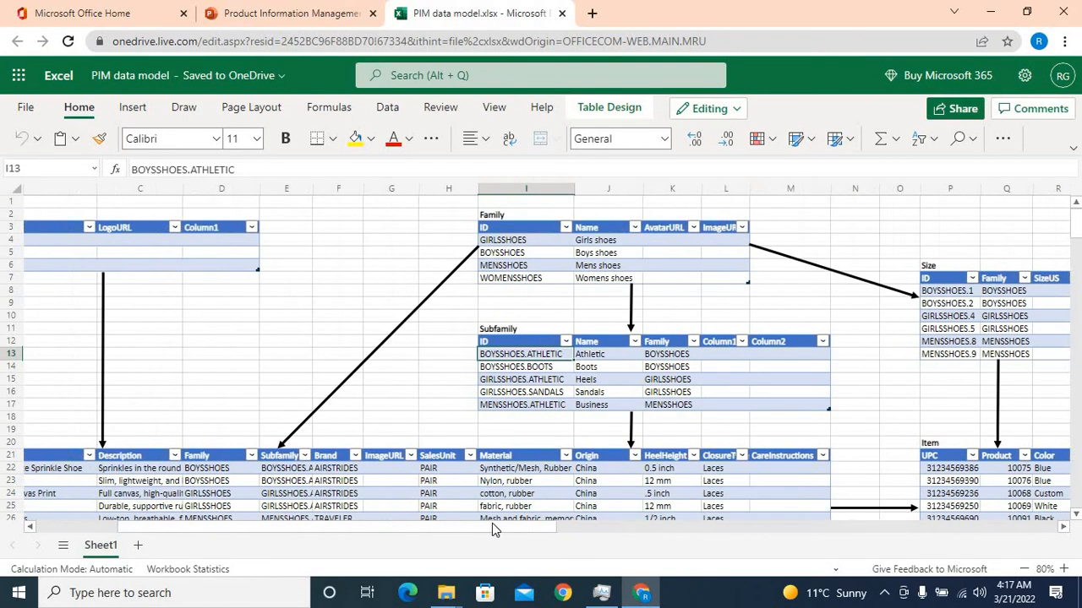
scroll(left, 3)
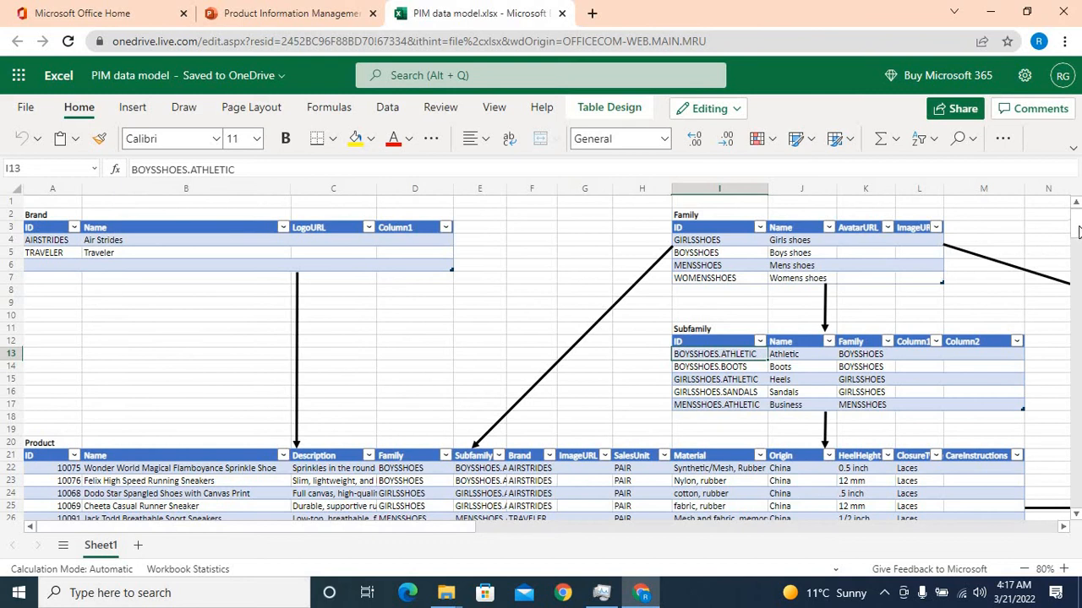
Scroll down so the Product table's shoe rows 22–27 are in view
scroll(down, 3)
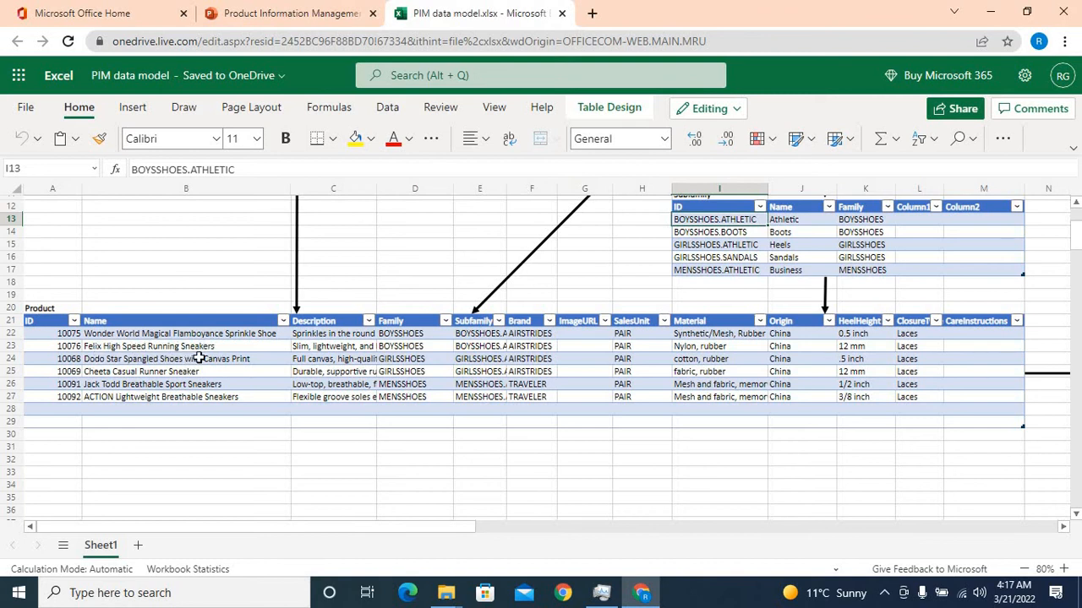
mouse_move(243, 395)
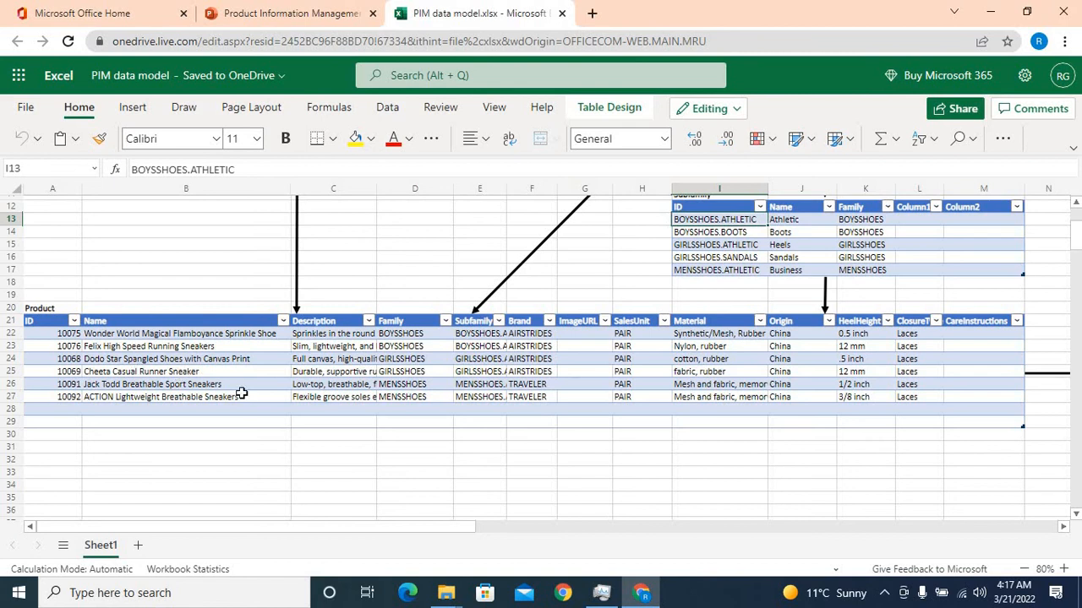
click(331, 333)
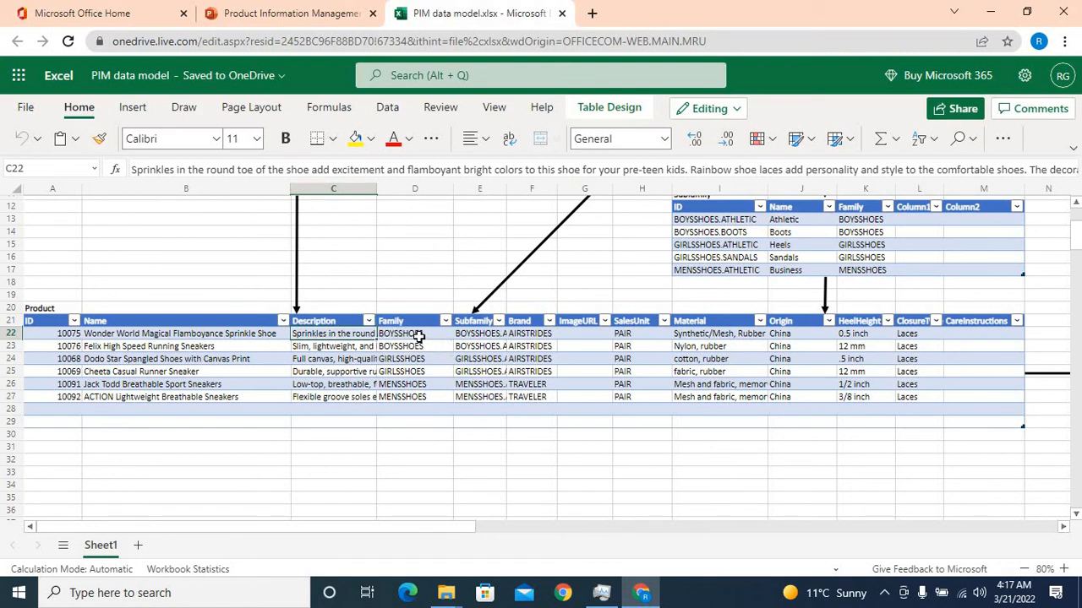
click(414, 333)
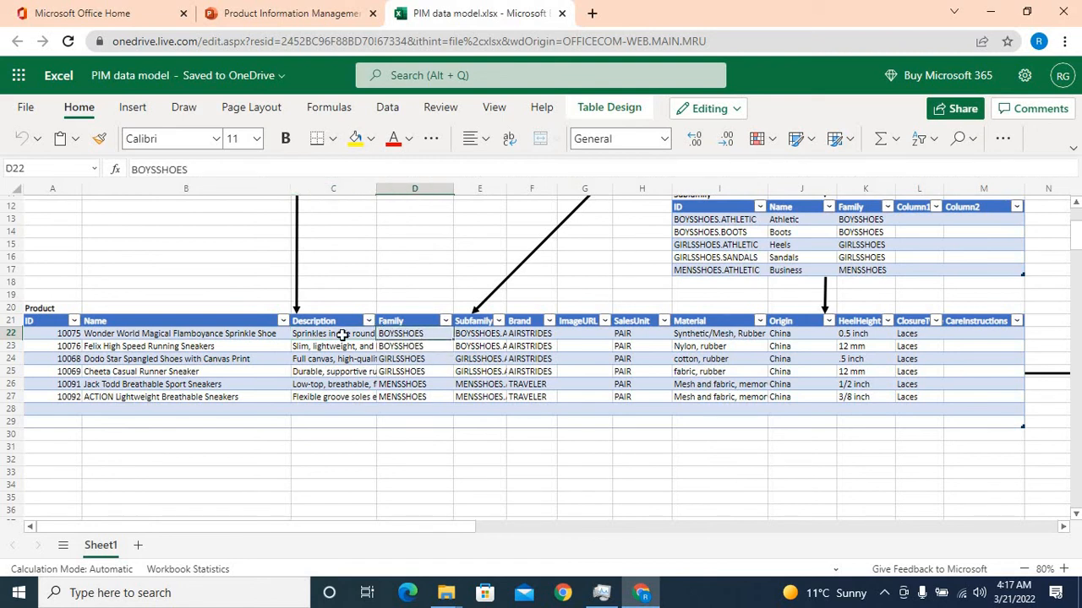
mouse_move(308, 364)
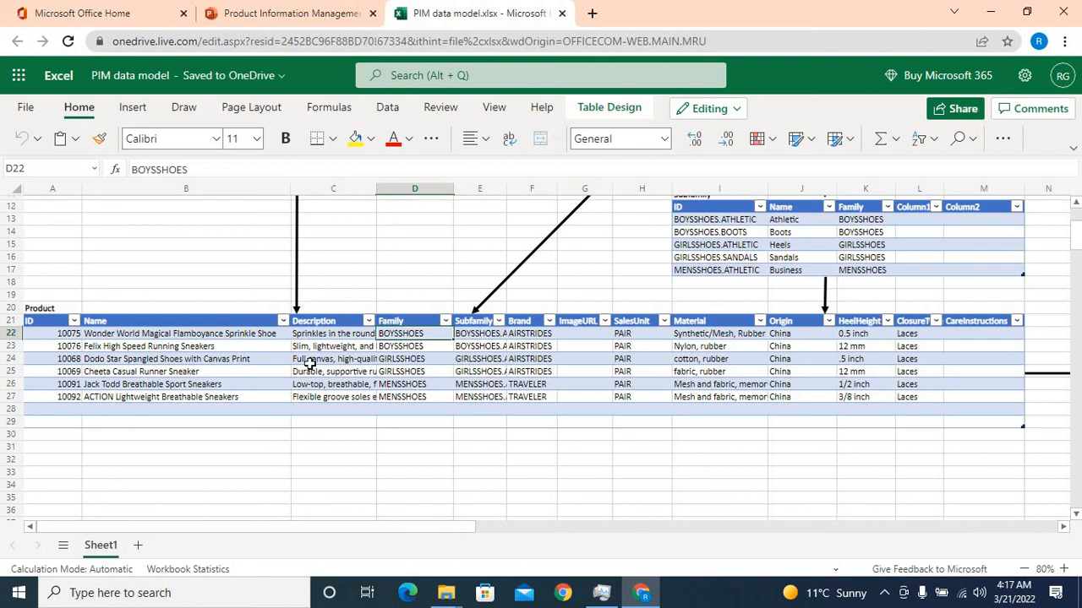
mouse_move(419, 345)
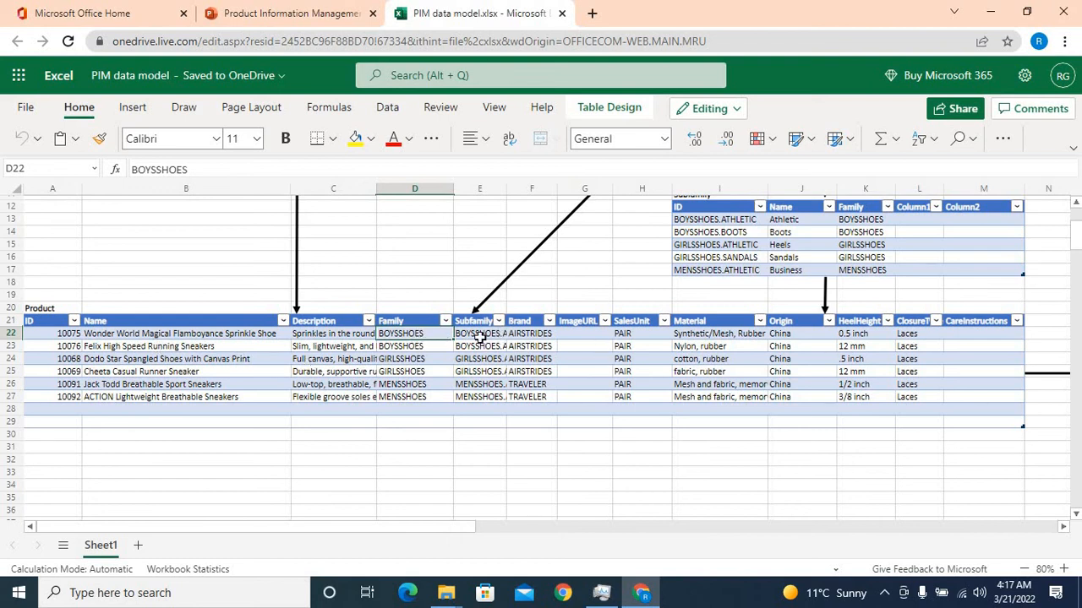
click(480, 333)
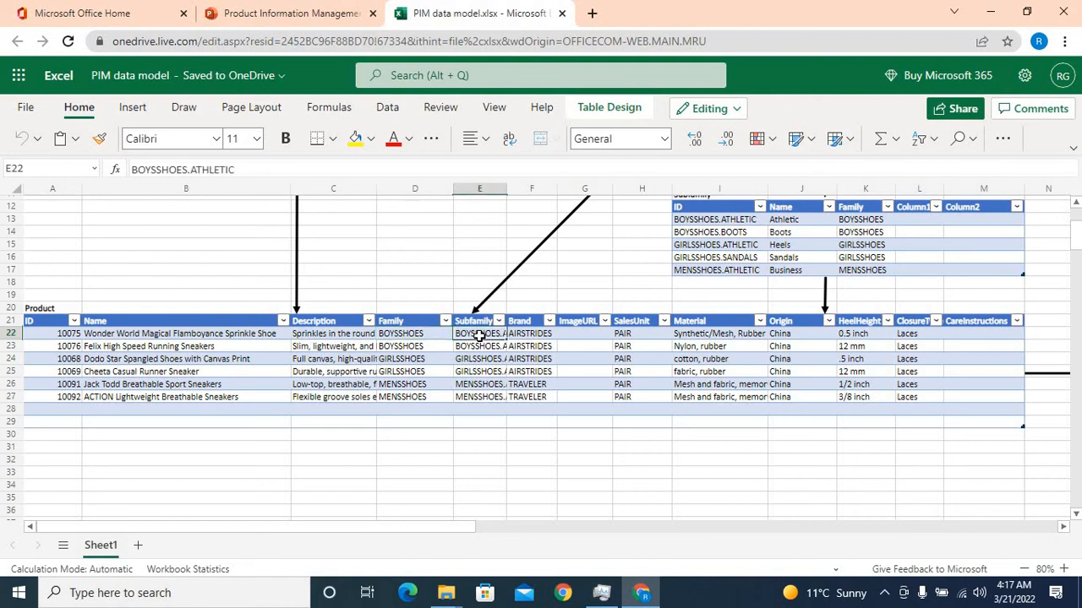
click(530, 345)
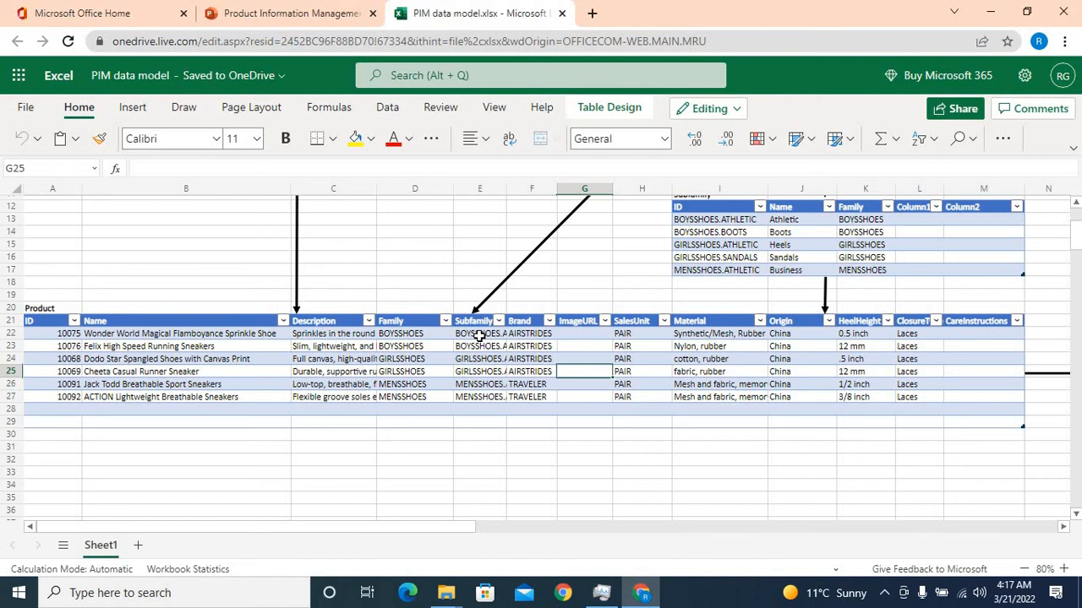
click(642, 358)
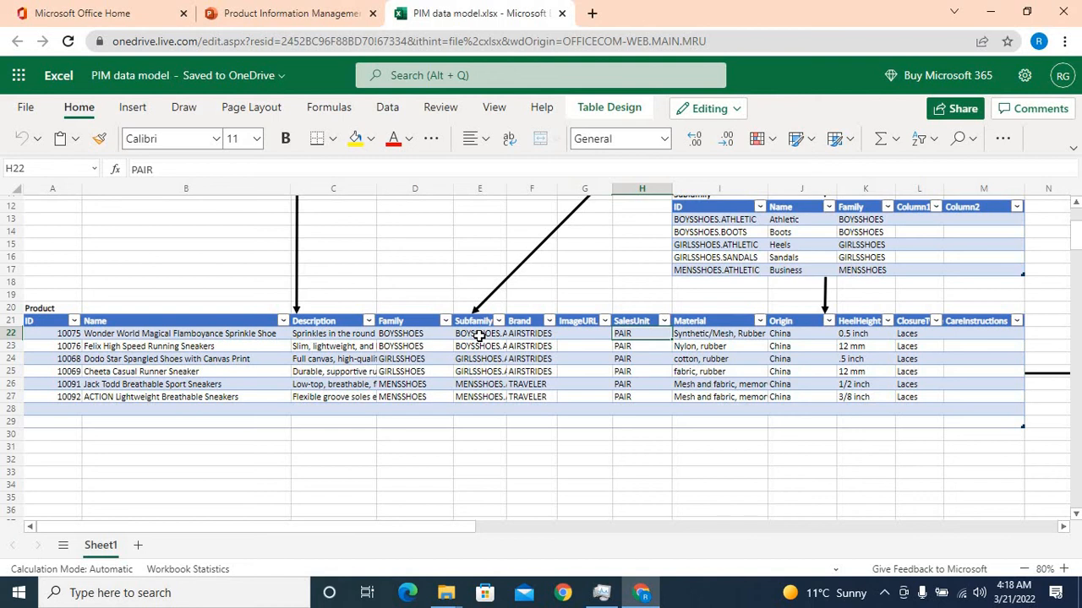
click(720, 333)
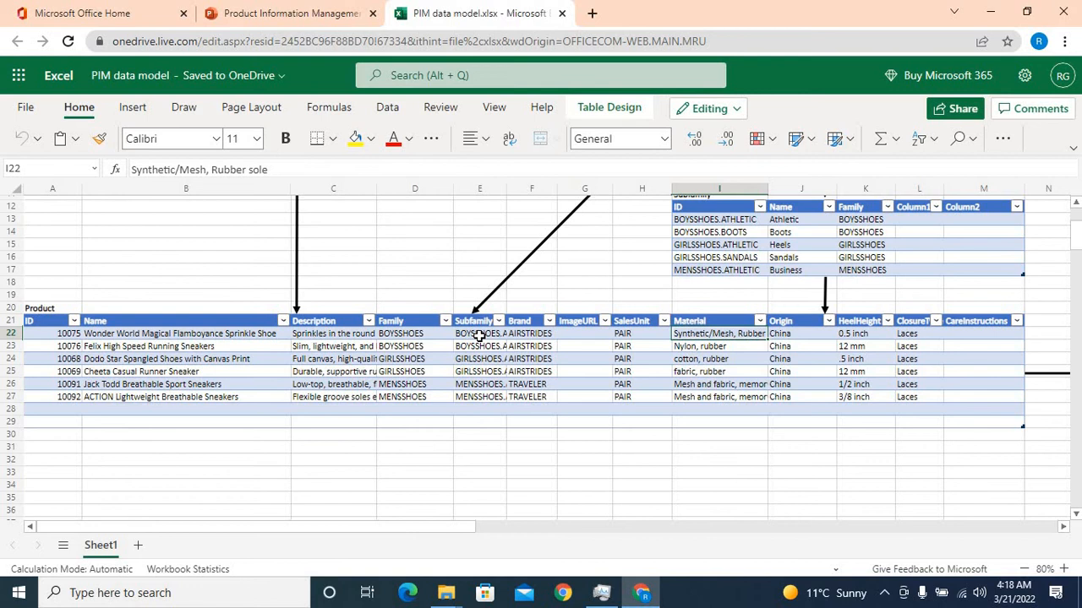
click(801, 333)
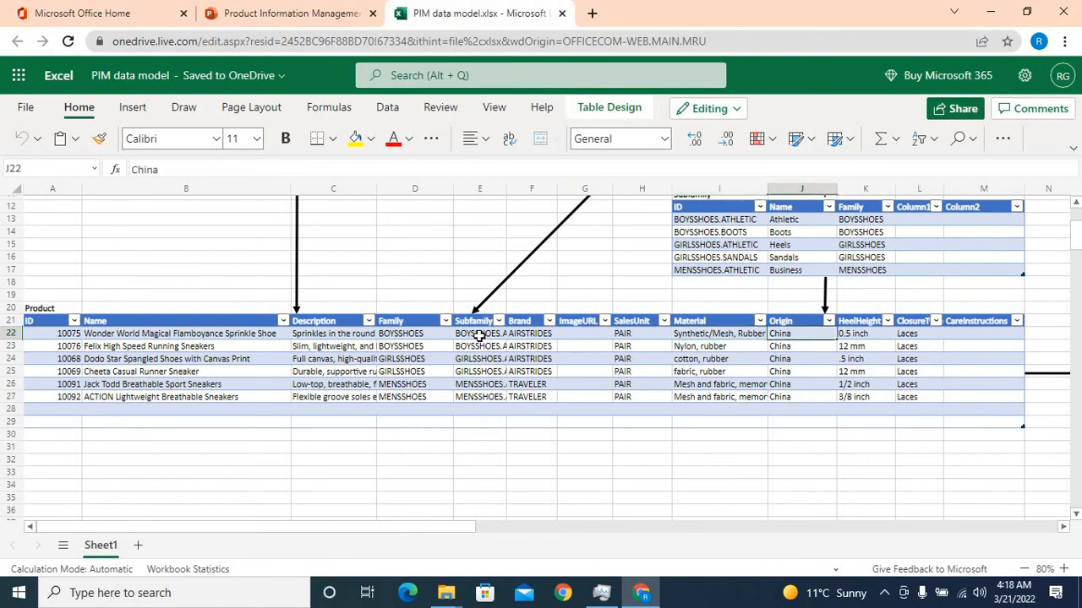
click(865, 333)
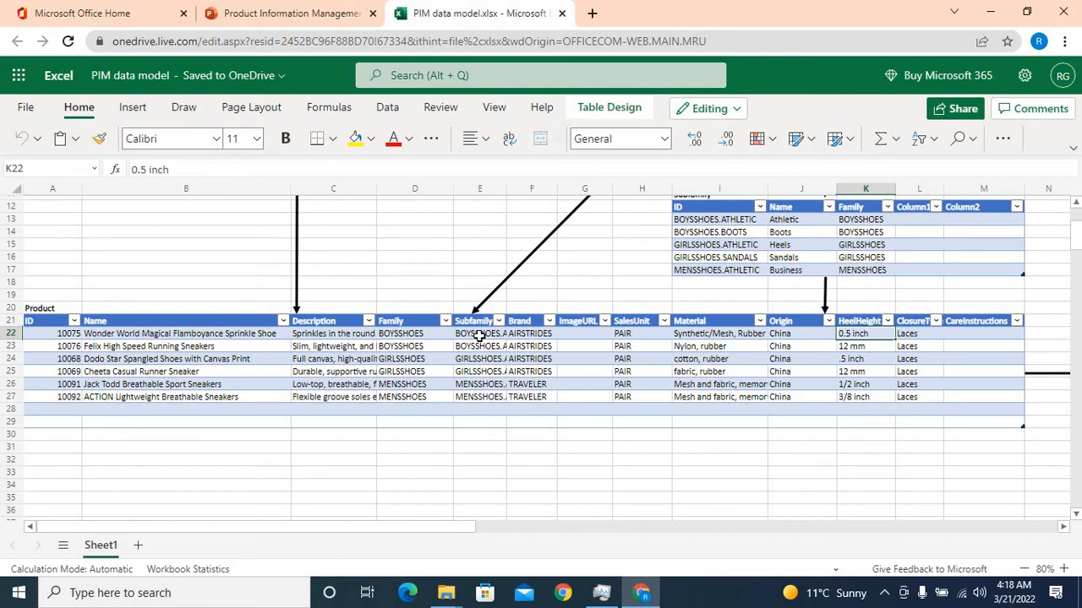
click(865, 346)
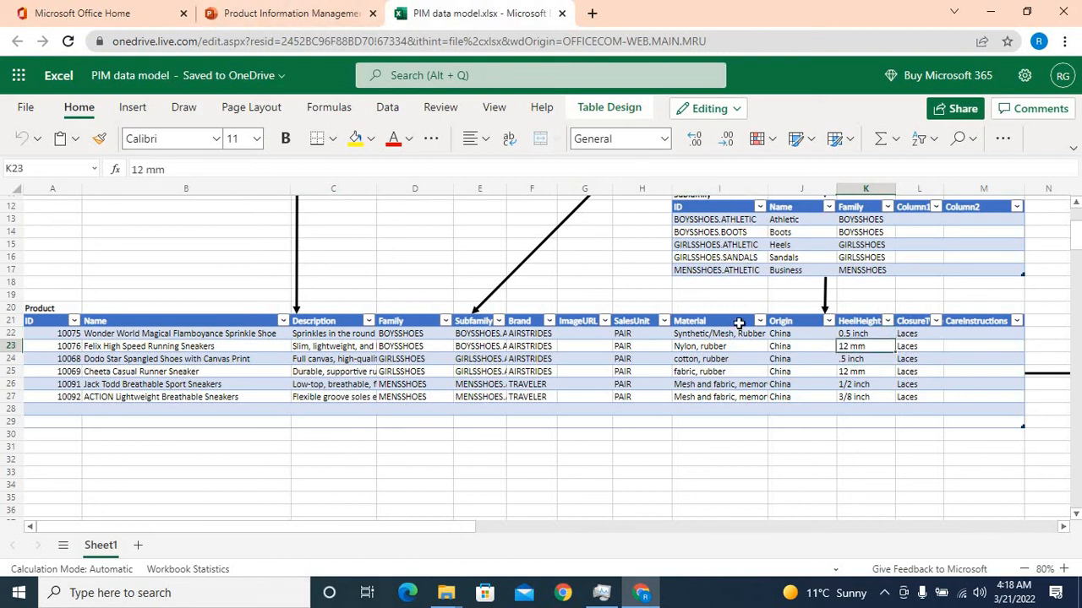
click(287, 13)
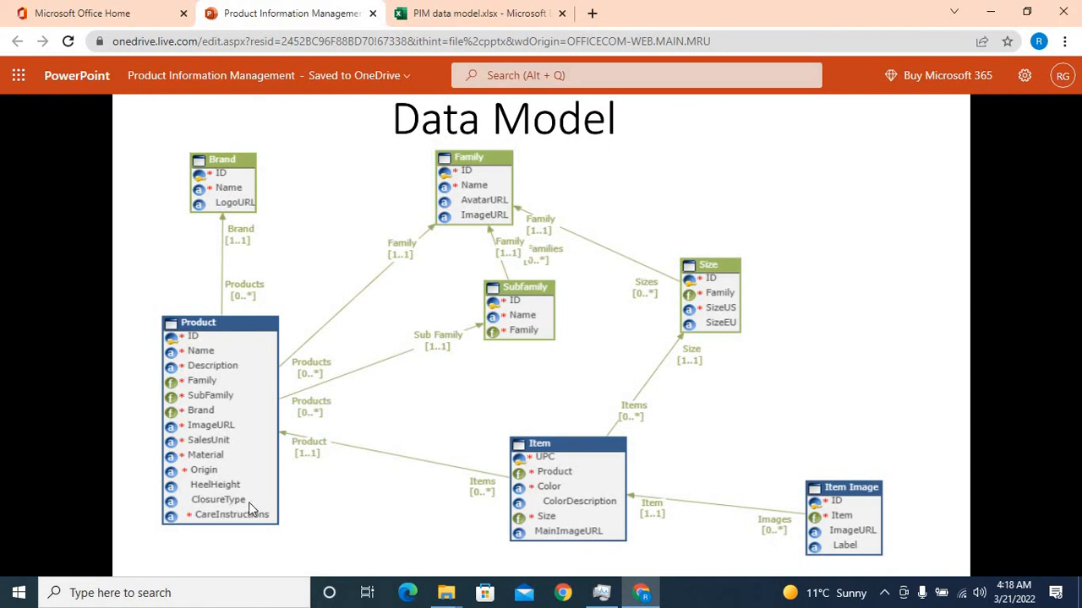
click(480, 13)
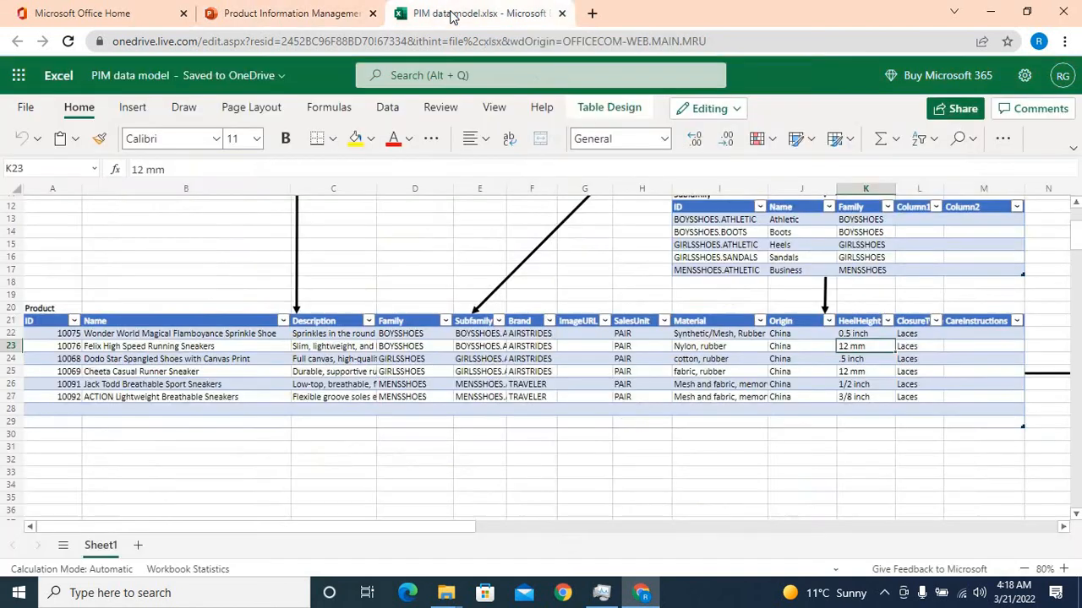
click(854, 372)
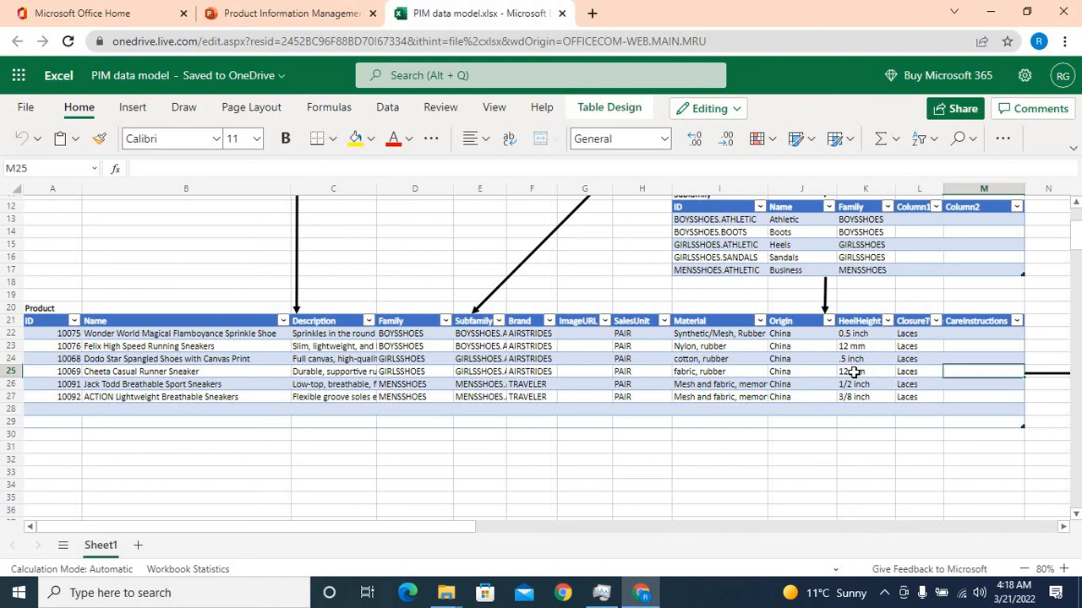
scroll(right, 3)
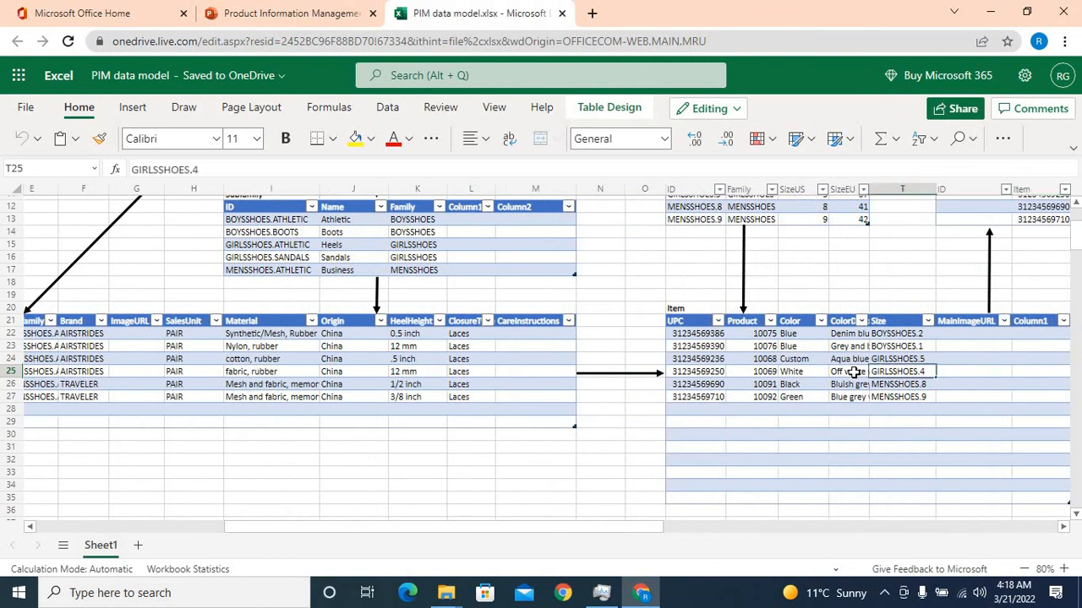
click(696, 345)
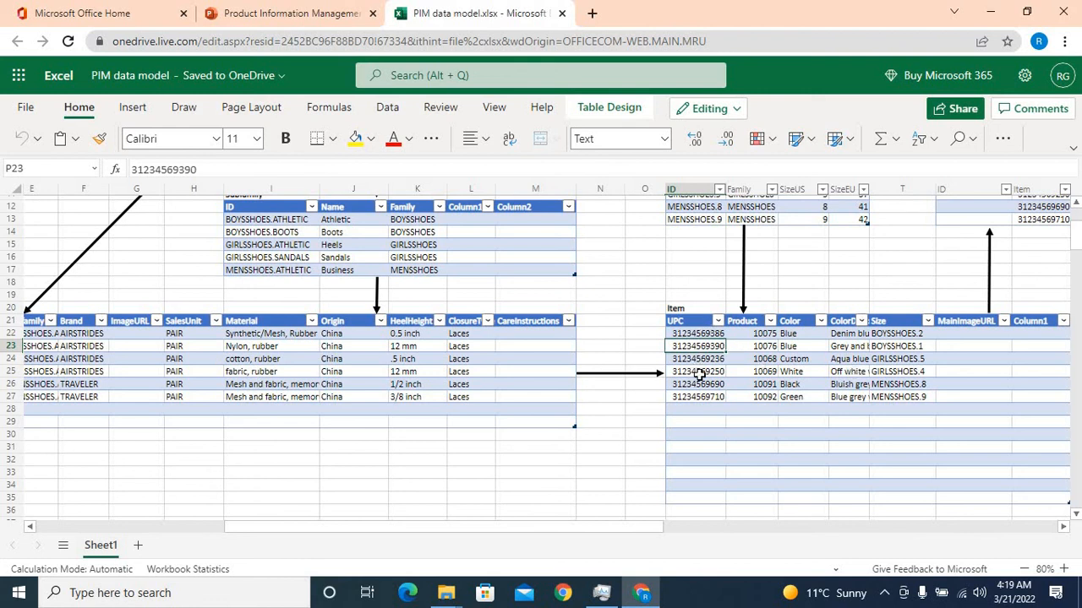
click(740, 345)
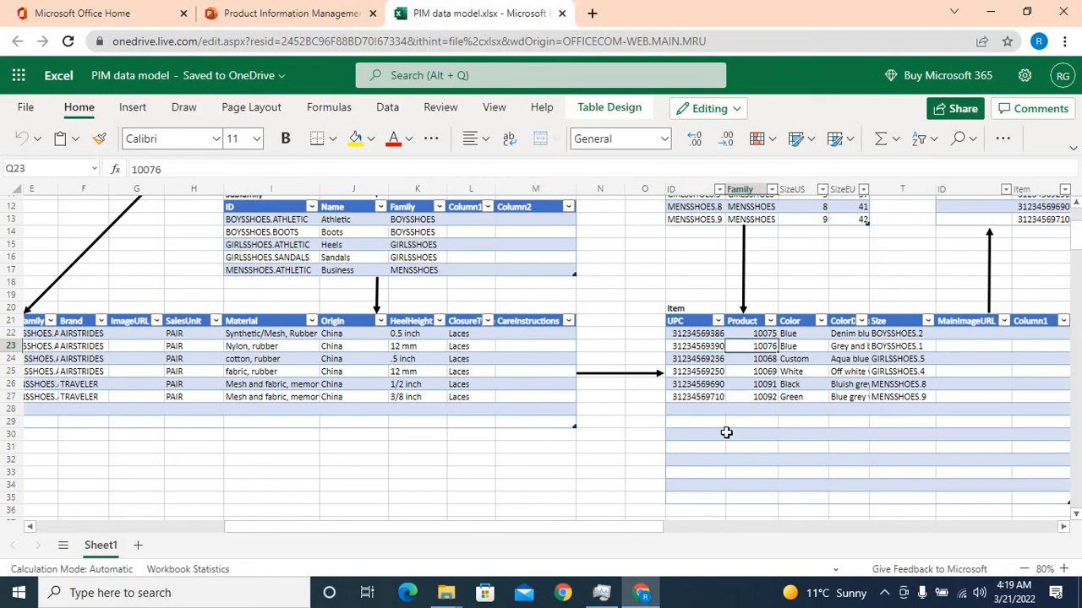
click(786, 333)
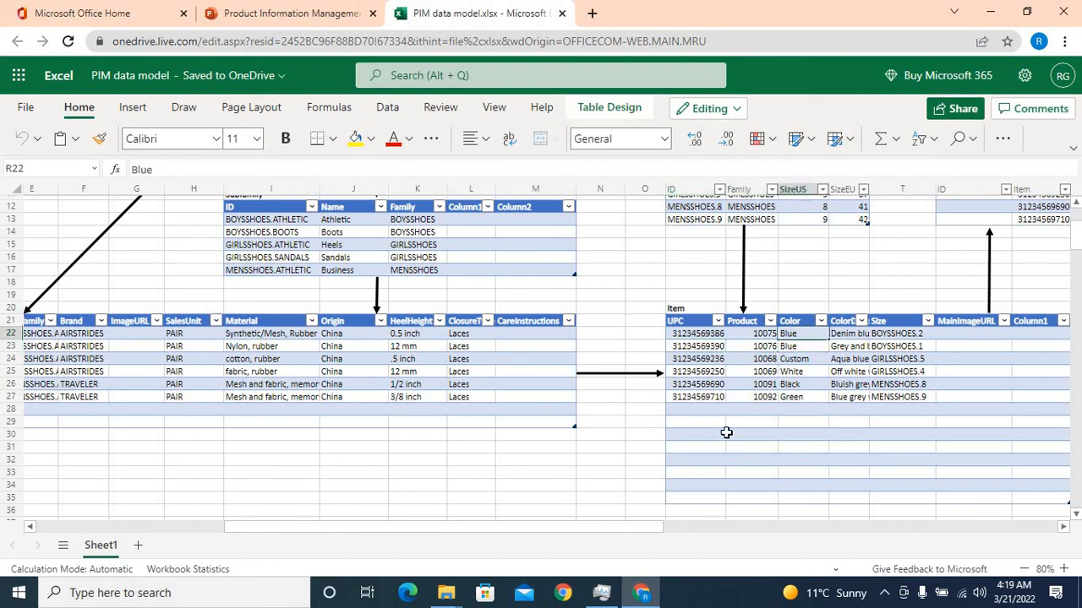
click(849, 359)
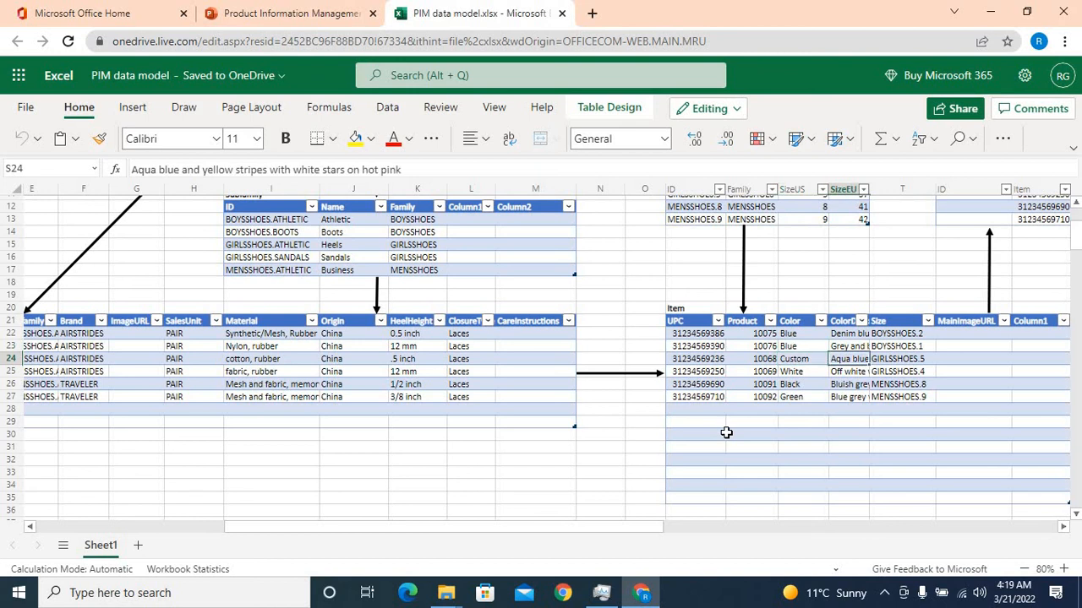
mouse_move(373, 189)
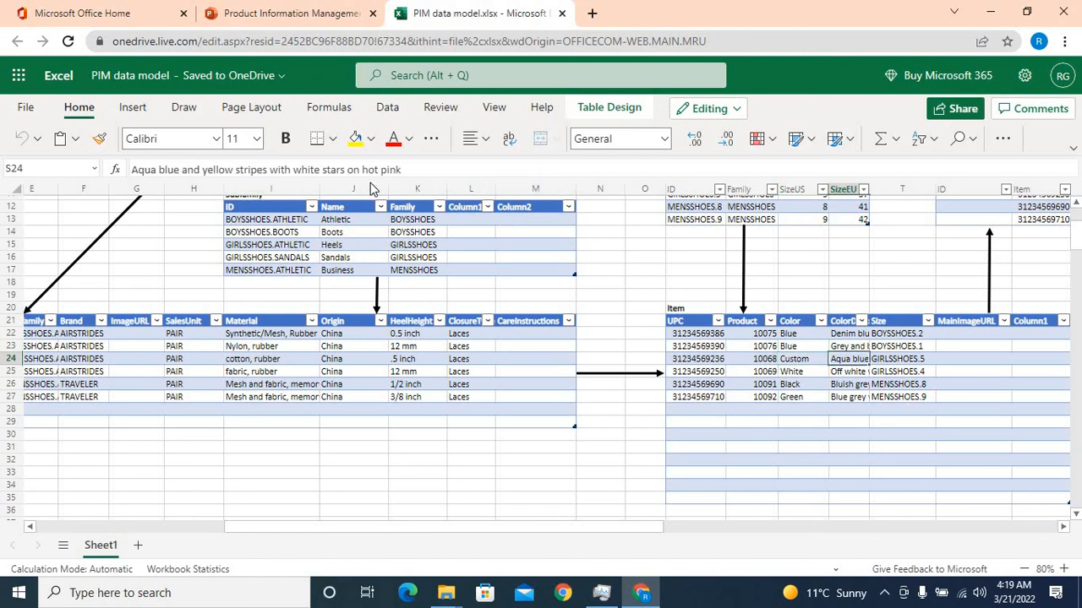
mouse_move(899, 348)
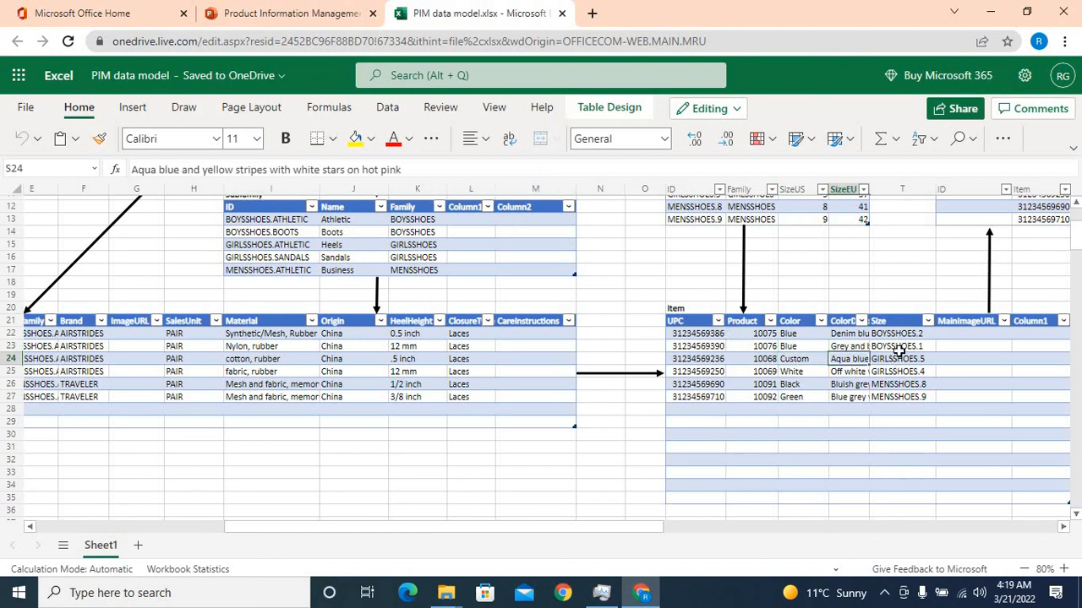
click(903, 345)
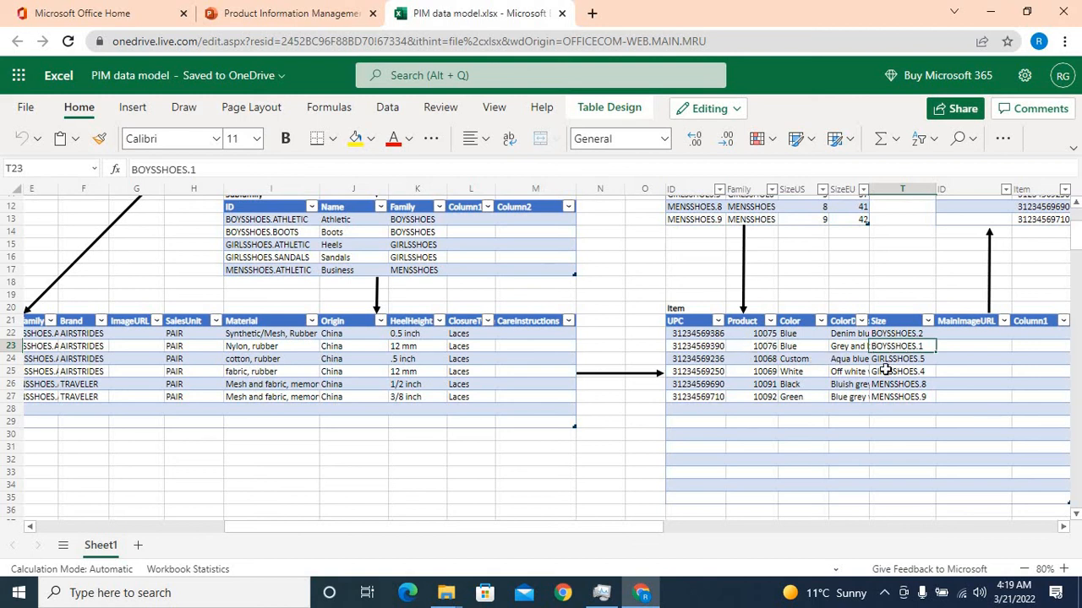
mouse_move(899, 418)
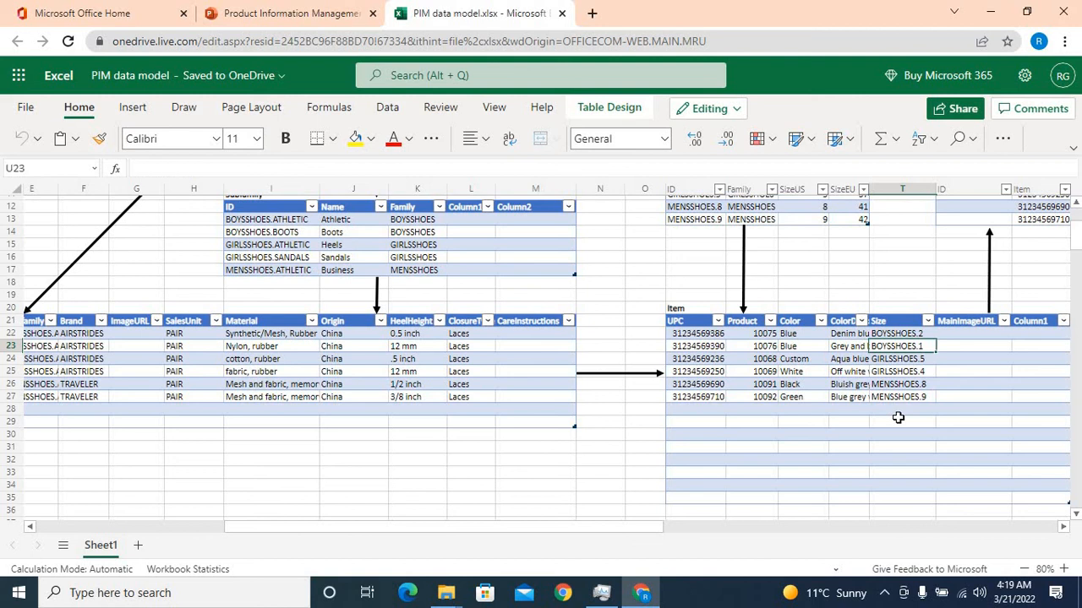
click(973, 345)
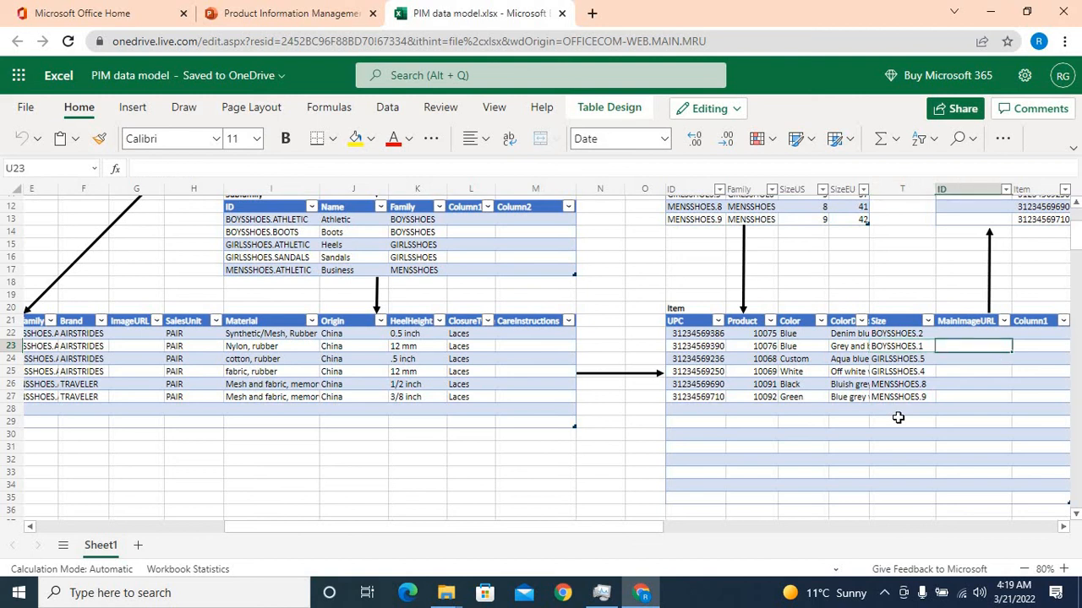
click(971, 359)
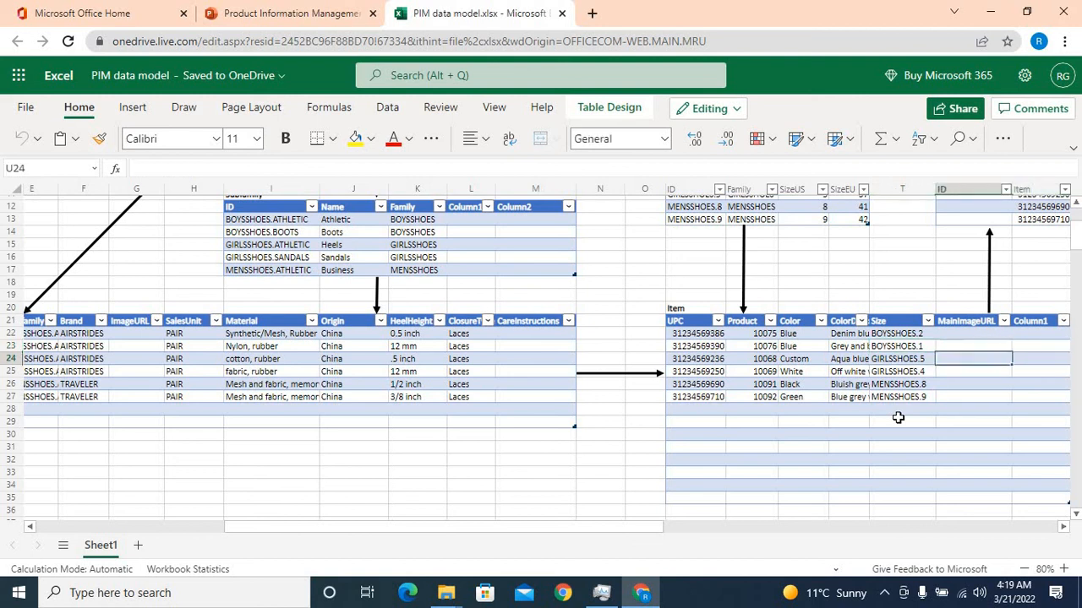
mouse_move(1078, 250)
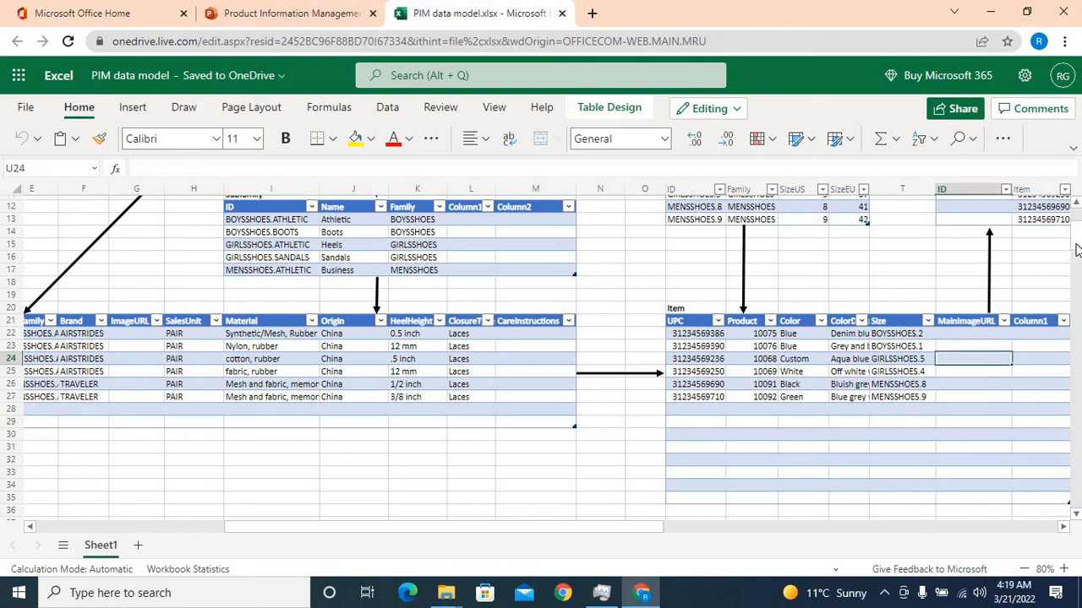
scroll(up, 3)
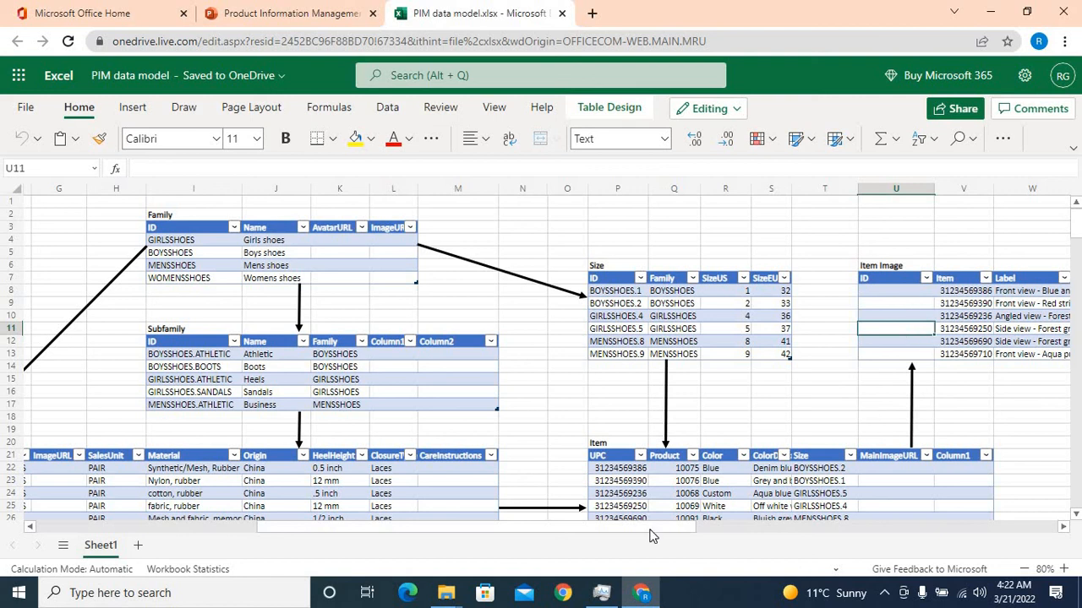
scroll(right, 3)
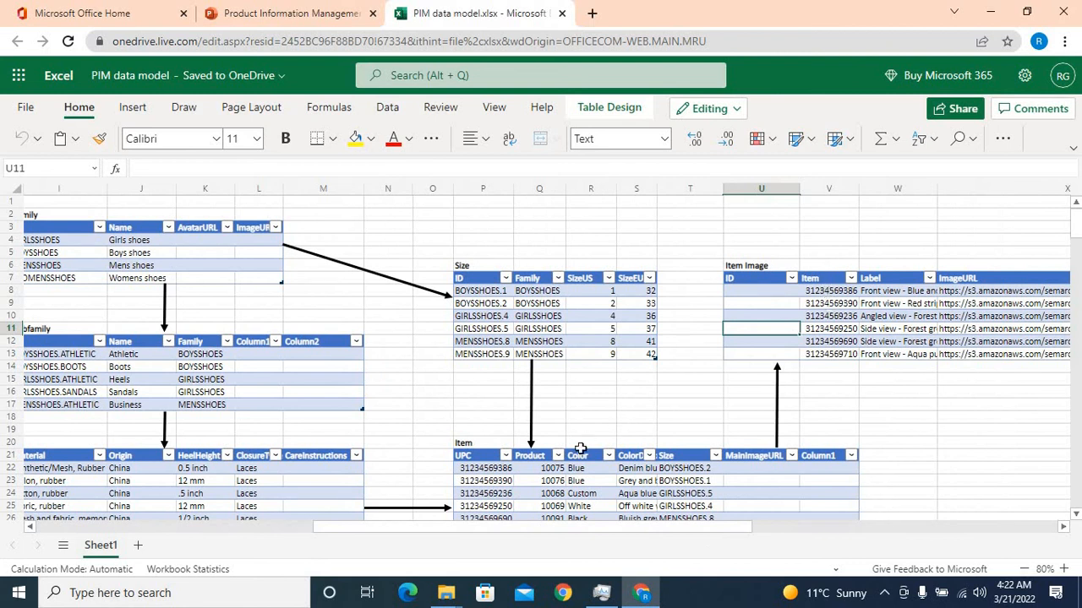
mouse_move(898, 291)
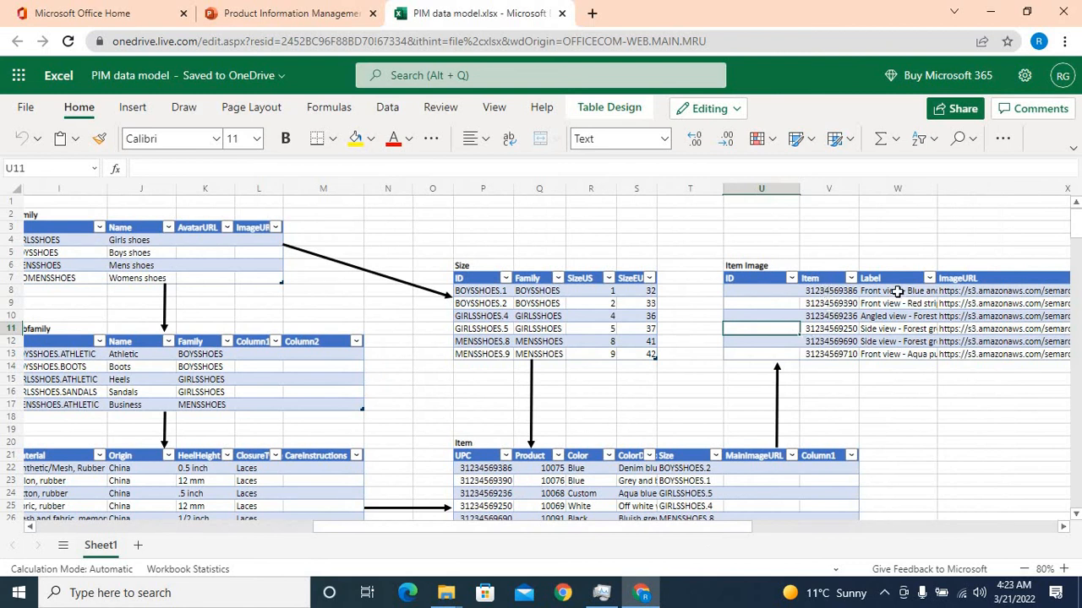
click(896, 291)
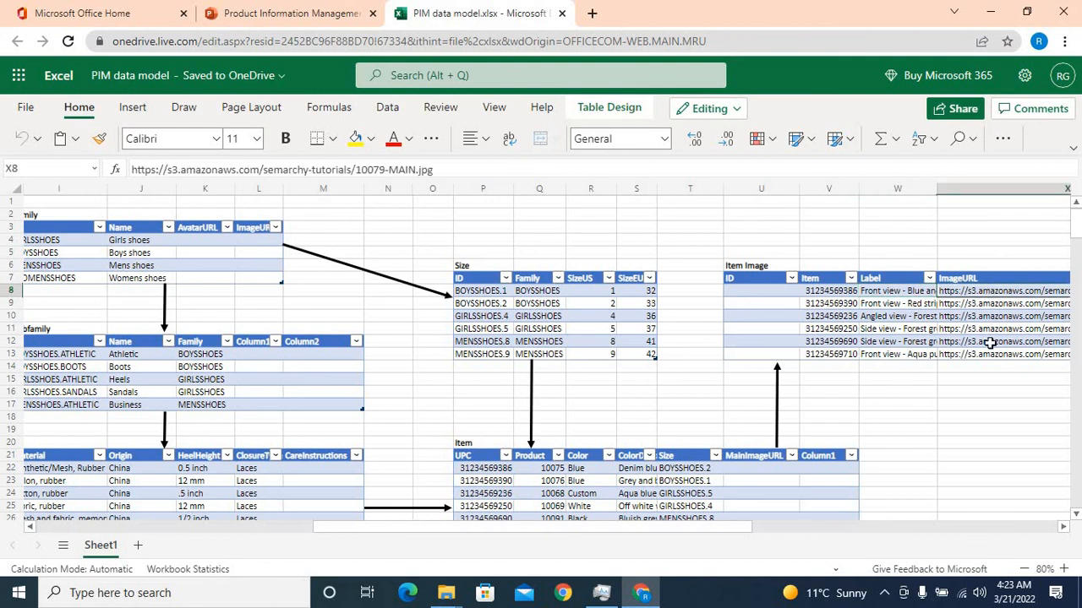
mouse_move(699, 511)
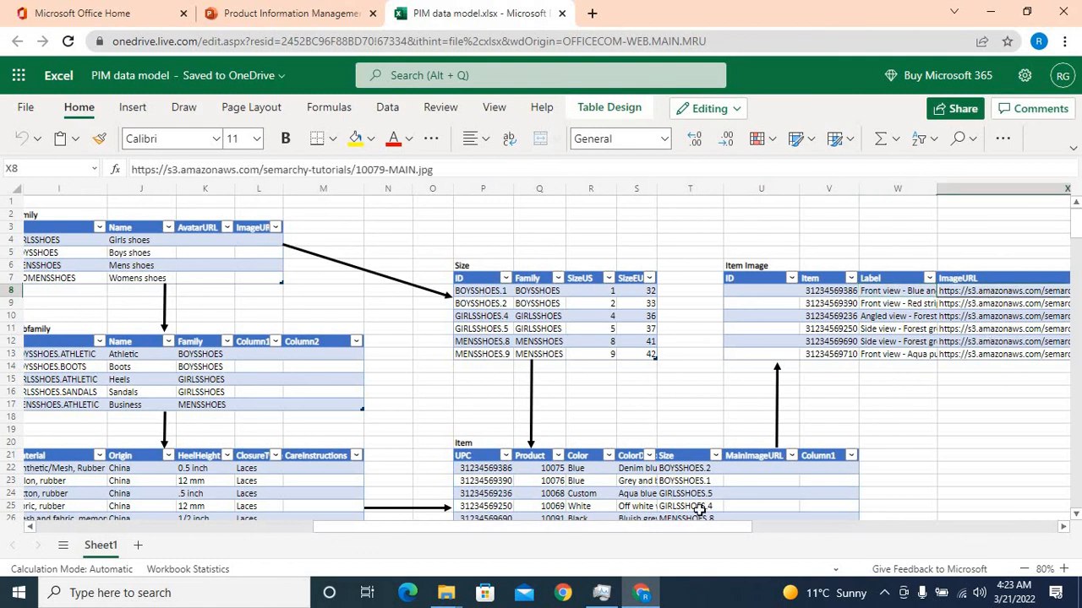